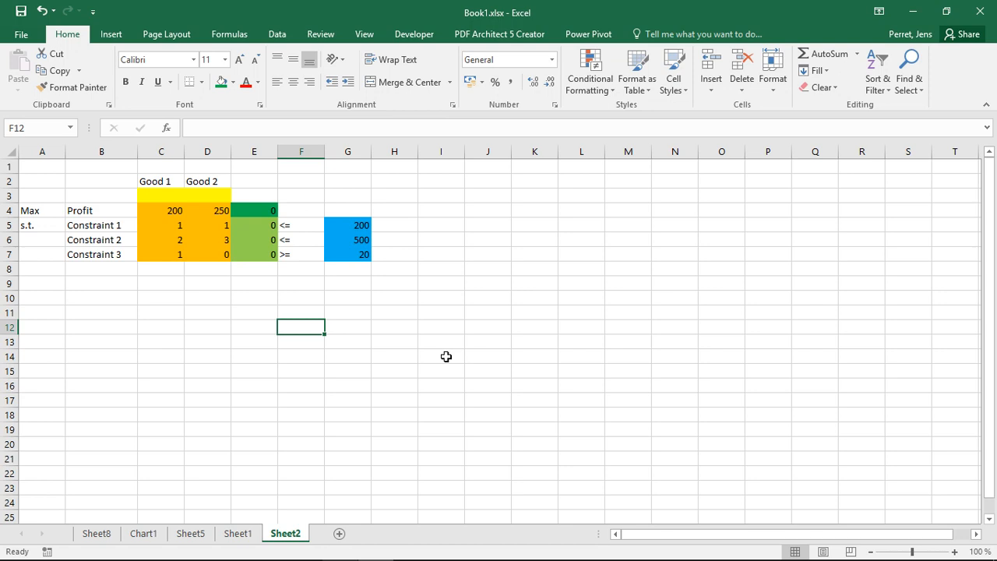
mouse_move(154, 169)
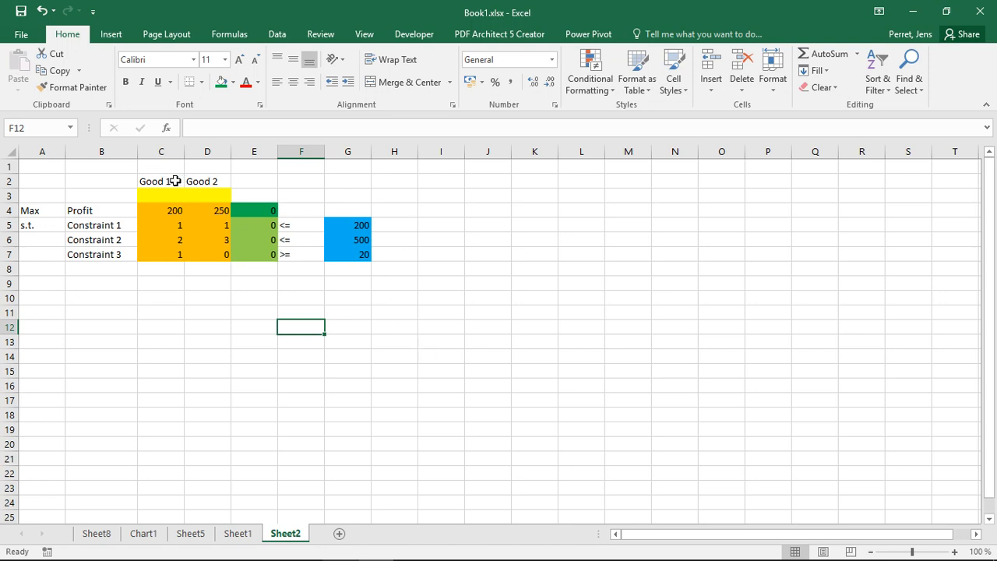
mouse_move(179, 178)
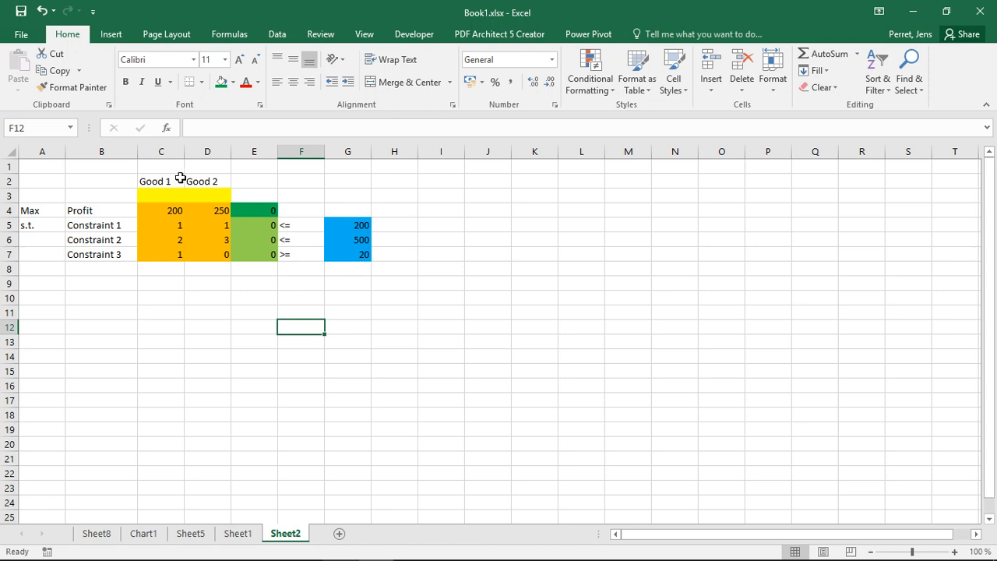
mouse_move(75, 211)
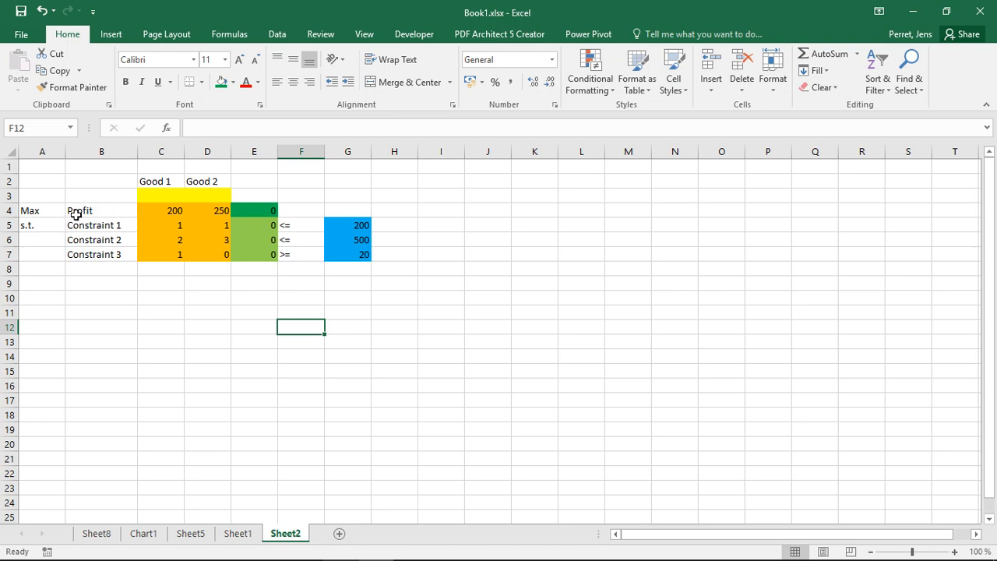
mouse_move(207, 193)
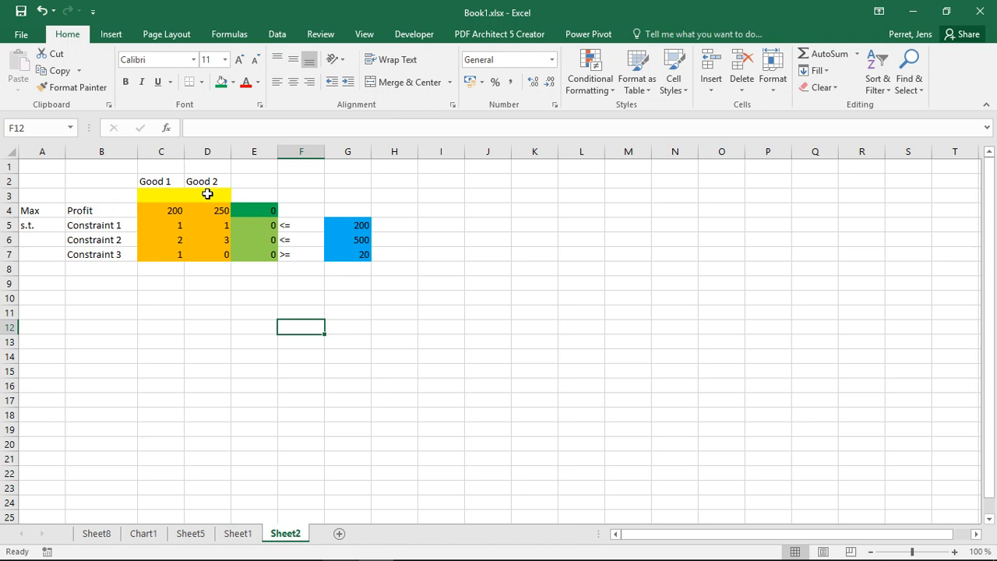
- Enter 1 as the quantity for Good 1 (C3) and Good 2 (D3), giving profit 450
left_click(184, 194)
type("0")
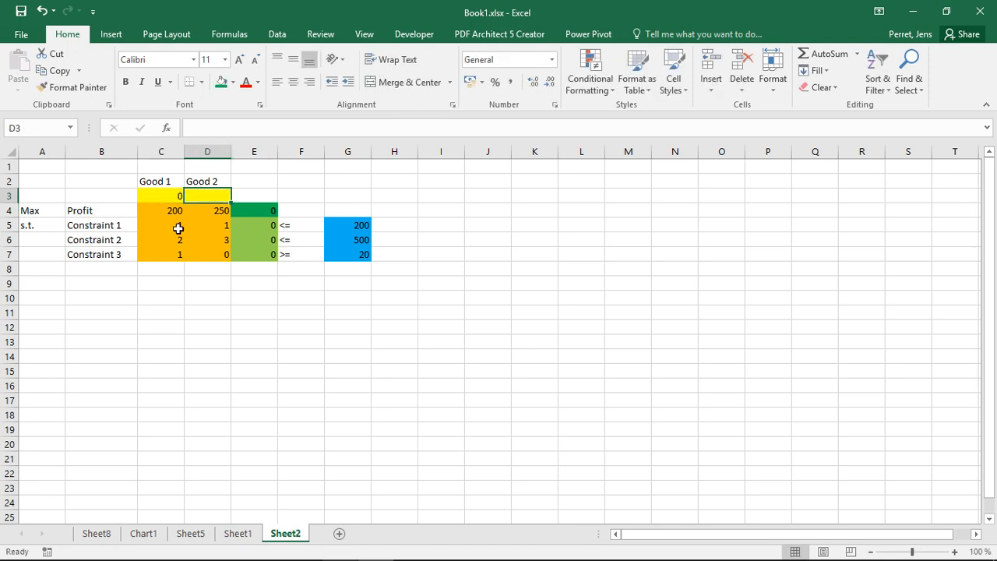
left_click(207, 210)
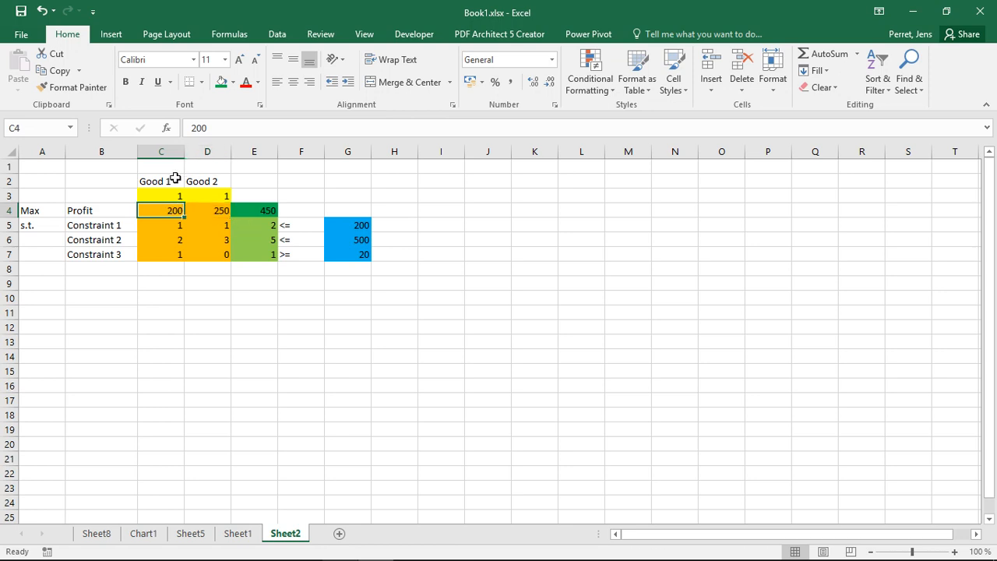
left_click(207, 180)
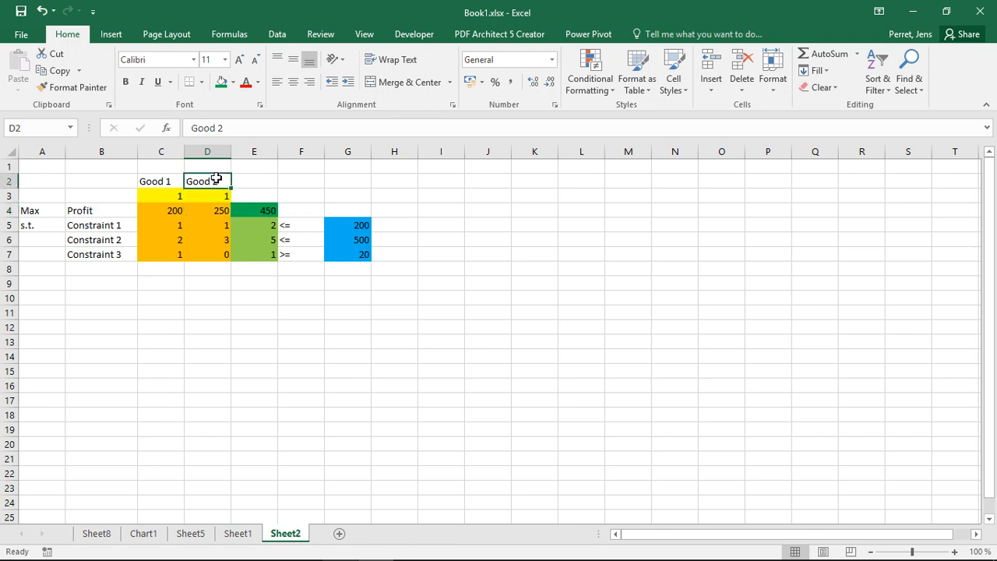
left_click(162, 210)
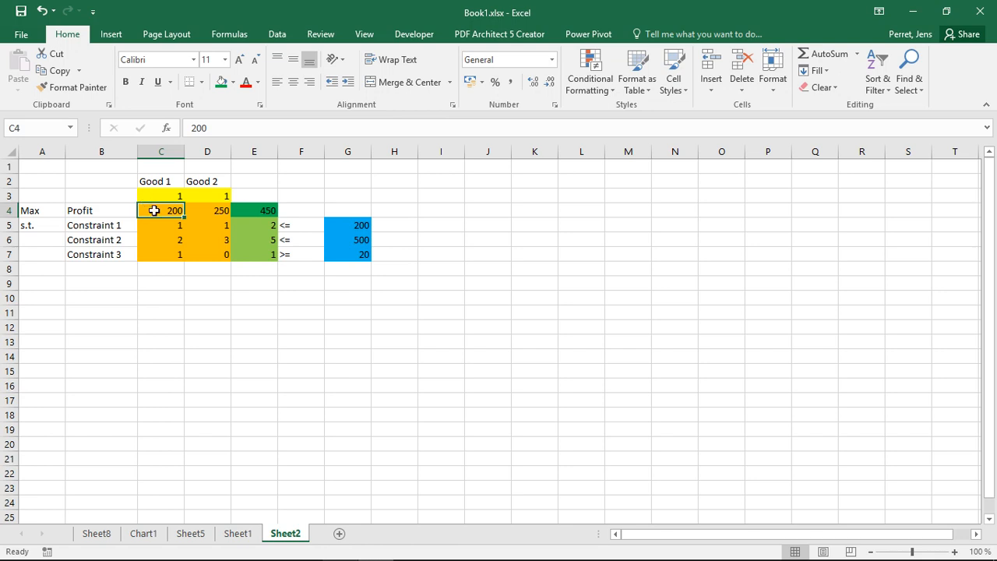
left_click(207, 210)
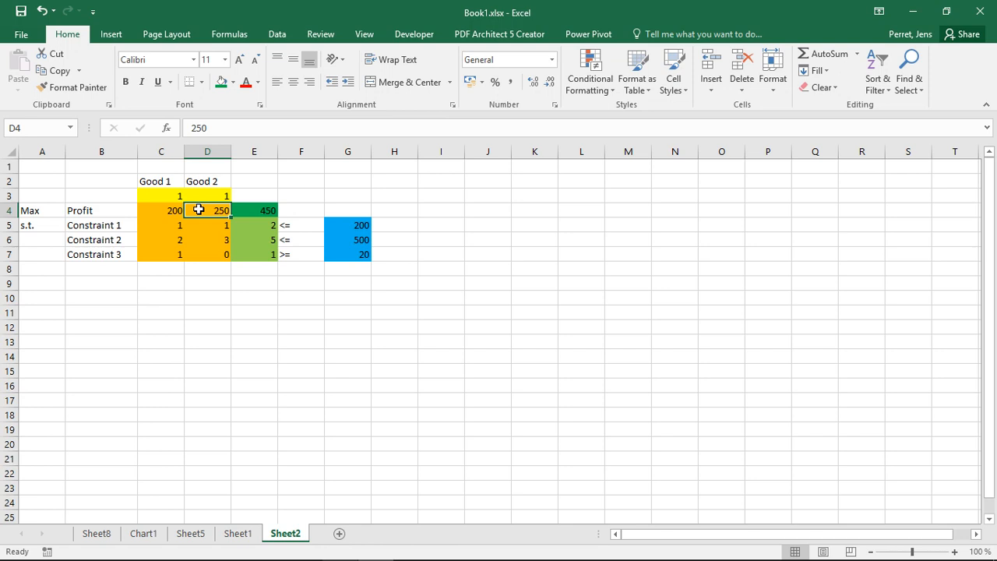
left_click(254, 210)
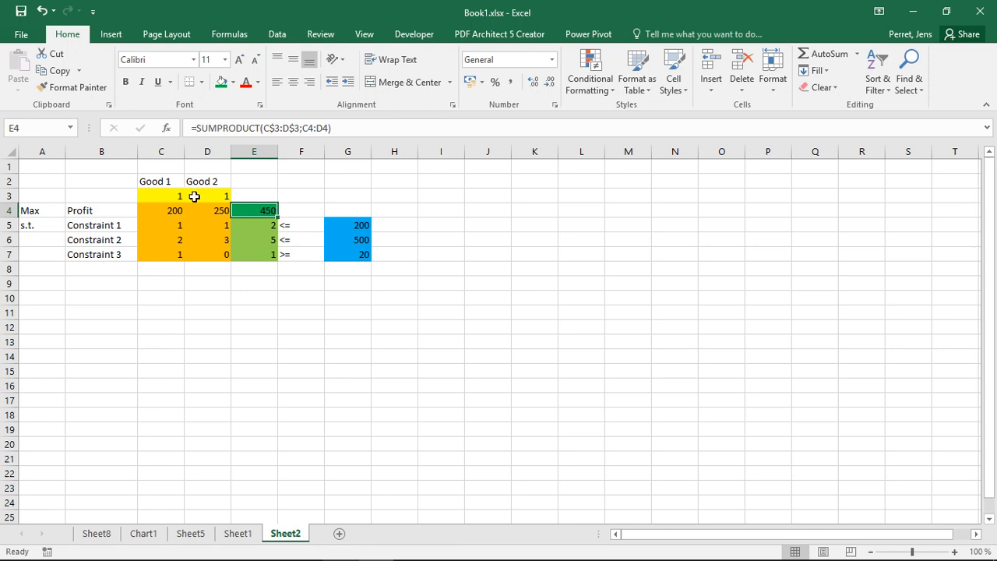
mouse_move(171, 206)
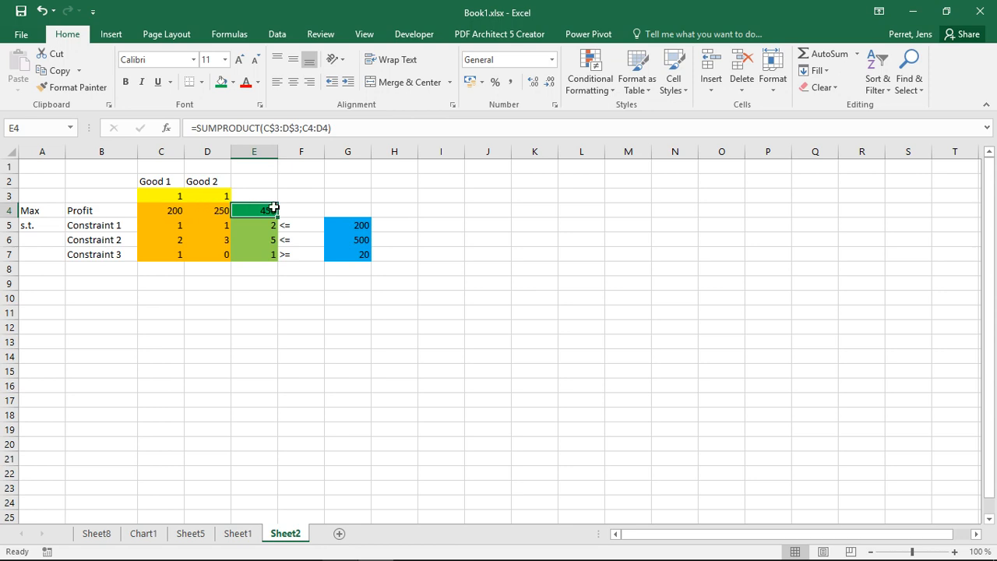
mouse_move(165, 210)
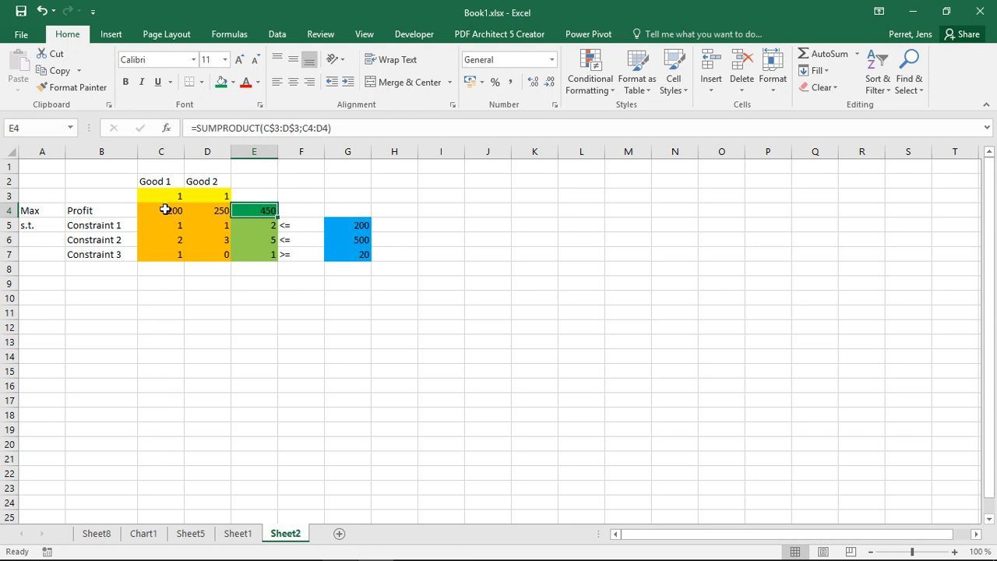
mouse_move(183, 208)
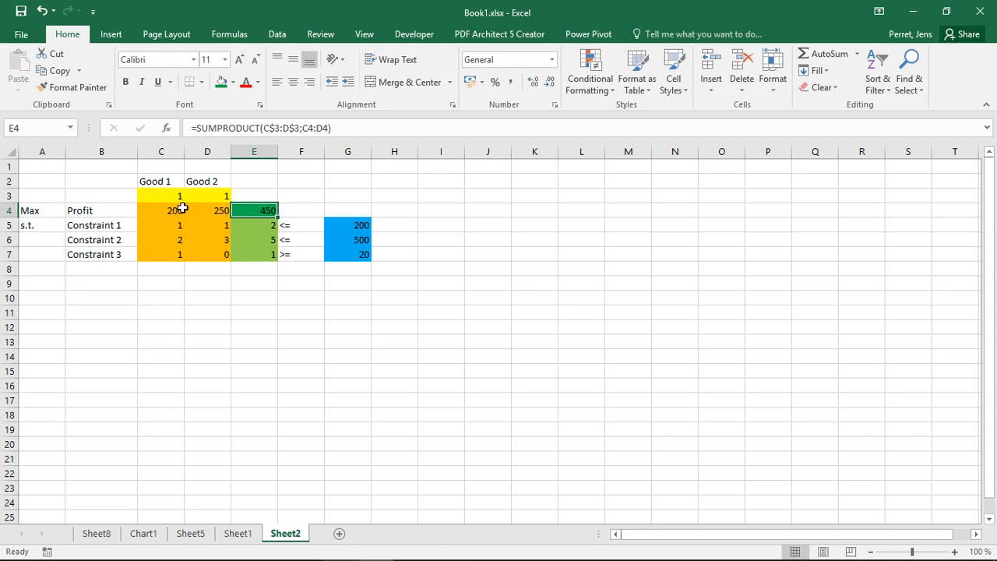
mouse_move(221, 211)
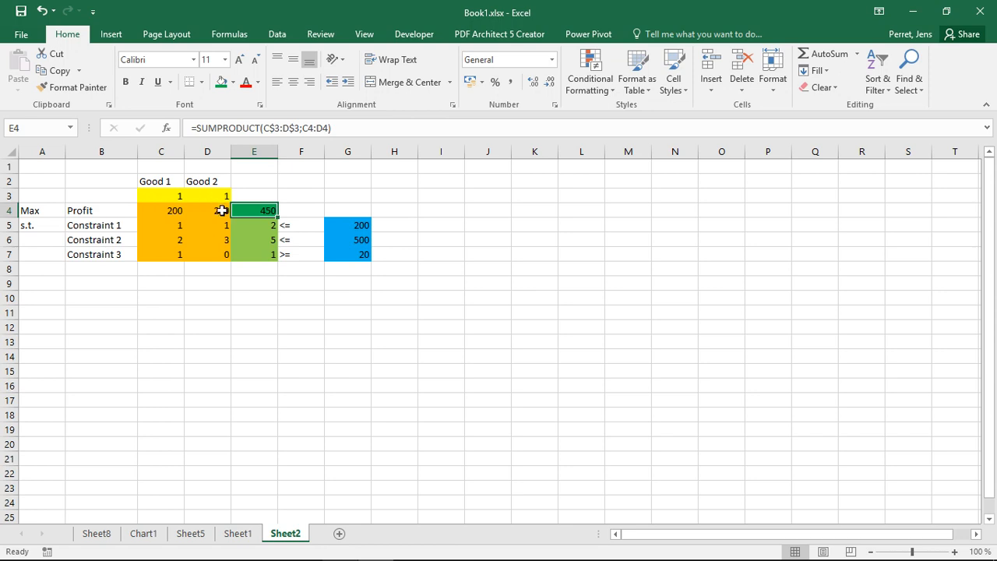
type("250")
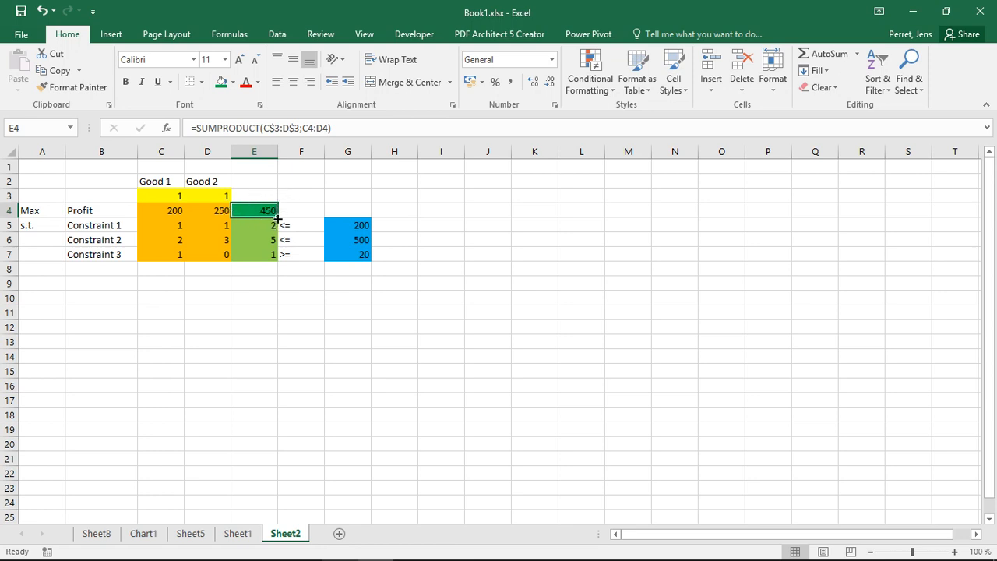
- Reset the Good 1 quantity in C3 to 0 and check the total profit formula in E4
left_click(162, 197)
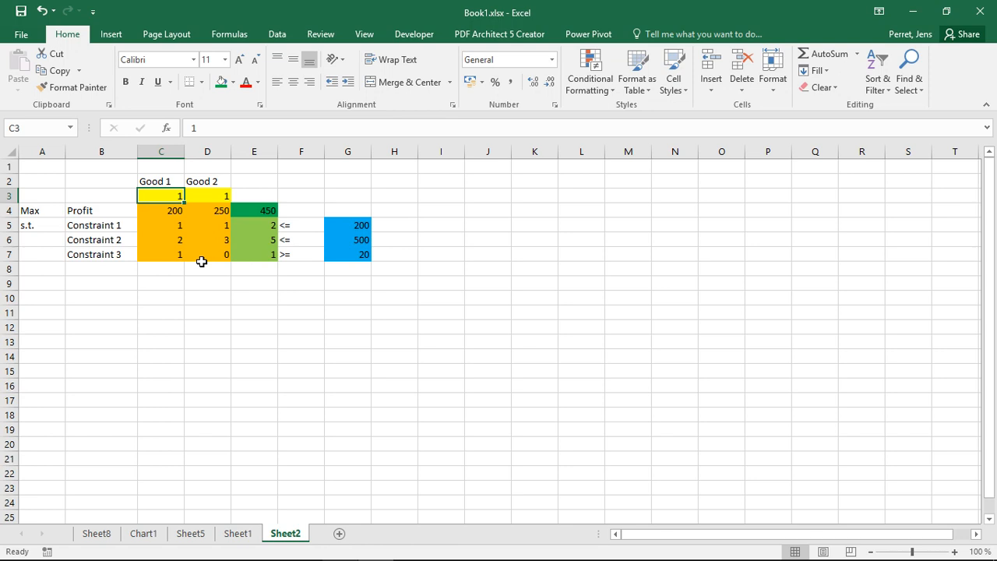
type("0")
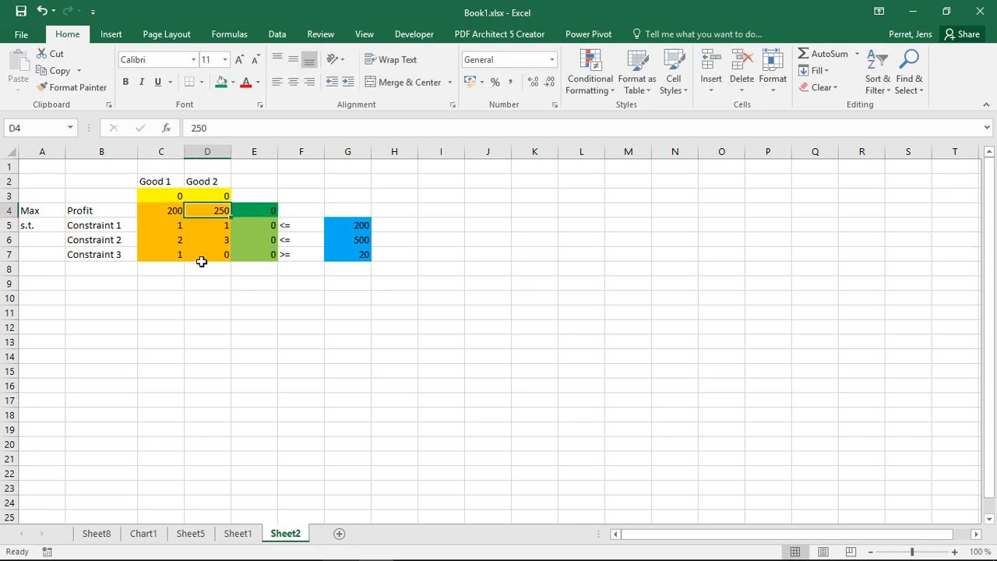
left_click(254, 210)
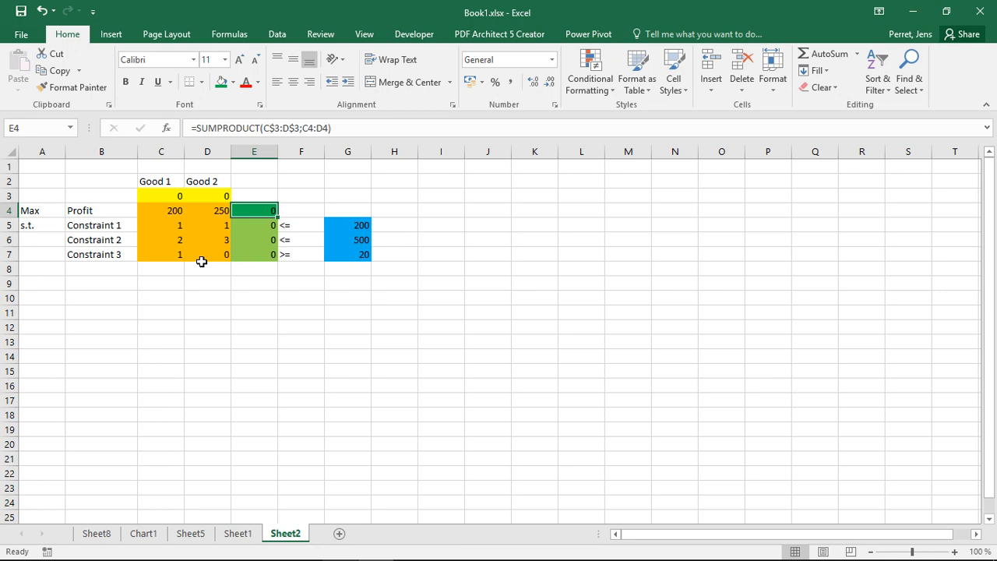
- Review the constraint coefficients C5:D7, the profit coefficients C4:D4 and the E4 SUMPRODUCT formula
left_click(161, 224)
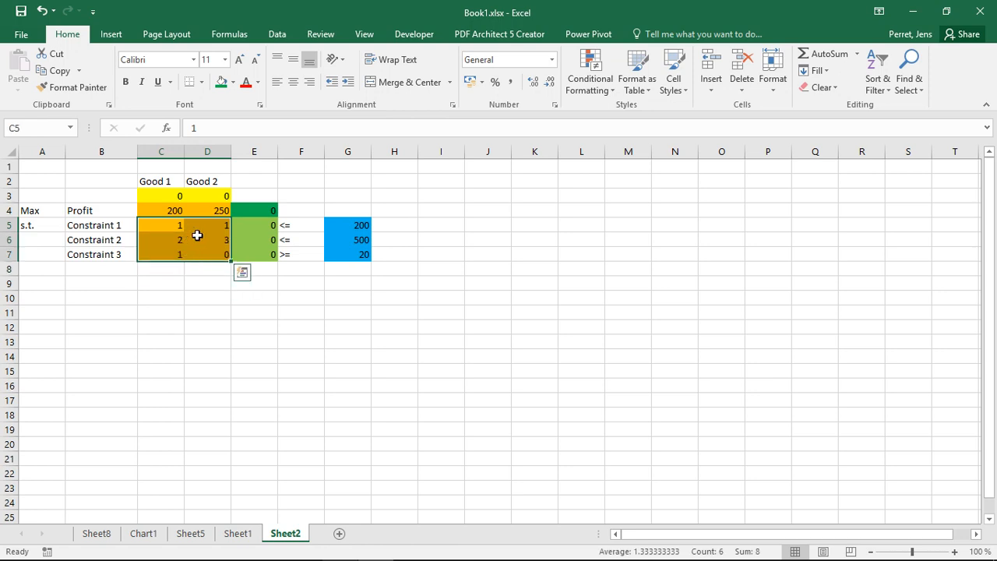
mouse_move(131, 240)
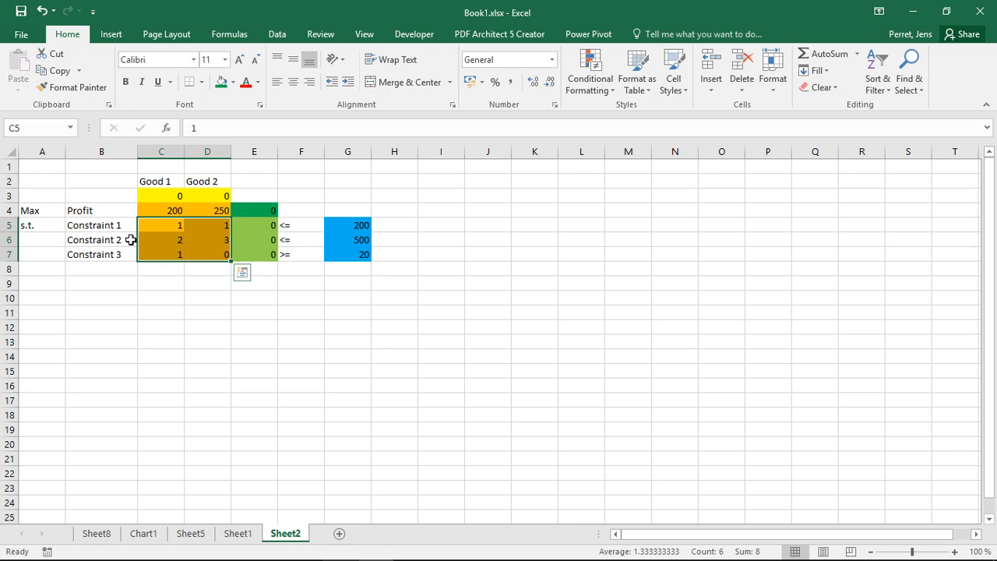
mouse_move(129, 253)
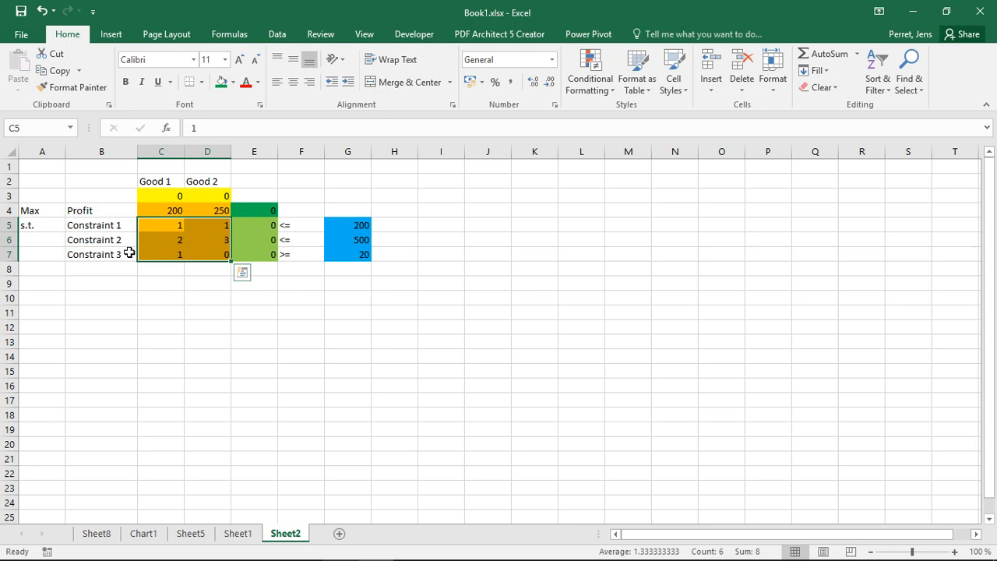
mouse_move(251, 221)
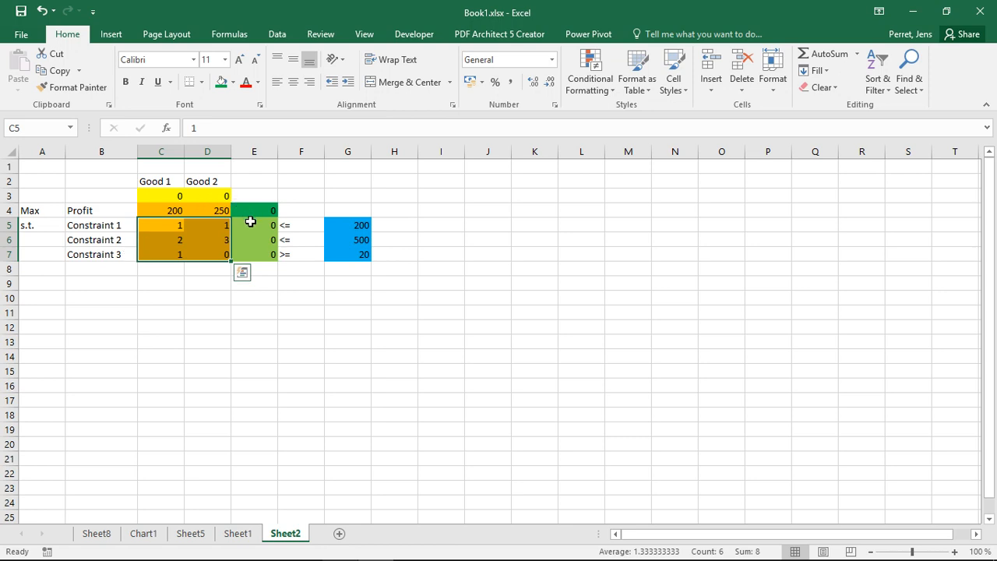
left_click(253, 225)
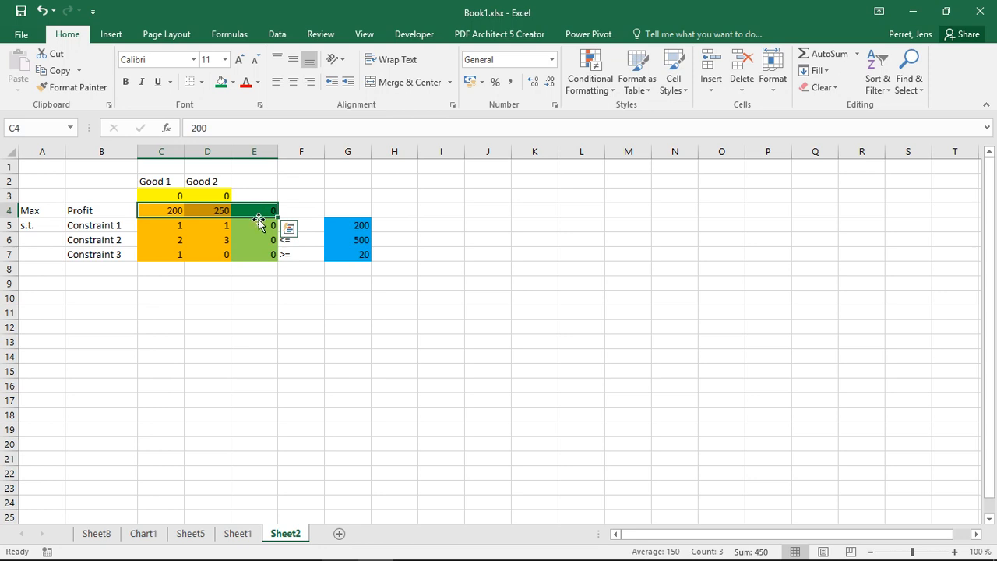
left_click(254, 224)
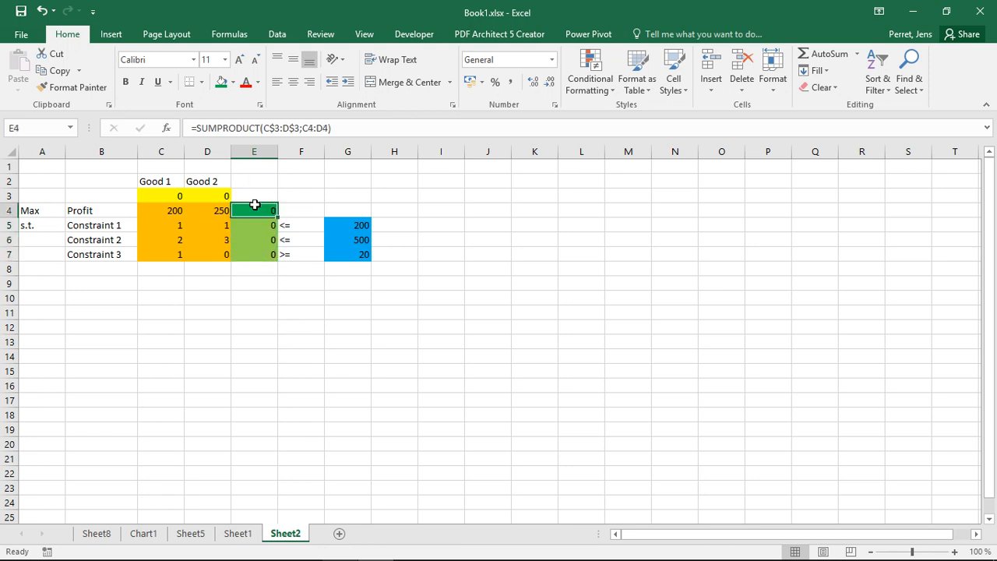
mouse_move(151, 200)
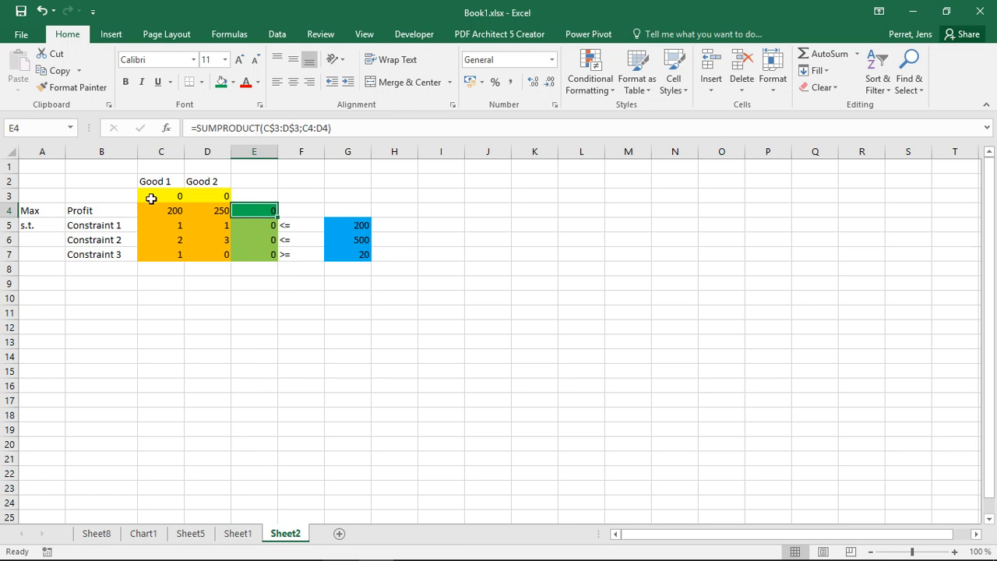
mouse_move(236, 215)
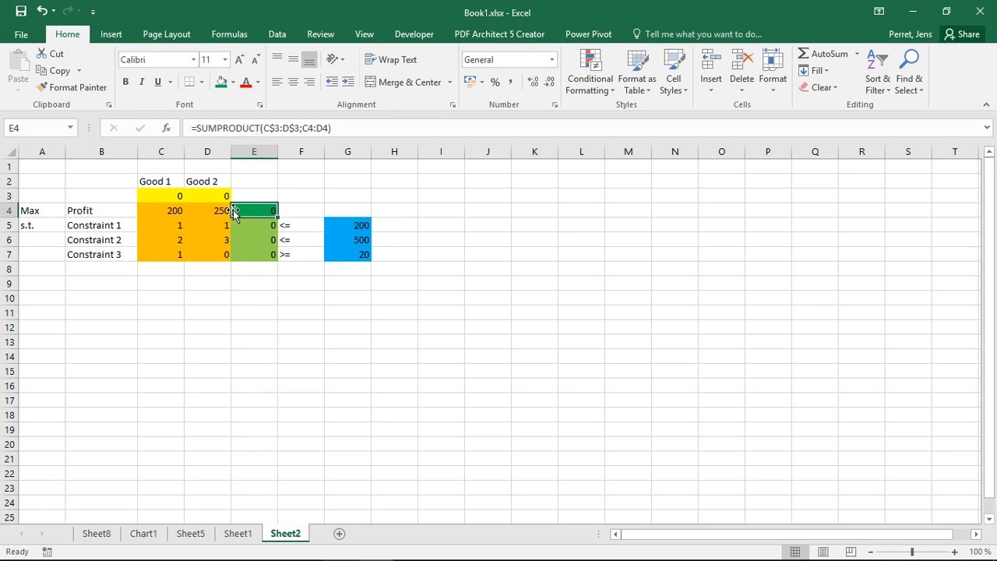
mouse_move(237, 237)
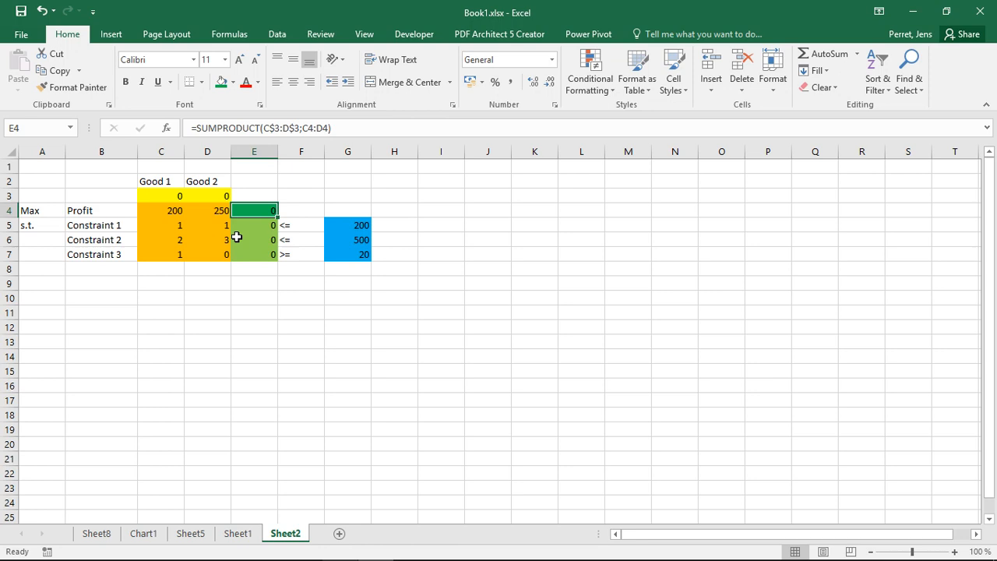
mouse_move(149, 186)
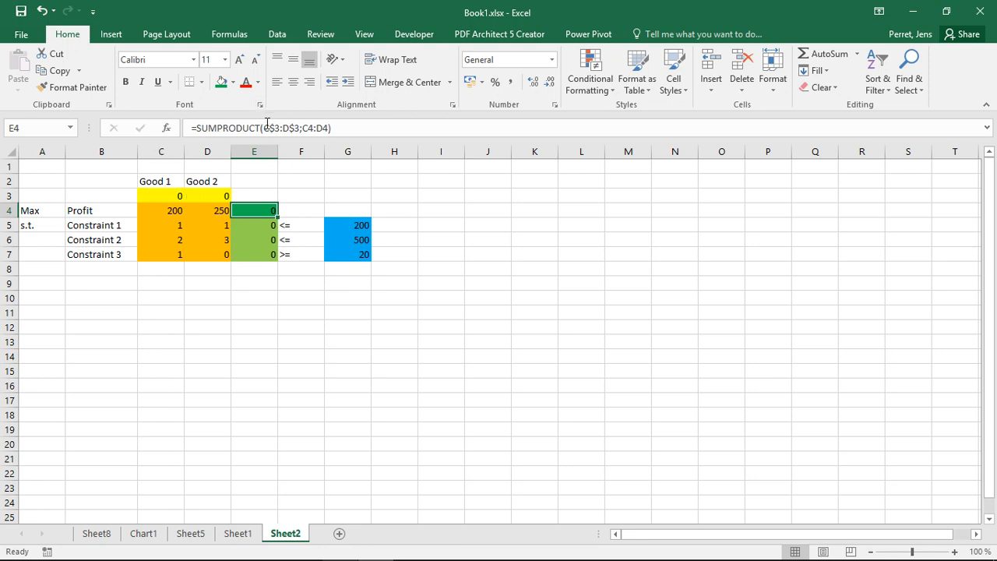
- Review the quantities, profit and constraint coefficients and the total formulas in E6:E7
left_click(254, 240)
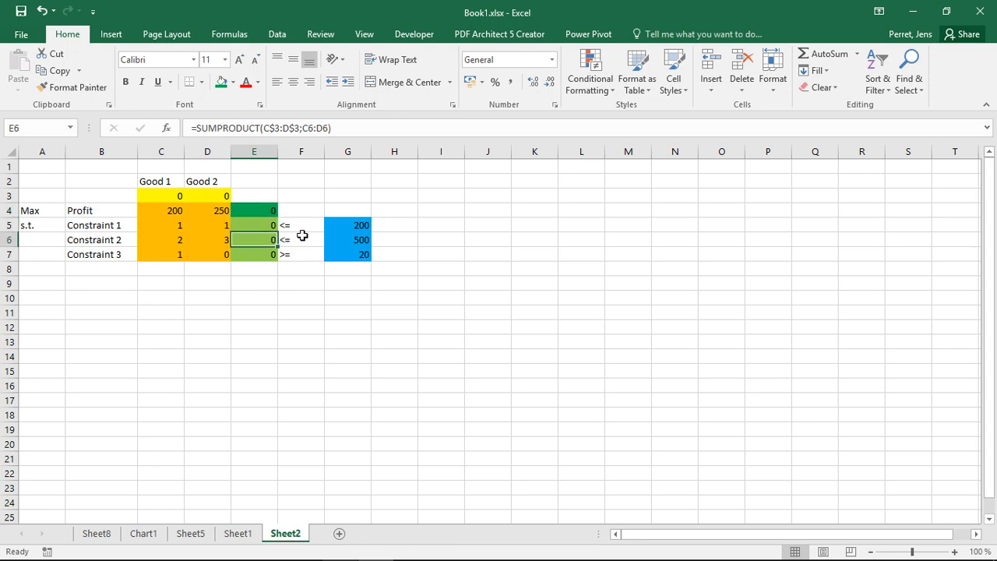
left_click(254, 196)
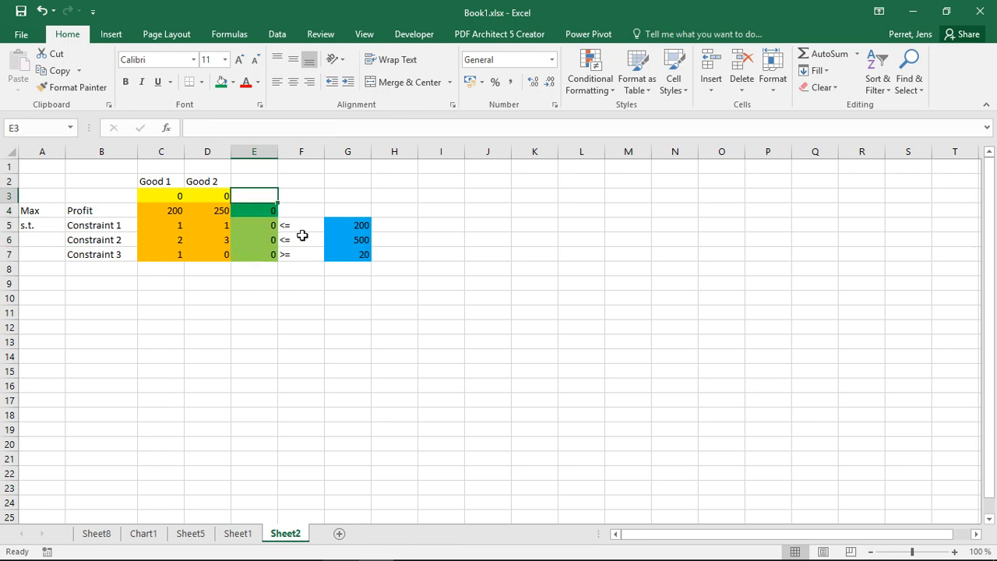
left_click(160, 196)
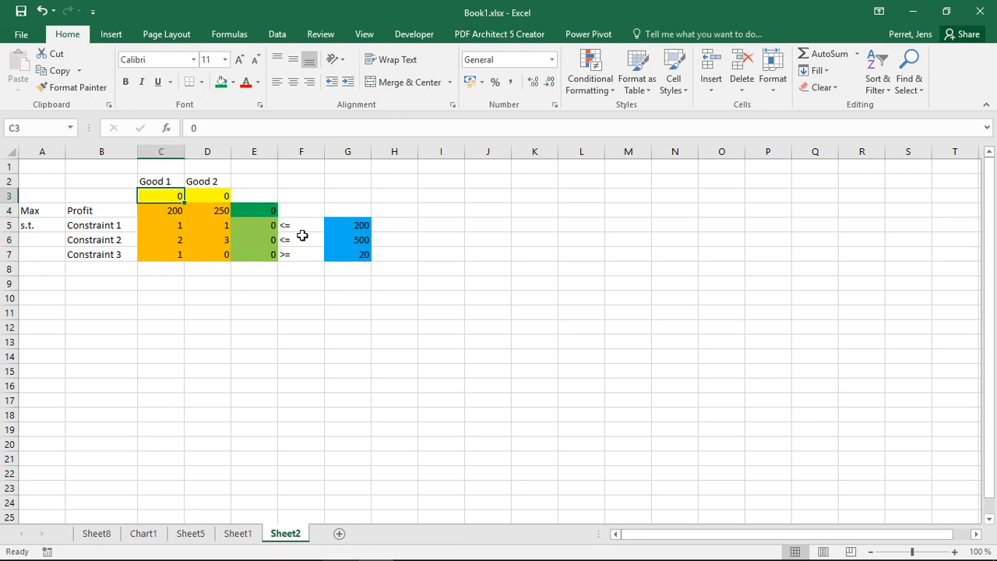
left_click(207, 224)
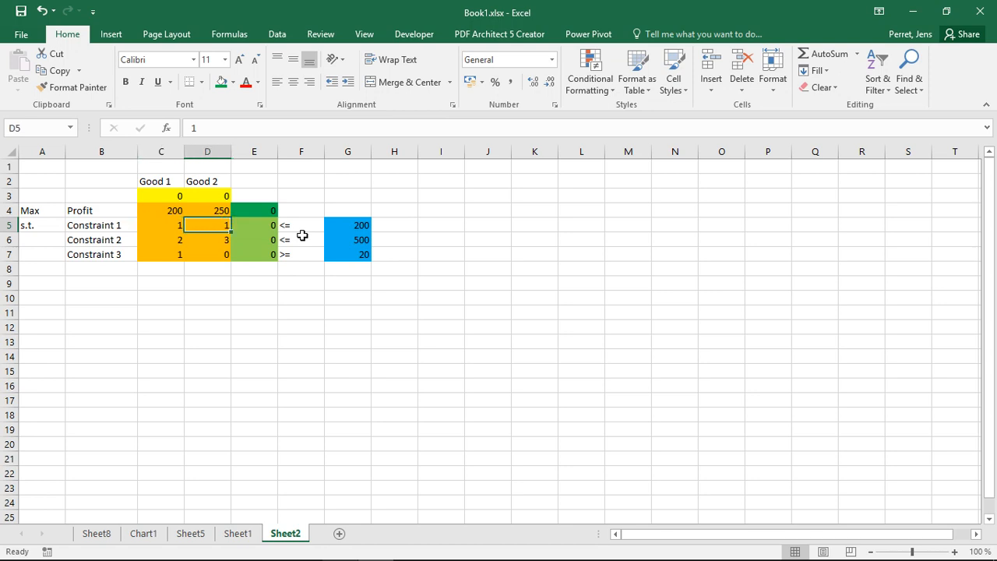
left_click(208, 196)
type("2")
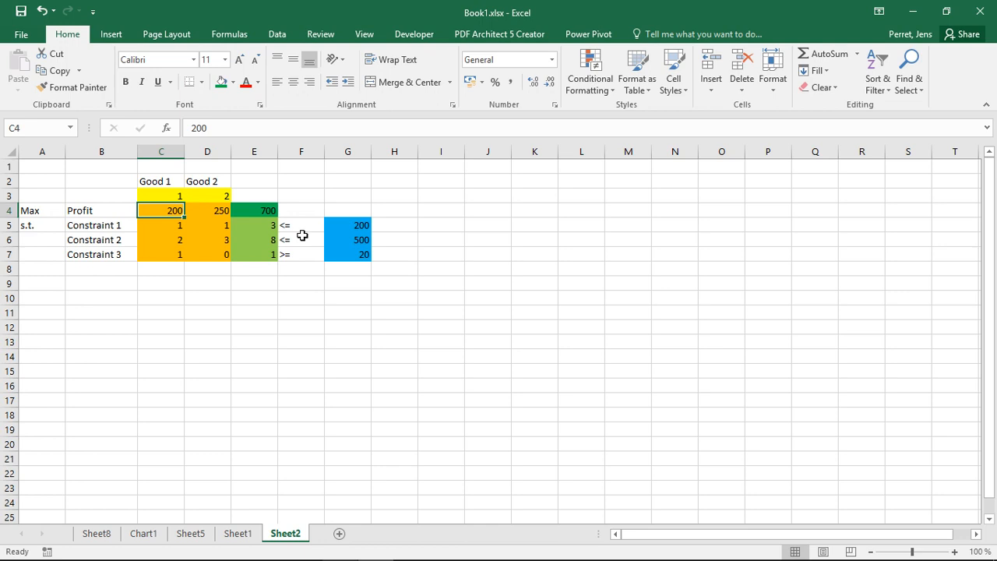
left_click(207, 224)
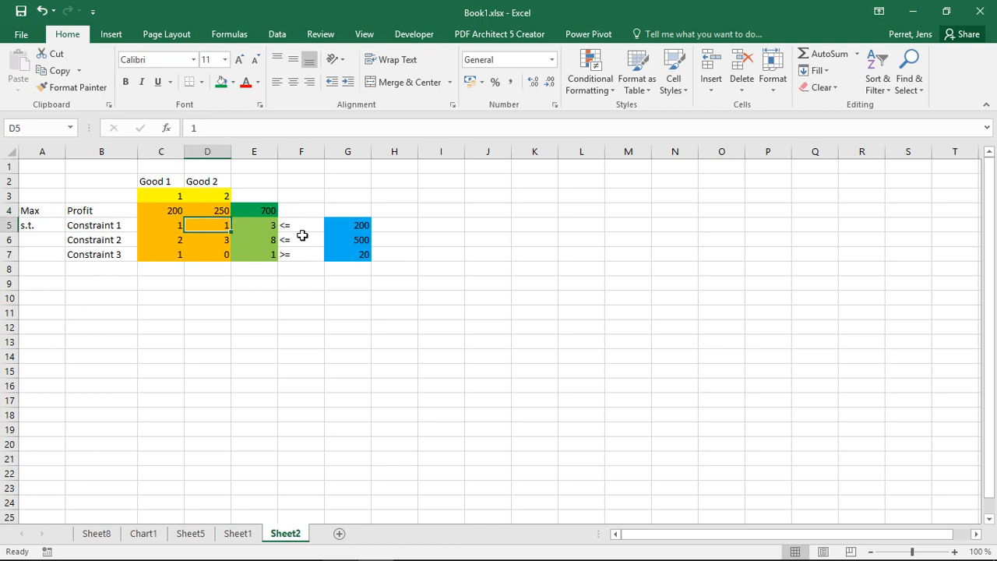
left_click(162, 239)
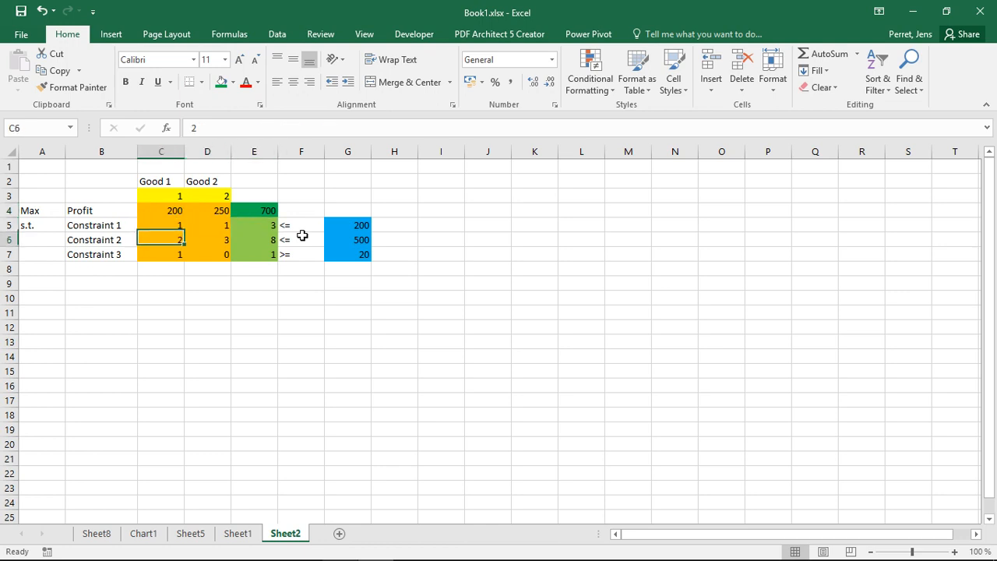
left_click(207, 240)
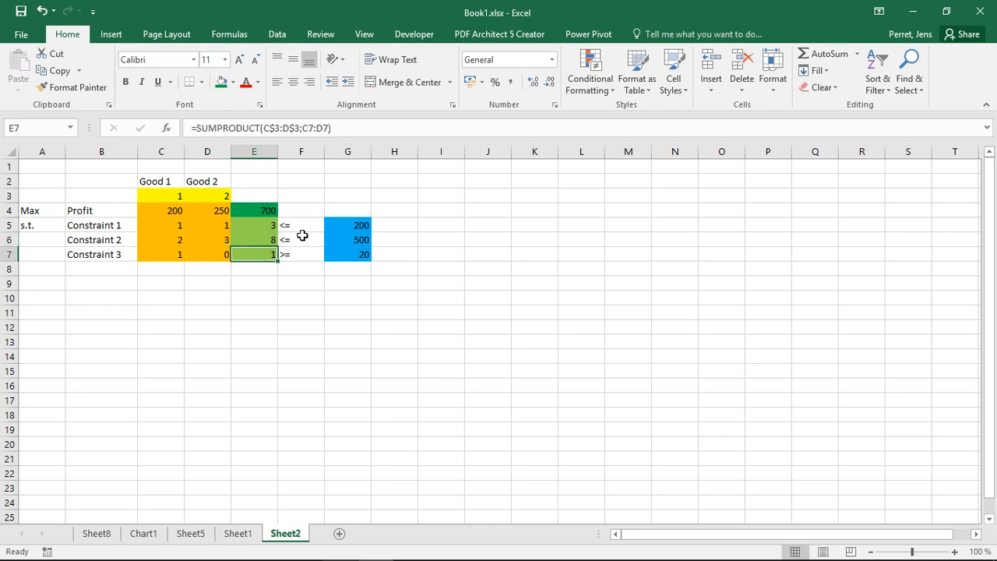
- Check the constraint limits 200, 500 and 20 in G5:G7
left_click(300, 225)
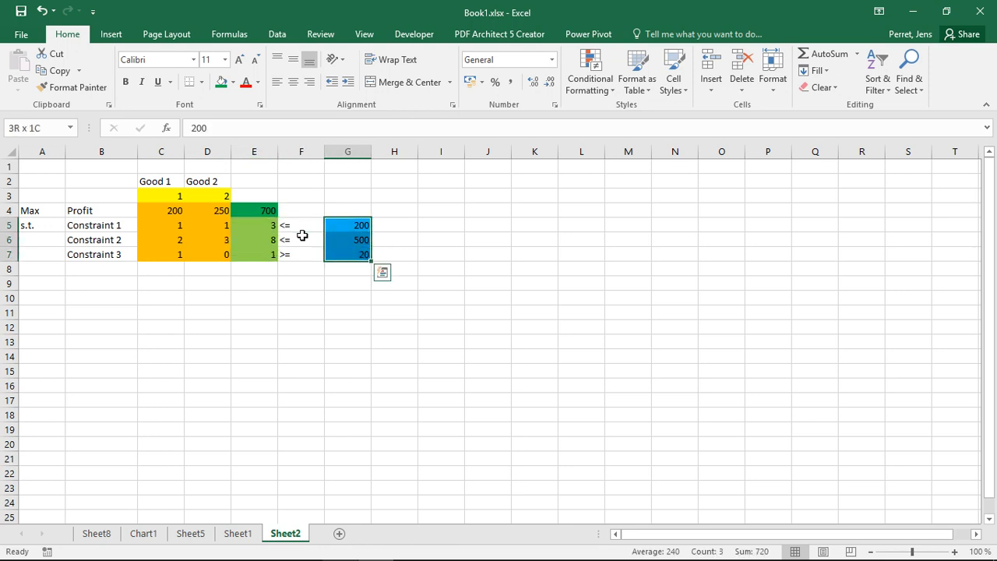
left_click(347, 224)
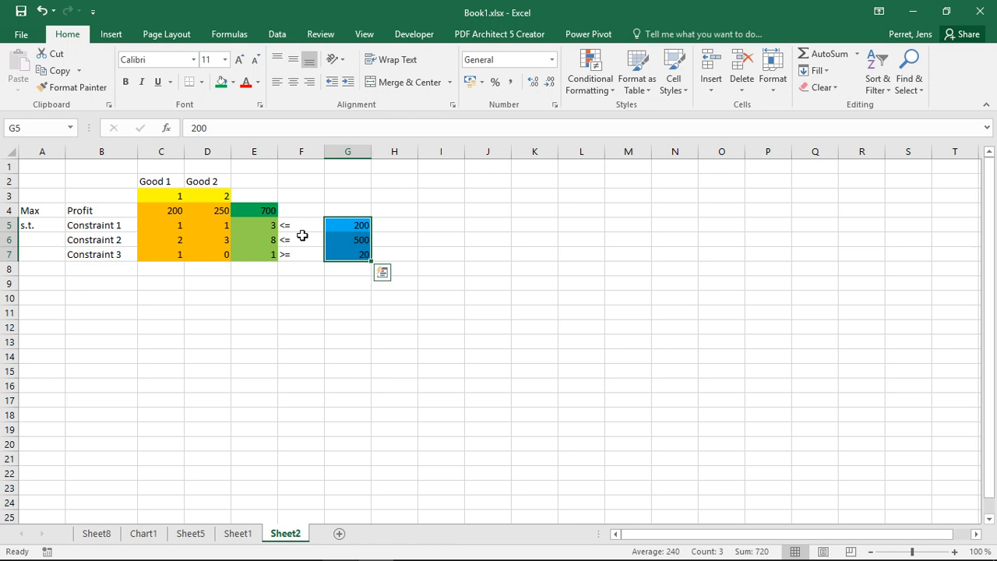
left_click(347, 210)
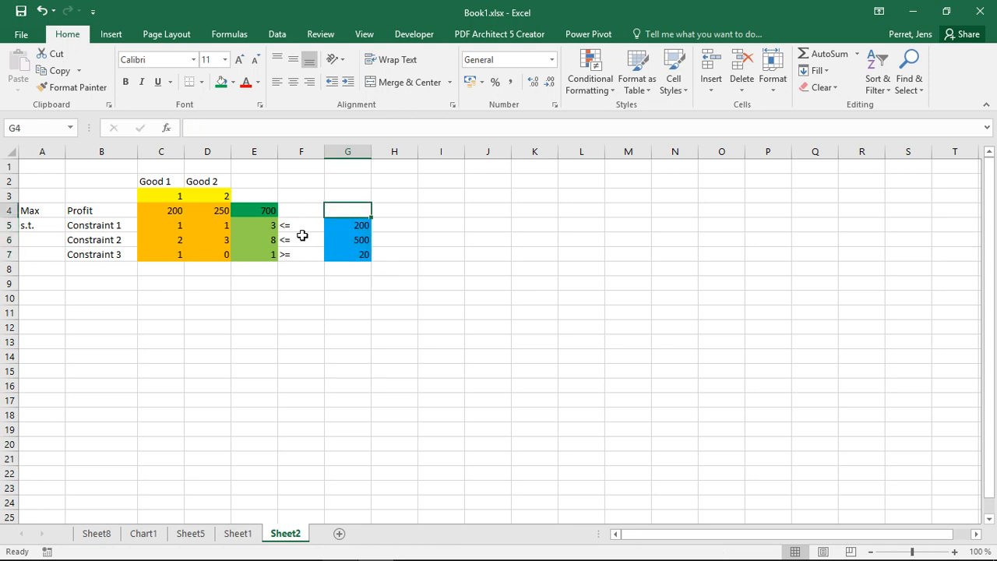
left_click(347, 224)
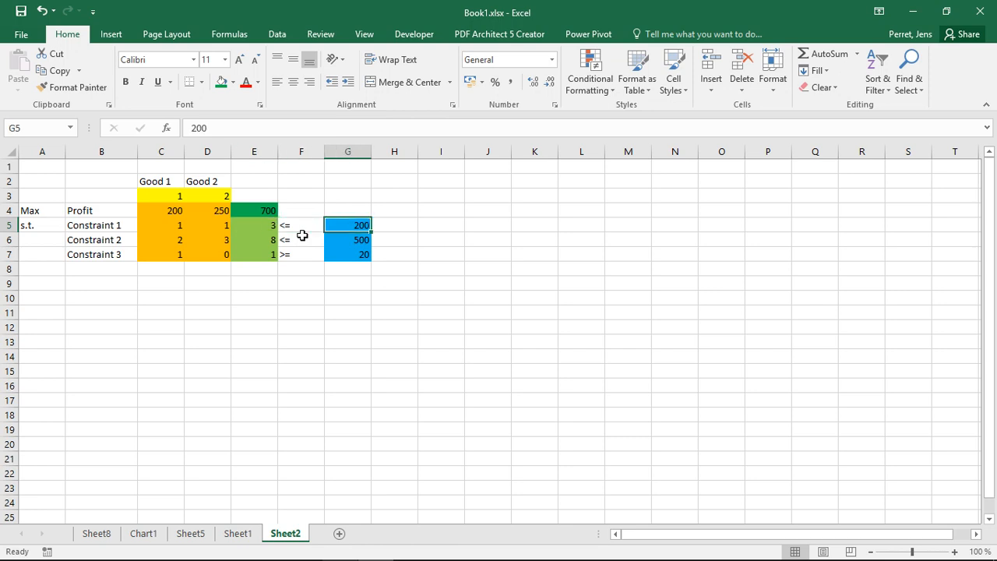
left_click(347, 240)
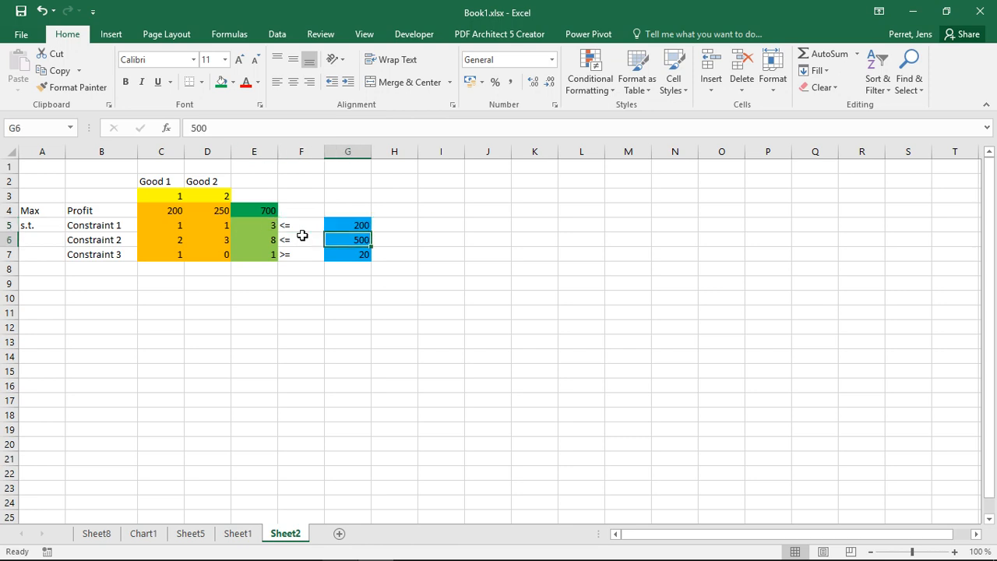
left_click(348, 254)
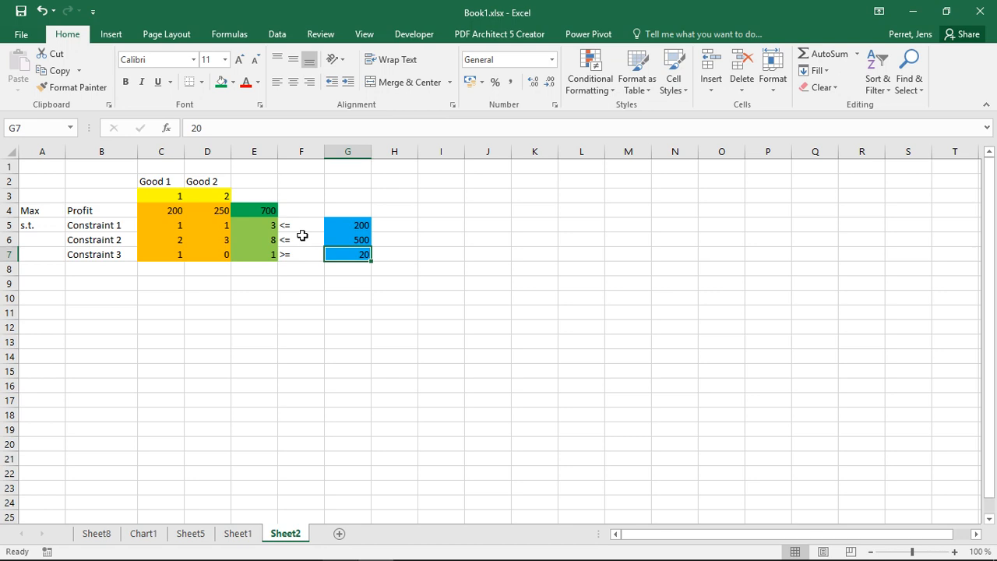
mouse_move(182, 187)
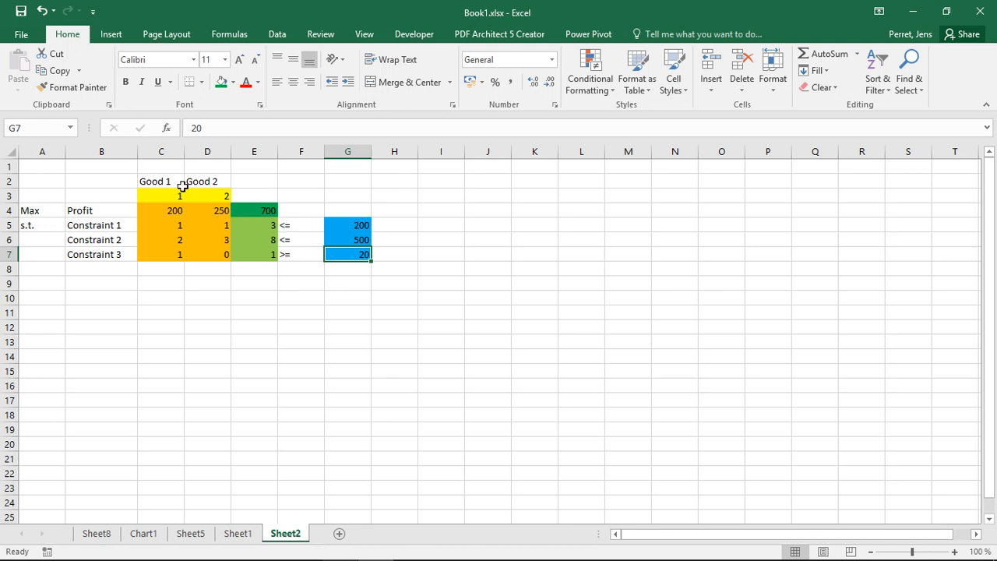
mouse_move(344, 240)
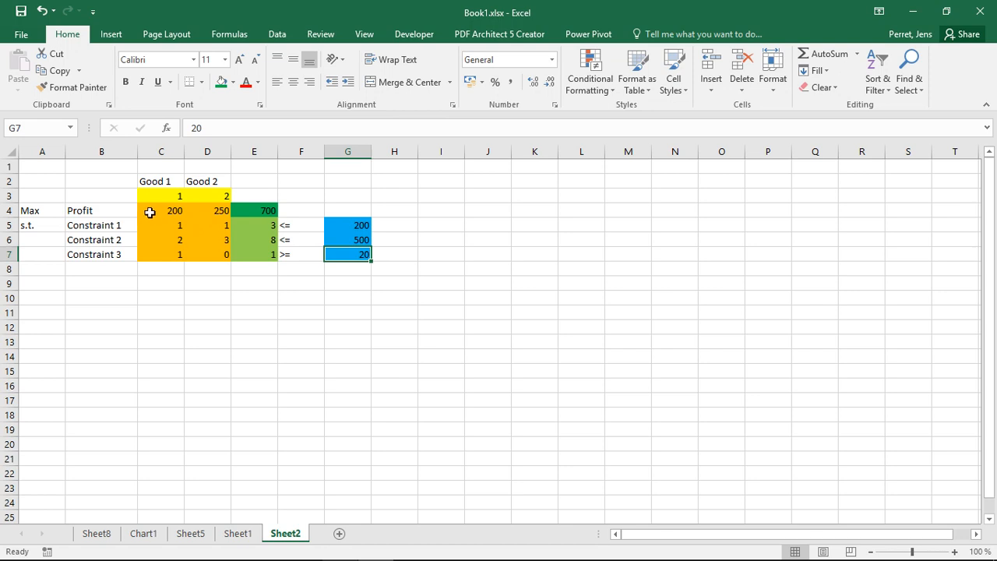
left_click_drag(161, 210, 207, 253)
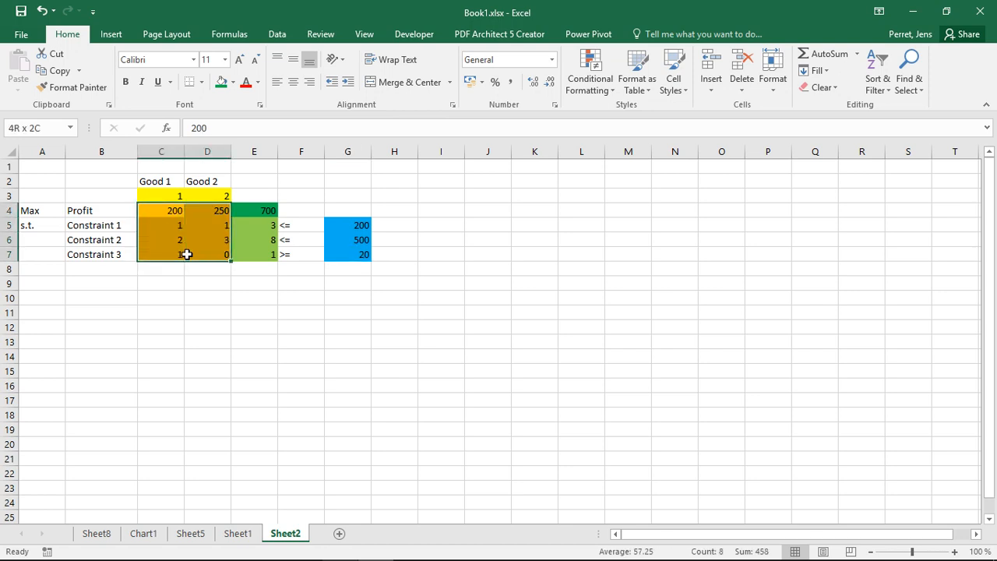
left_click(162, 210)
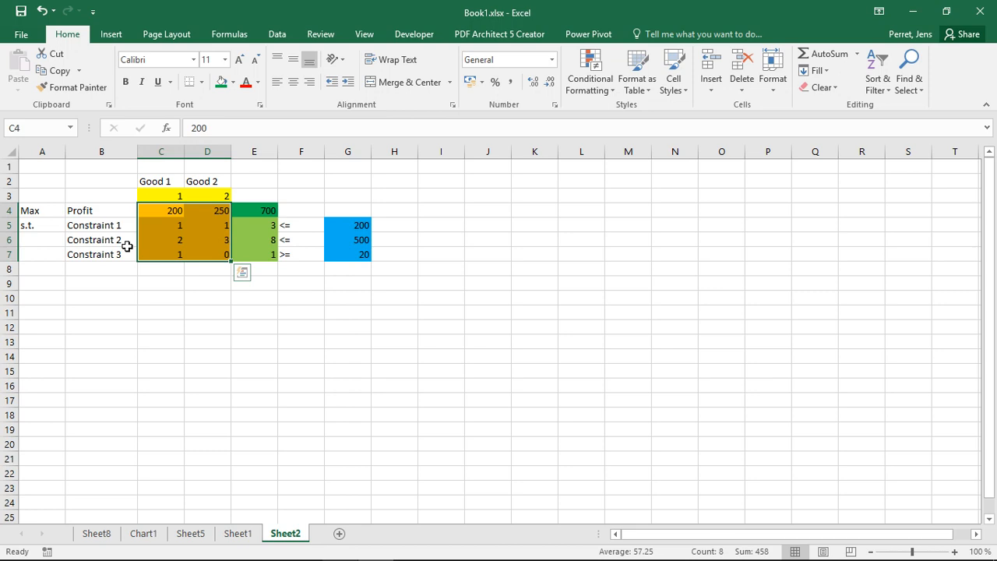
mouse_move(268, 230)
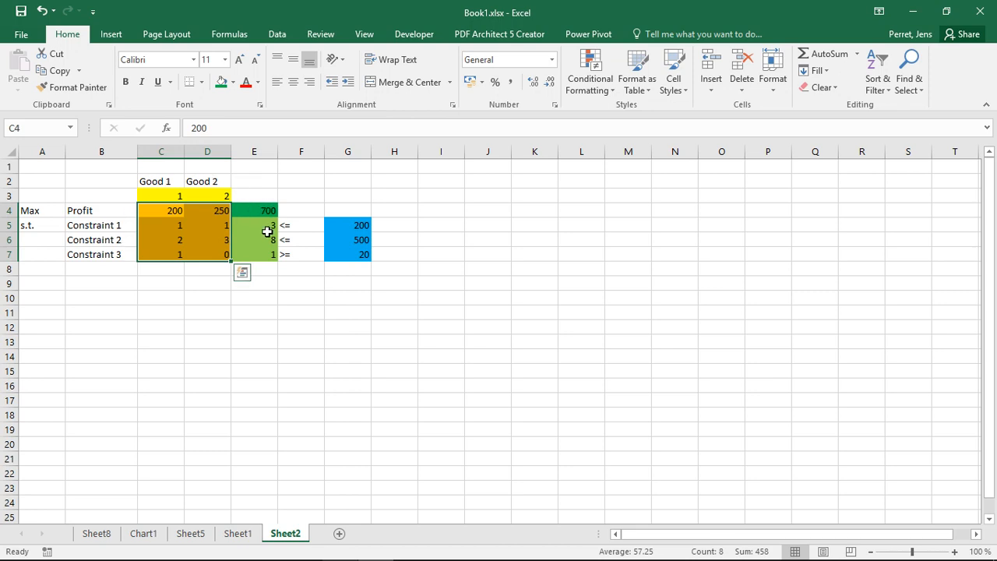
mouse_move(240, 212)
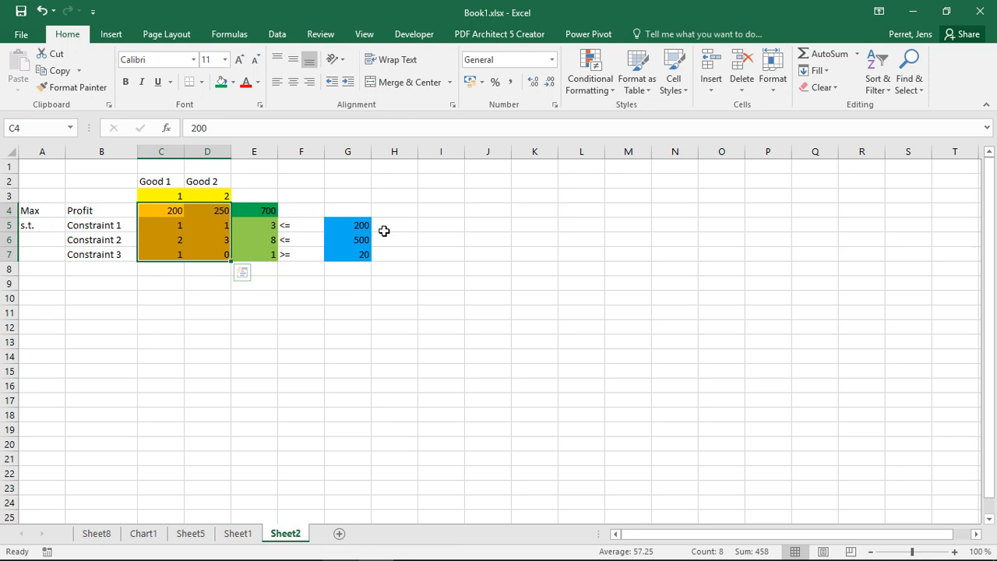
left_click(394, 224)
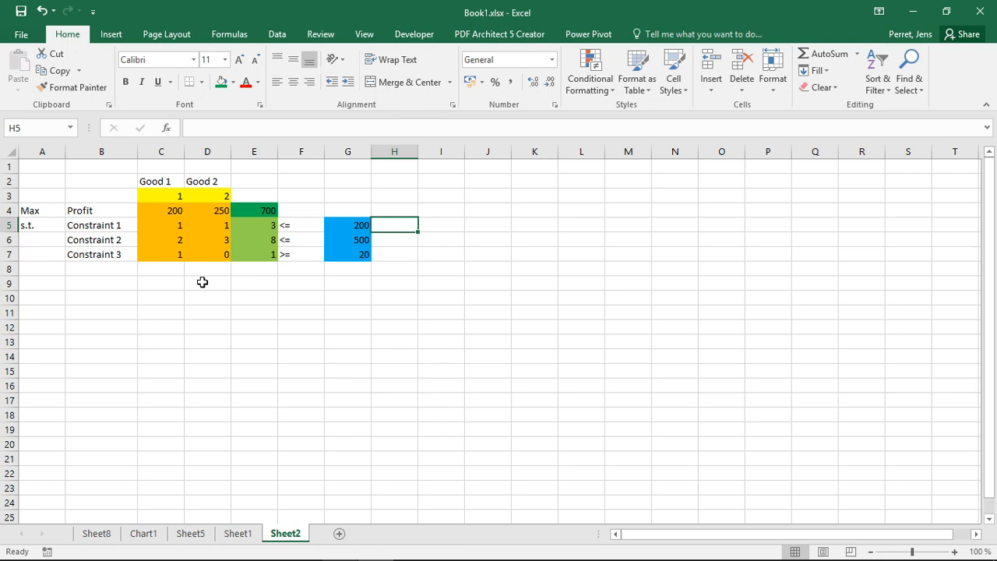
left_click(162, 268)
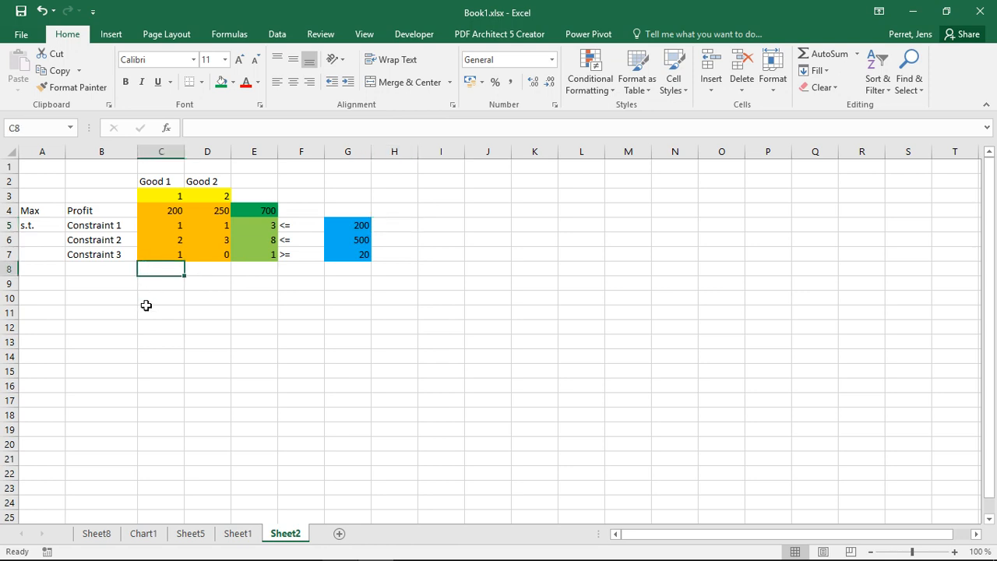
- Enter the non-negativity notes 'Good 1 >= 0' in C8 and 'Good 2 >= 0' in C9
type("Good 1")
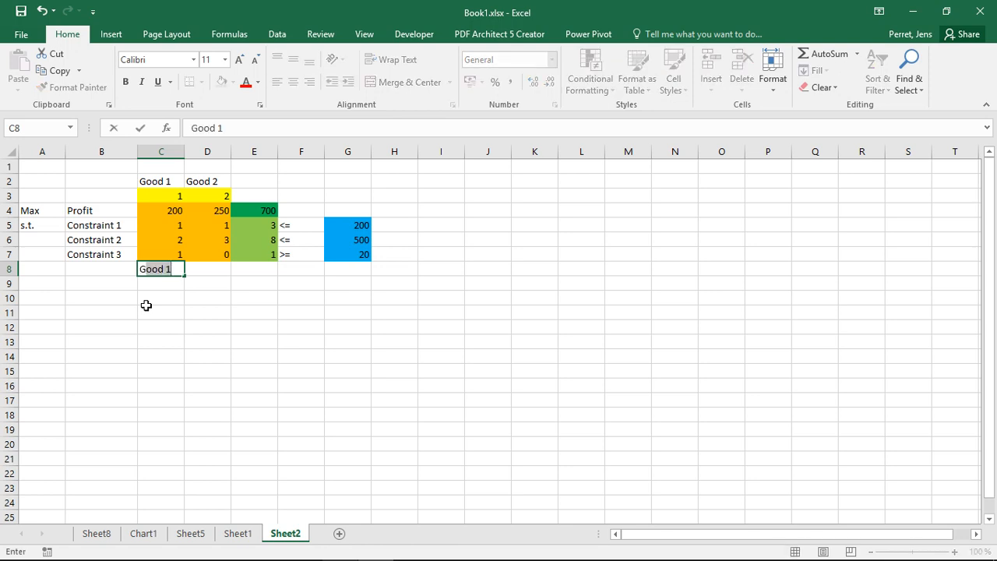
type("Godd")
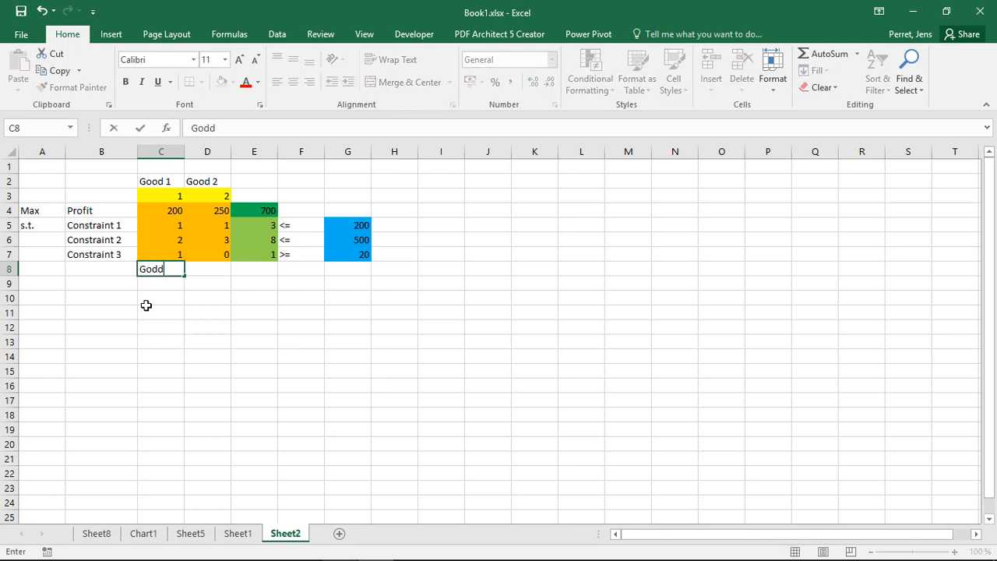
type("Good 1 >= 0")
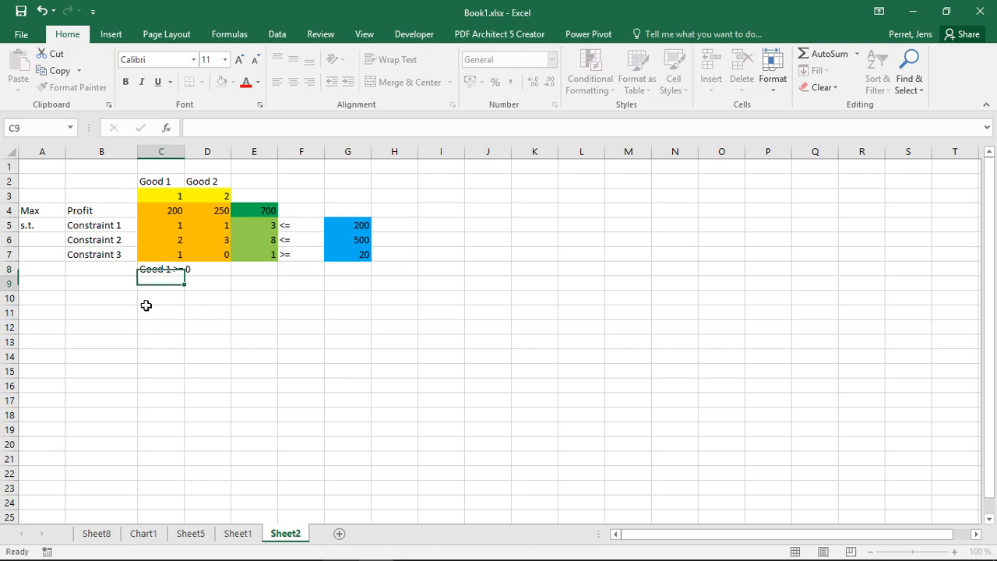
type("Good 2 >= 0")
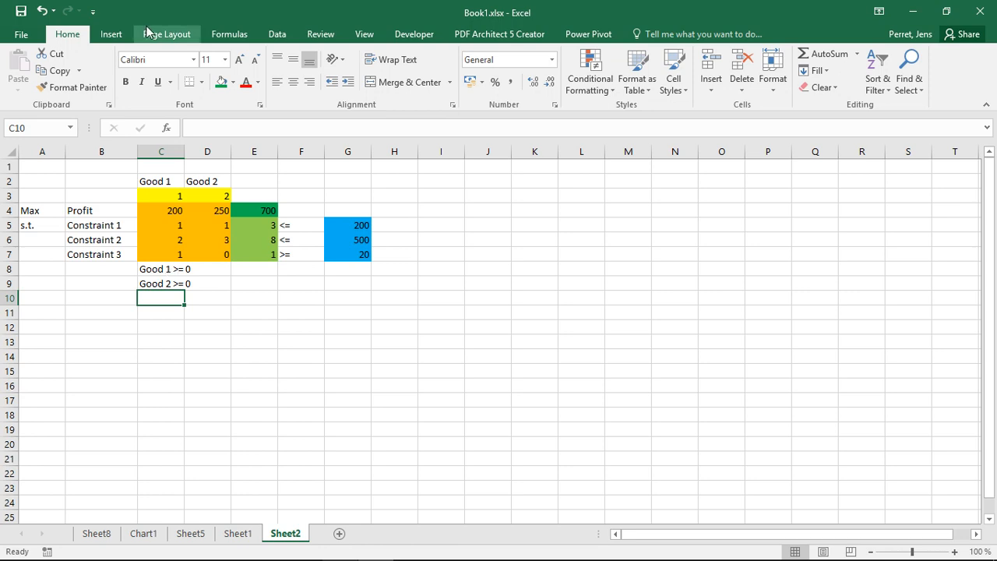
mouse_move(229, 34)
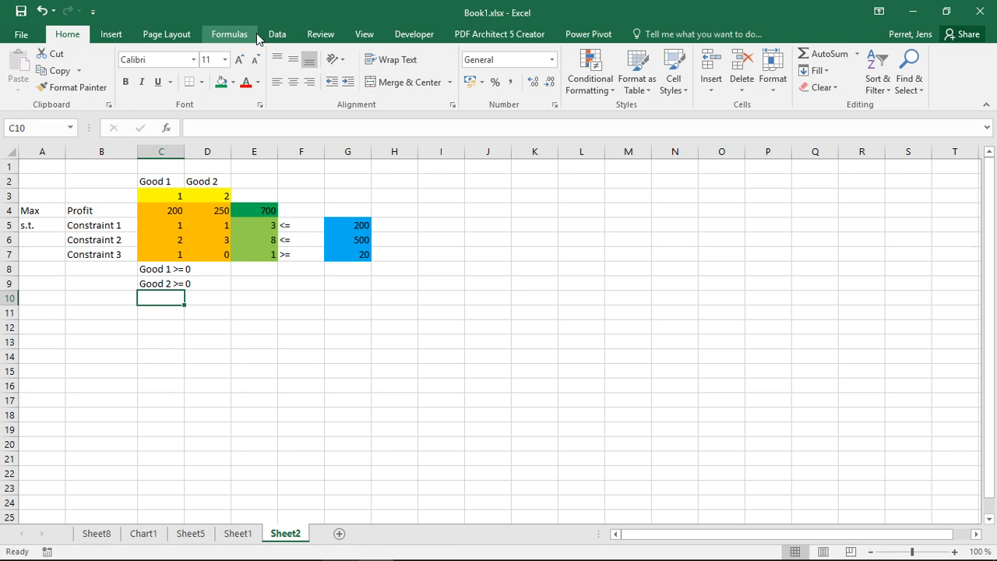
- Enable the Solver Add-in from the Developer add-ins list and confirm Solver appears among the Data tools
left_click(278, 35)
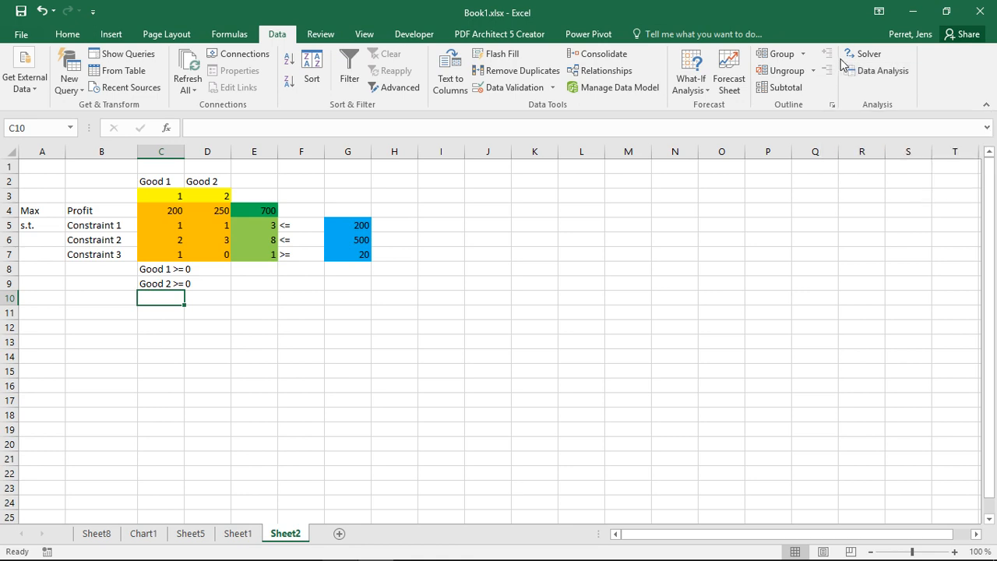
mouse_move(869, 53)
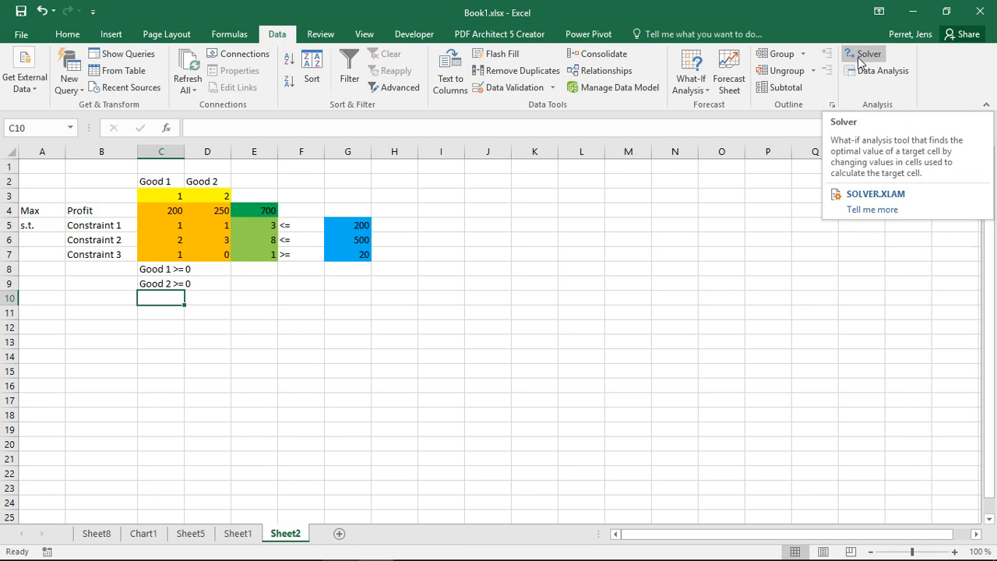
mouse_move(69, 70)
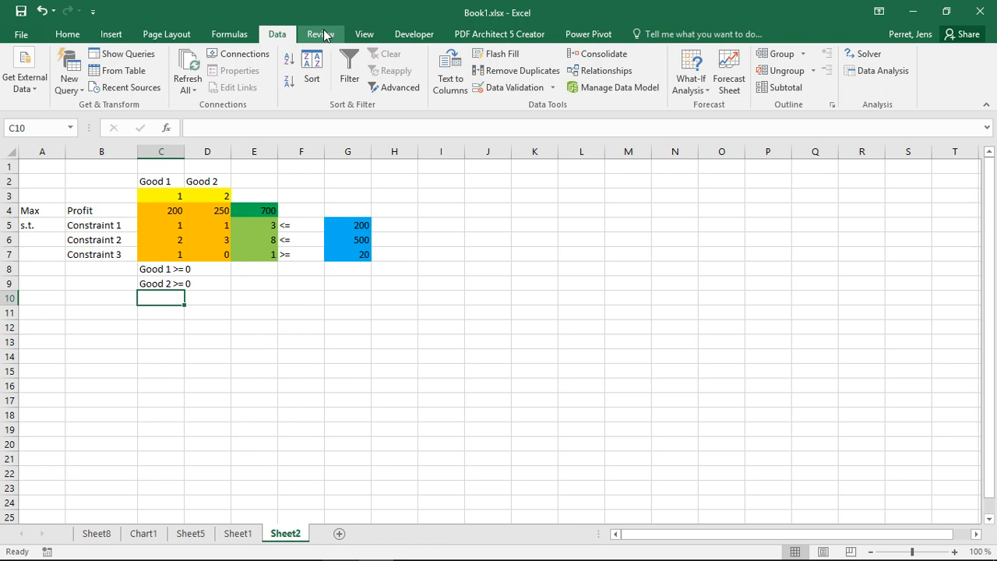
left_click(414, 34)
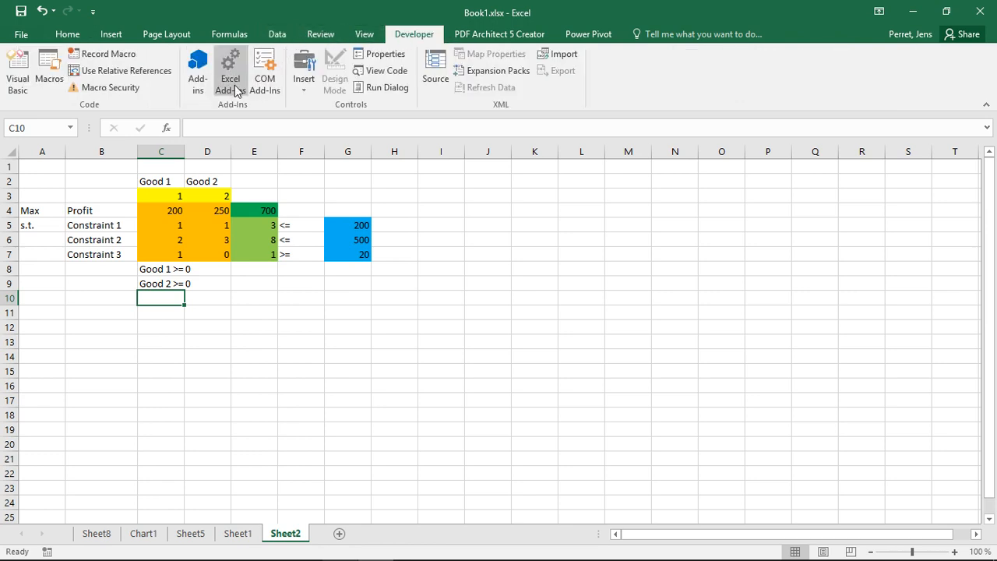
left_click(230, 70)
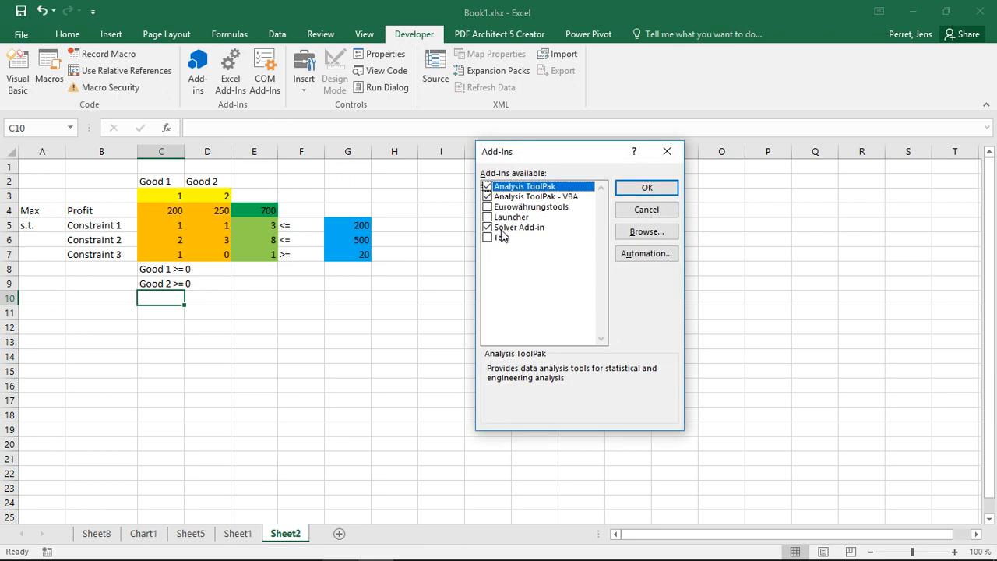
mouse_move(520, 234)
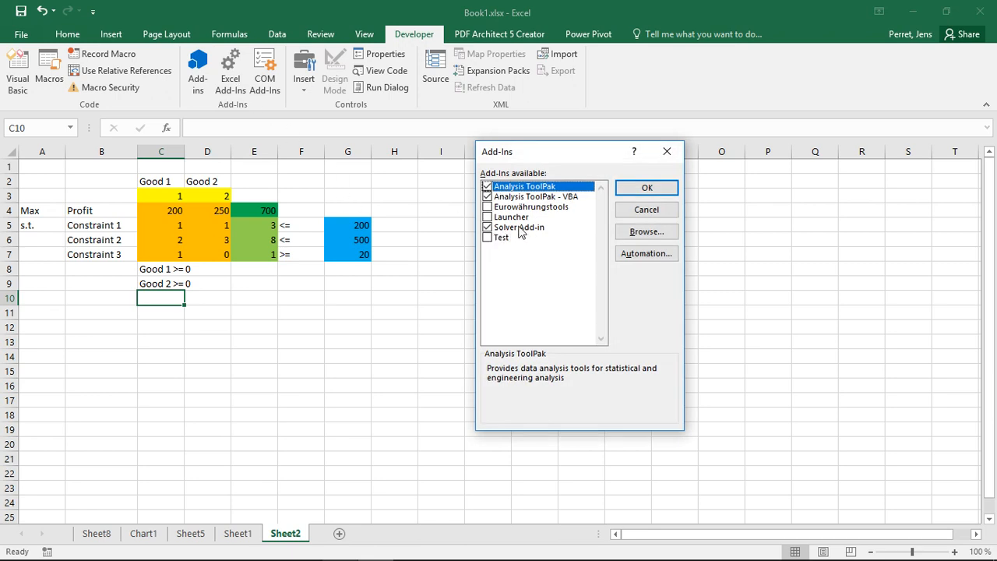
left_click(646, 187)
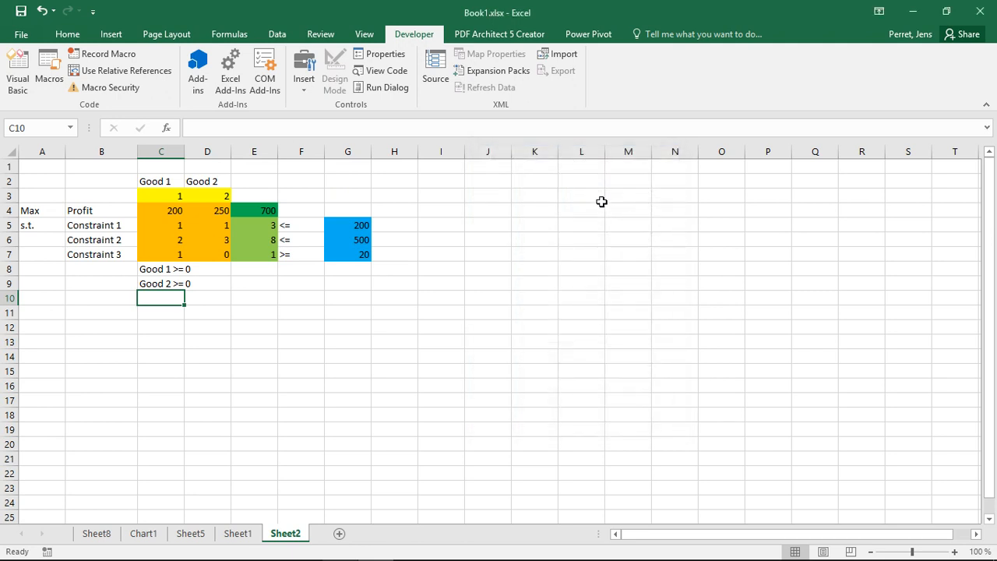
left_click(277, 34)
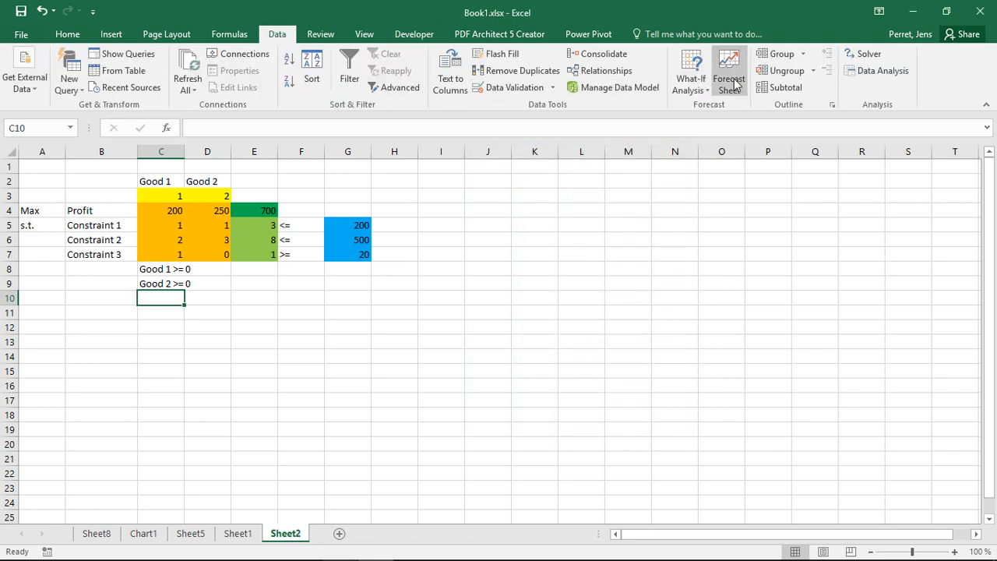
mouse_move(869, 53)
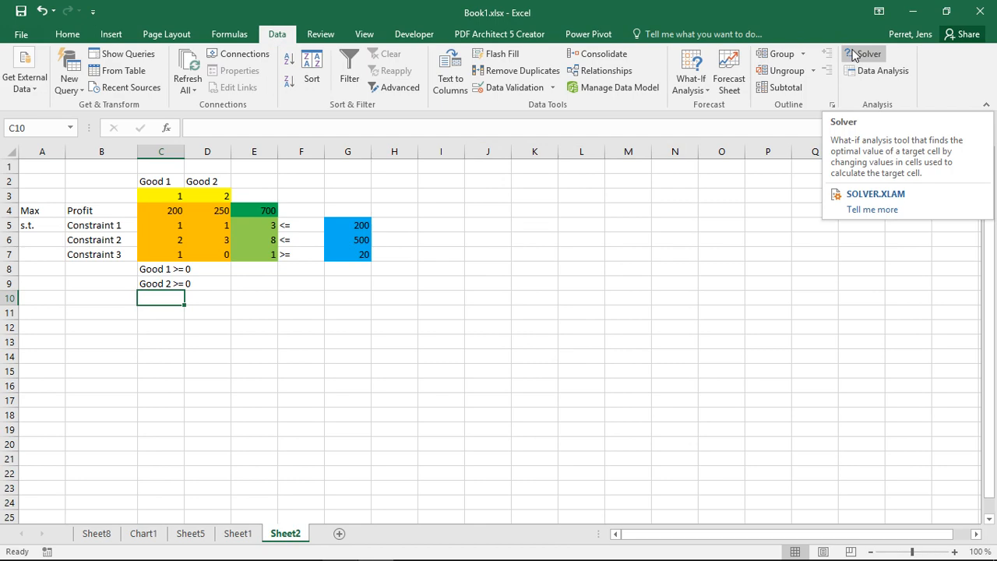
- Start Solver and set the objective to maximize the total profit cell E4
left_click(865, 53)
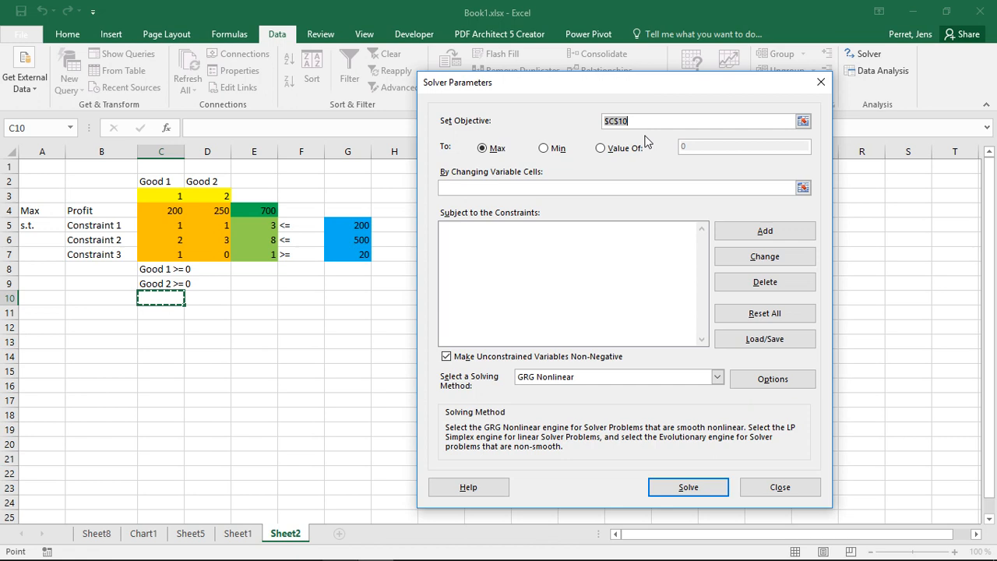
mouse_move(590, 125)
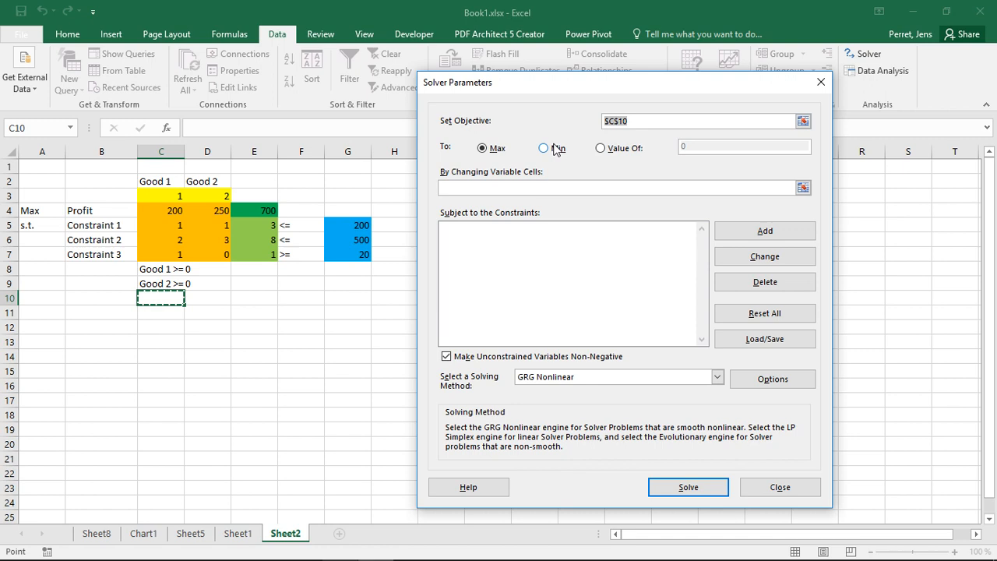
left_click(481, 148)
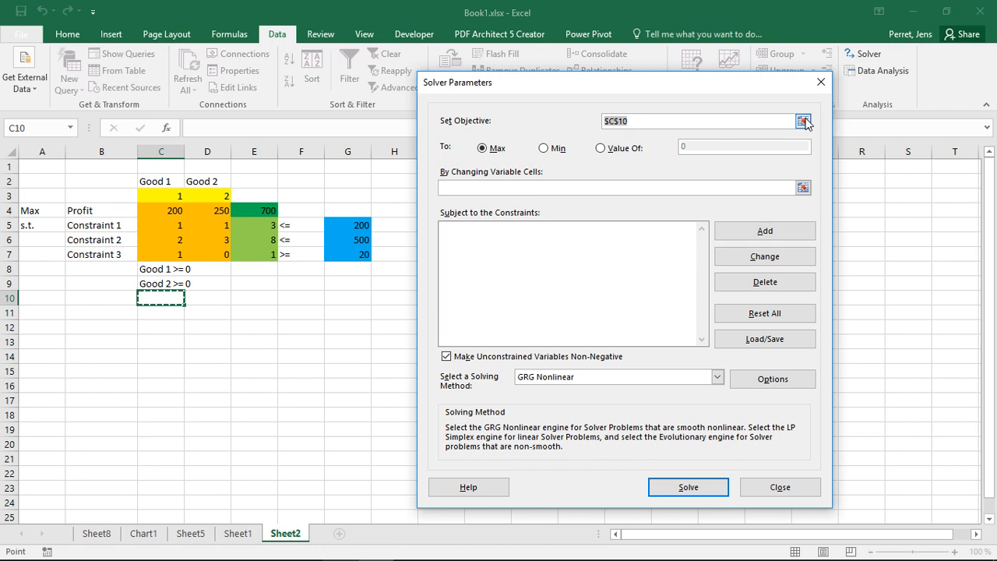
left_click(803, 122)
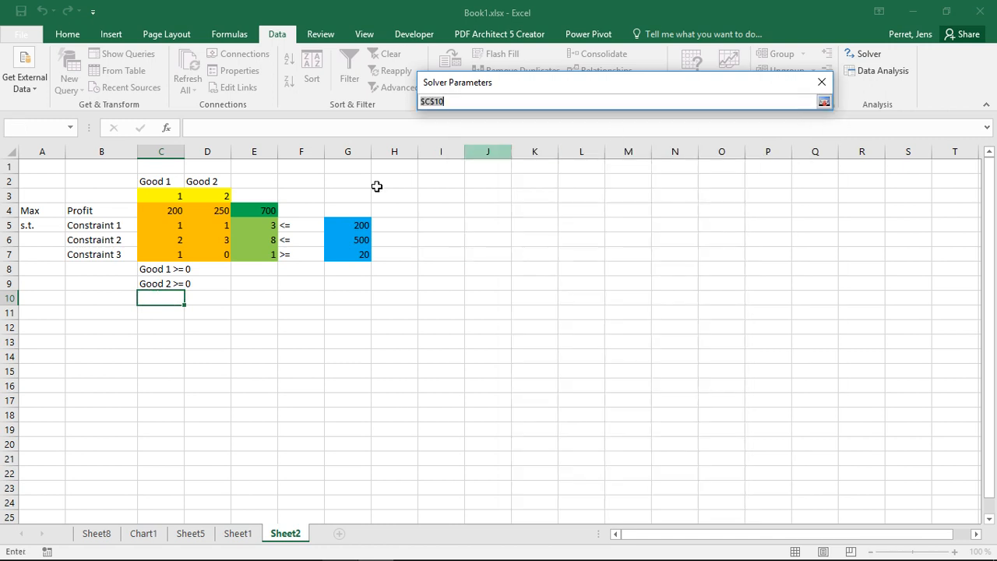
left_click(254, 210)
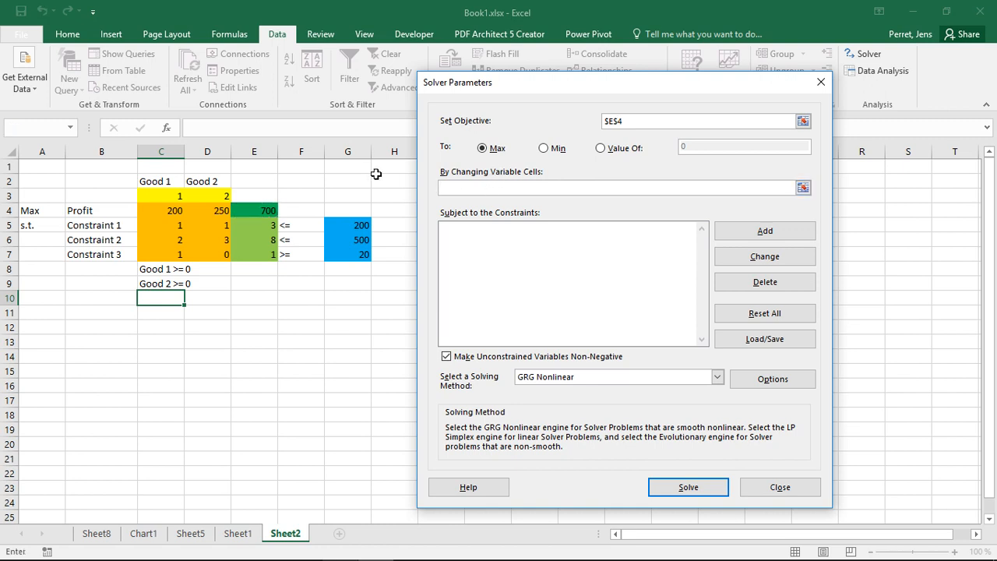
- Set Solver's changing variable cells to the Good 1 and Good 2 quantities C3:D3
left_click(615, 187)
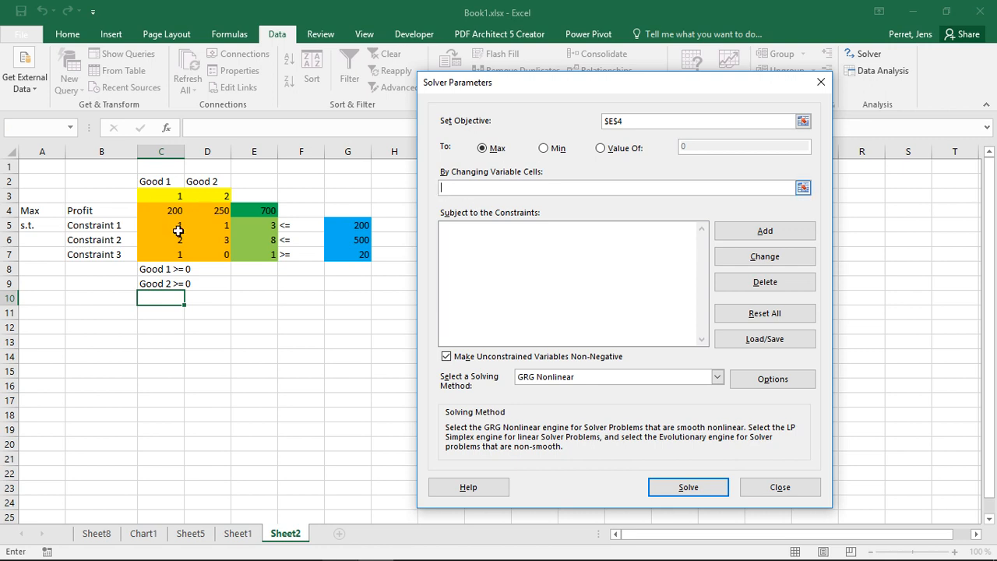
left_click_drag(162, 196, 207, 196)
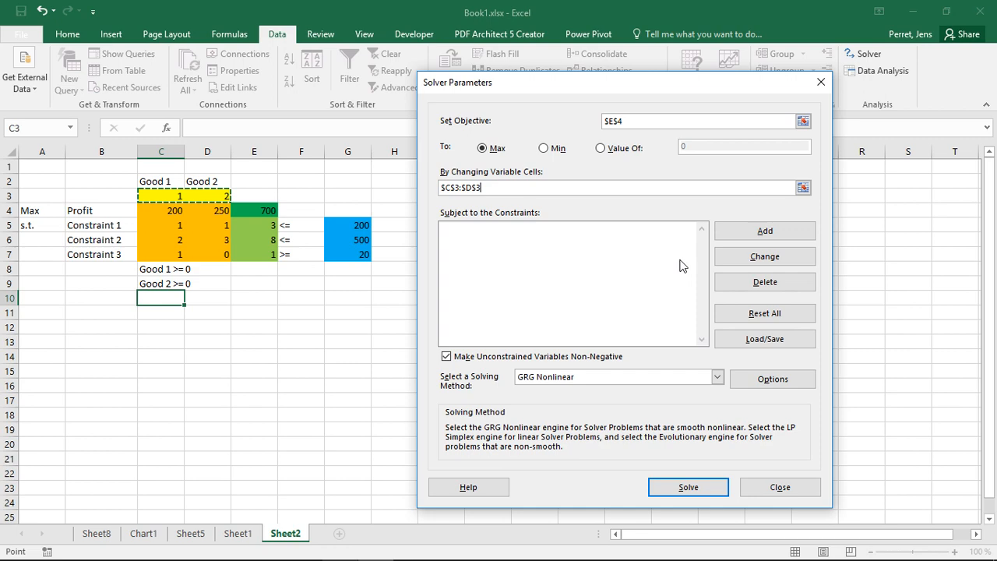
mouse_move(738, 221)
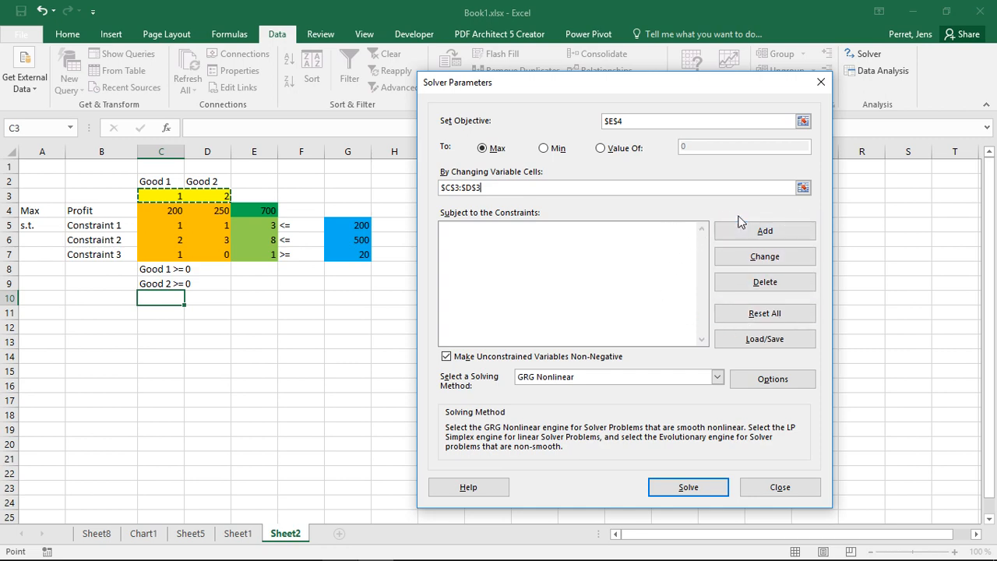
- Add the Solver constraint E5:E6 <= G5:G6 and begin another constraint
left_click(763, 231)
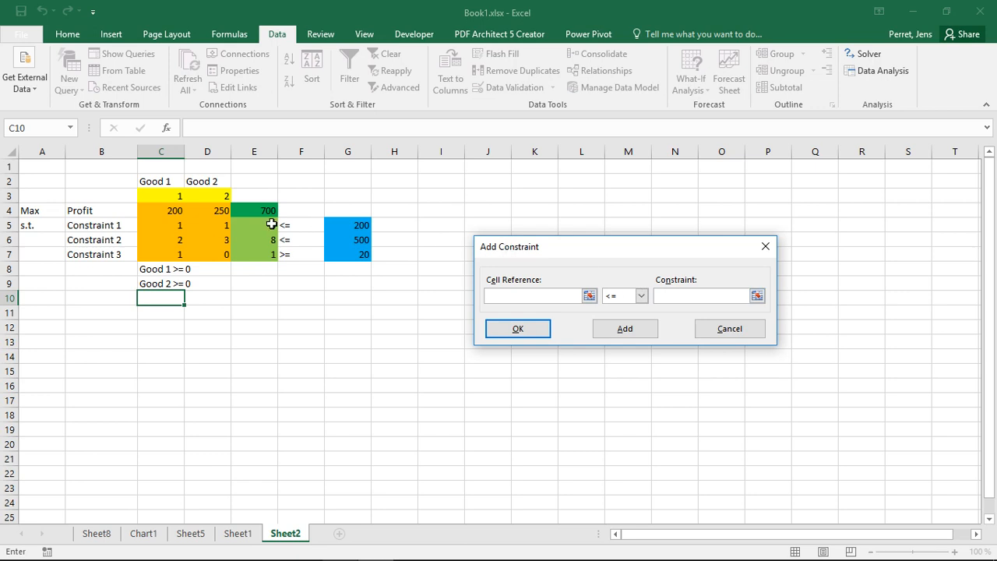
left_click_drag(254, 225, 254, 239)
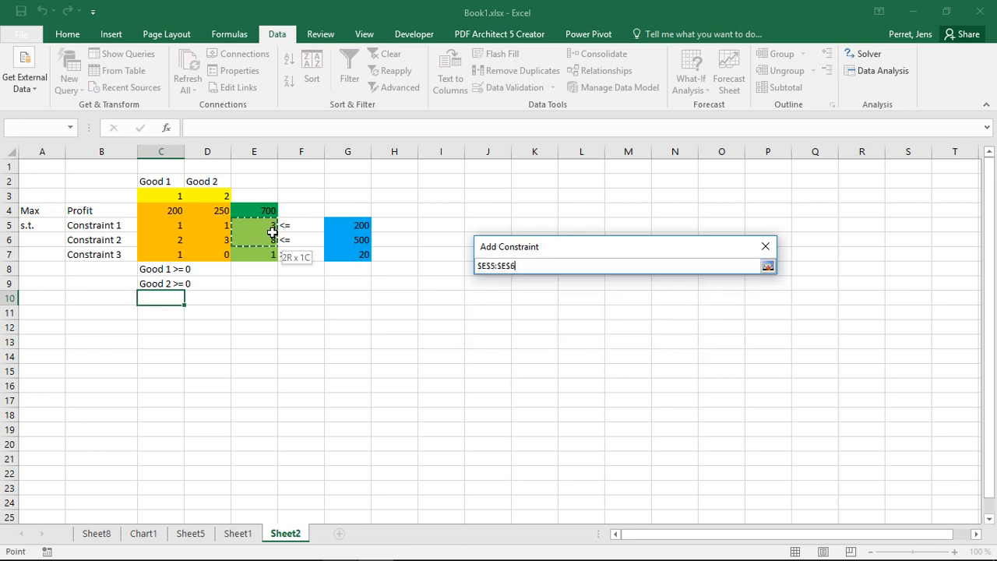
left_click(766, 265)
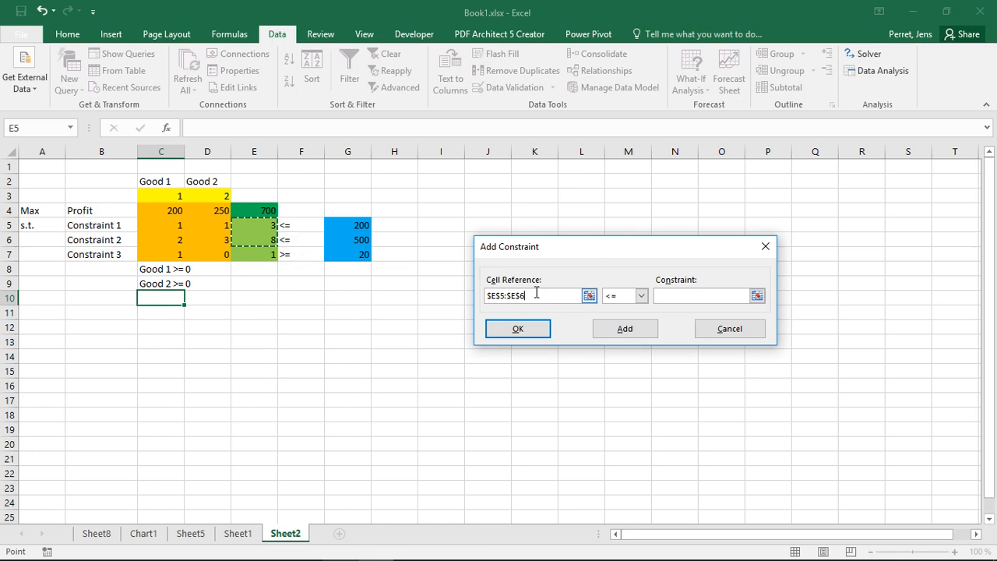
left_click(642, 296)
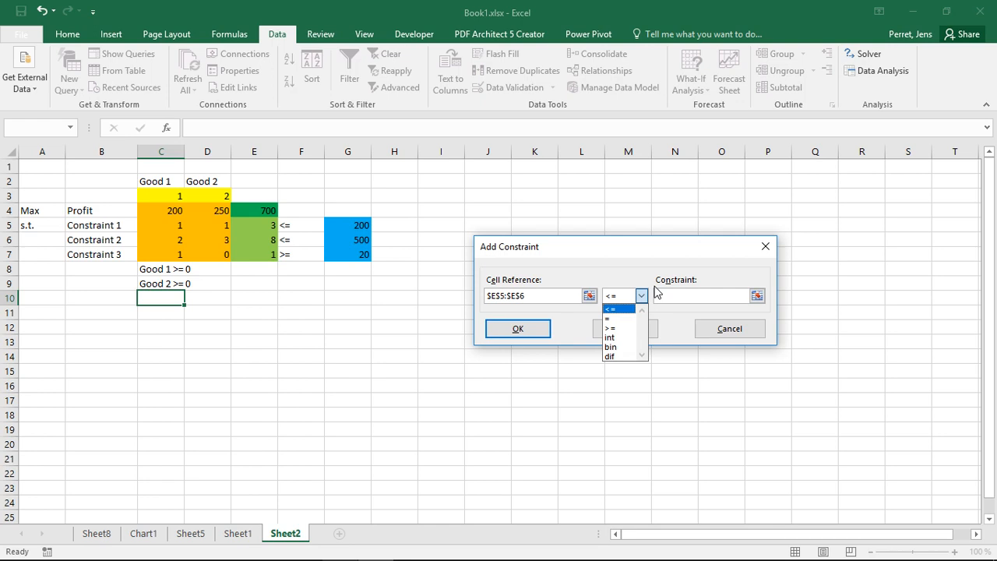
left_click(611, 309)
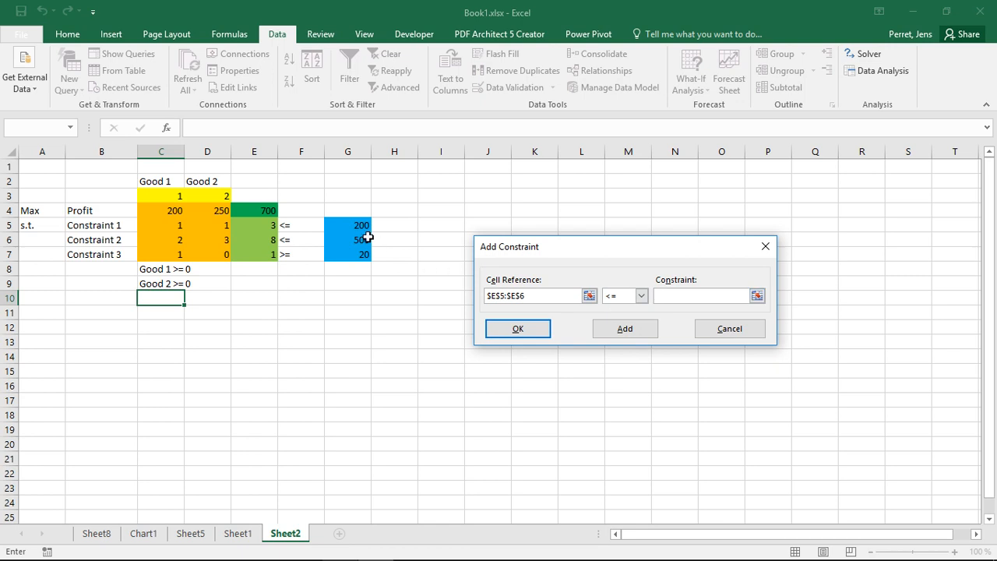
left_click_drag(347, 224, 347, 240)
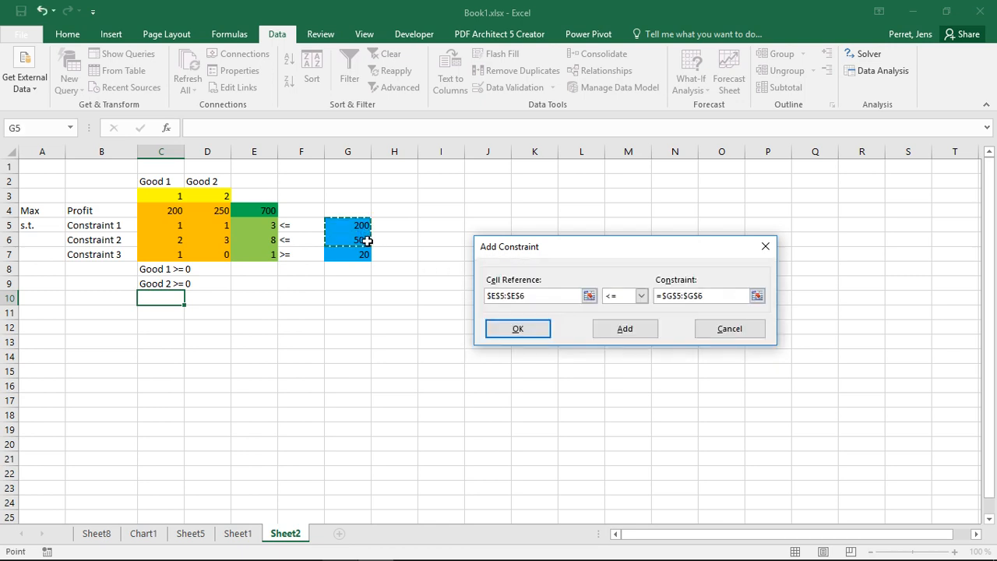
left_click(625, 327)
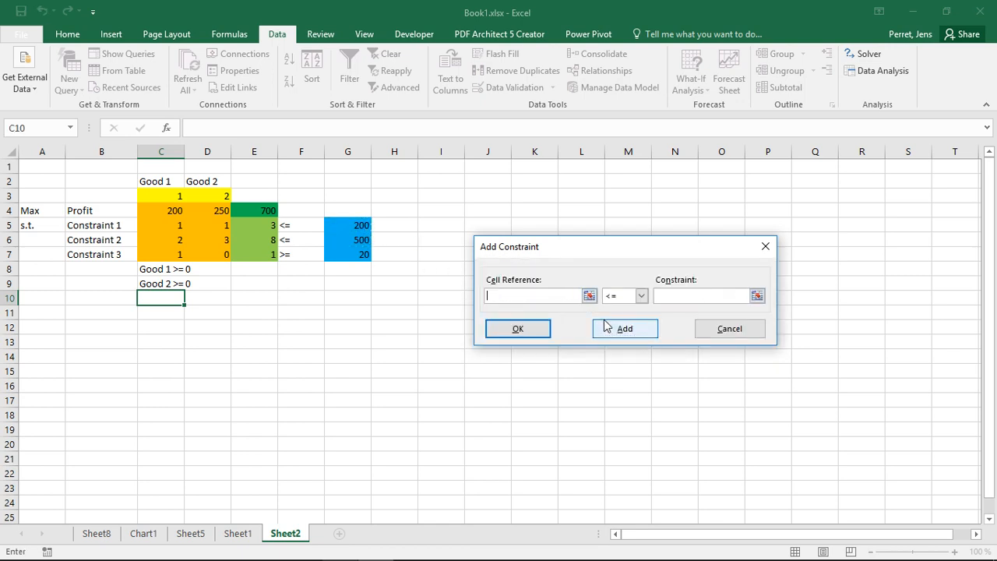
mouse_move(601, 327)
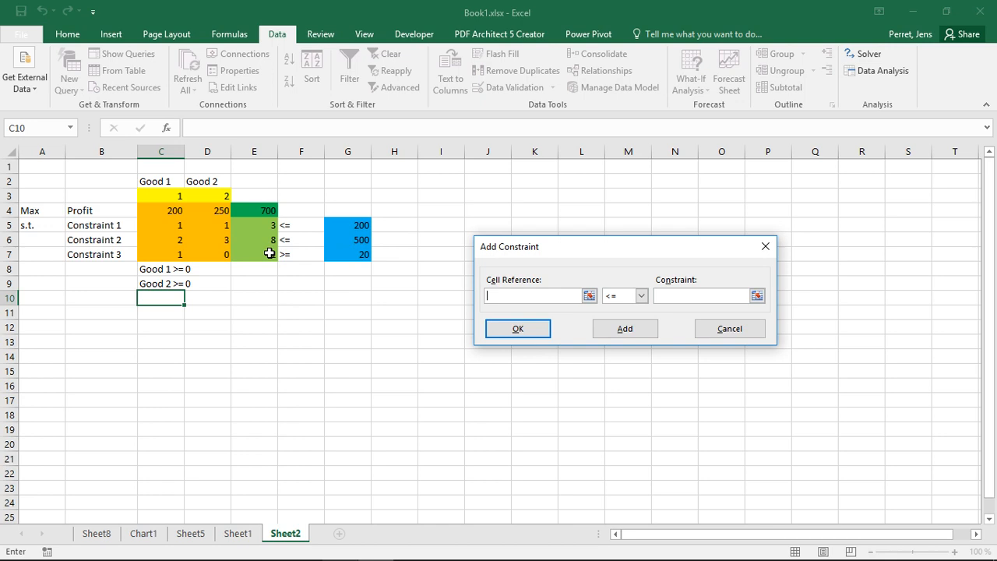
- Add the Solver constraint E7 >= G7 and return to the Solver Parameters dialog
left_click(254, 254)
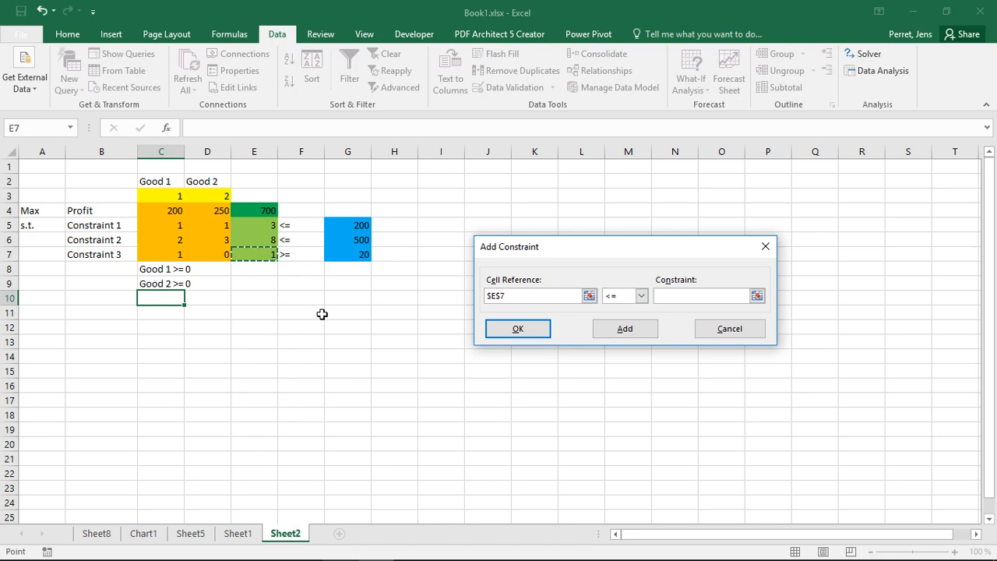
left_click(642, 296)
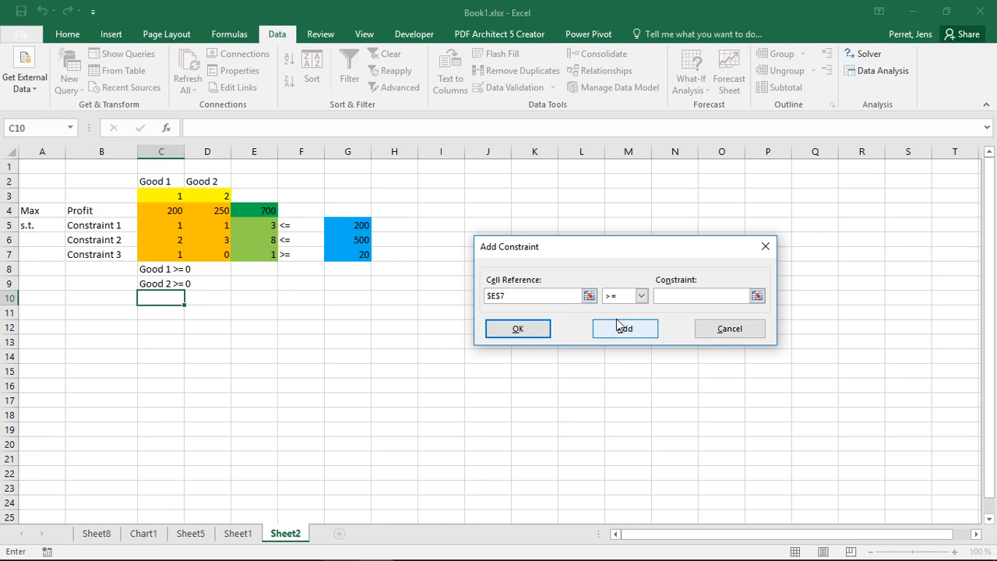
left_click(347, 254)
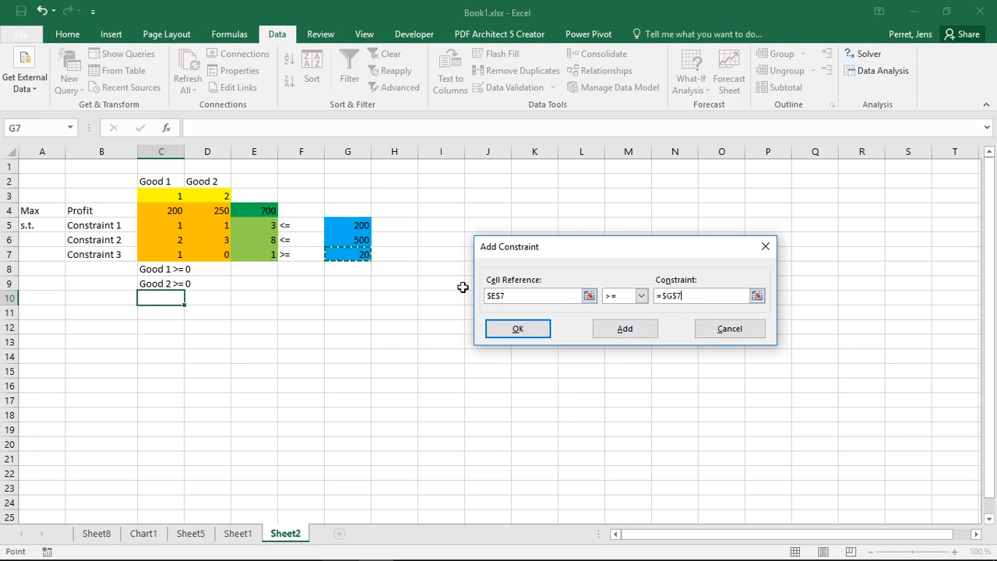
left_click(517, 327)
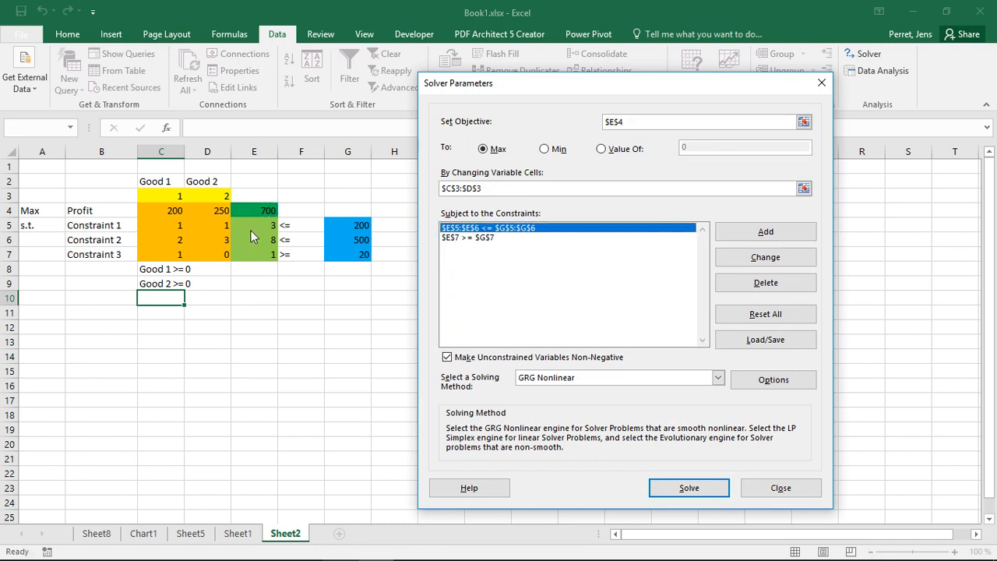
mouse_move(305, 237)
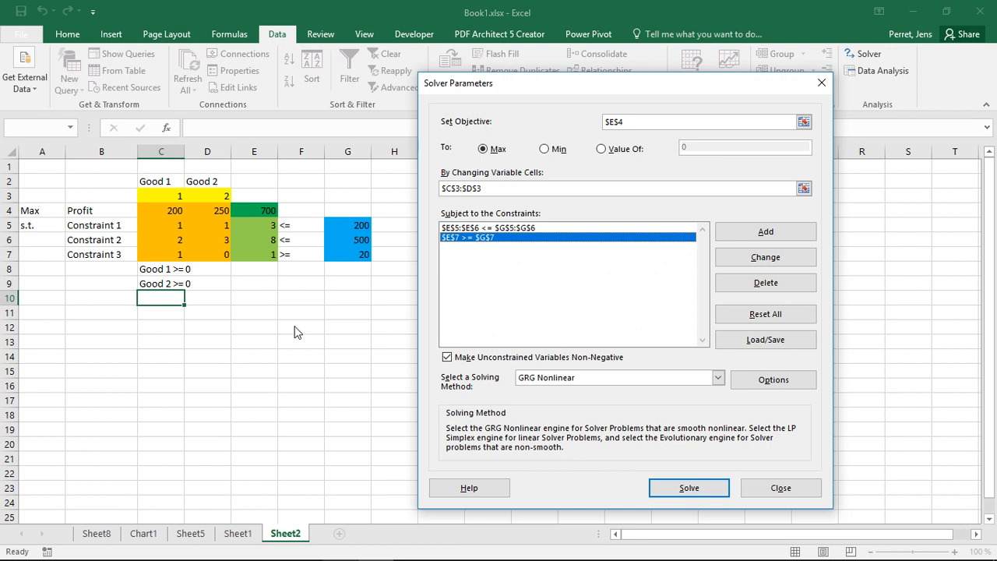
mouse_move(158, 278)
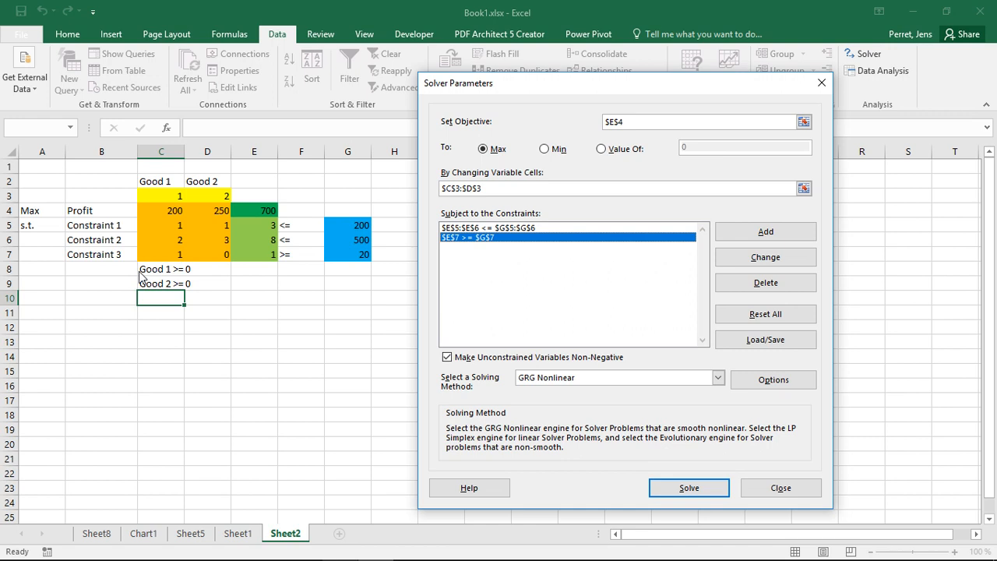
mouse_move(190, 296)
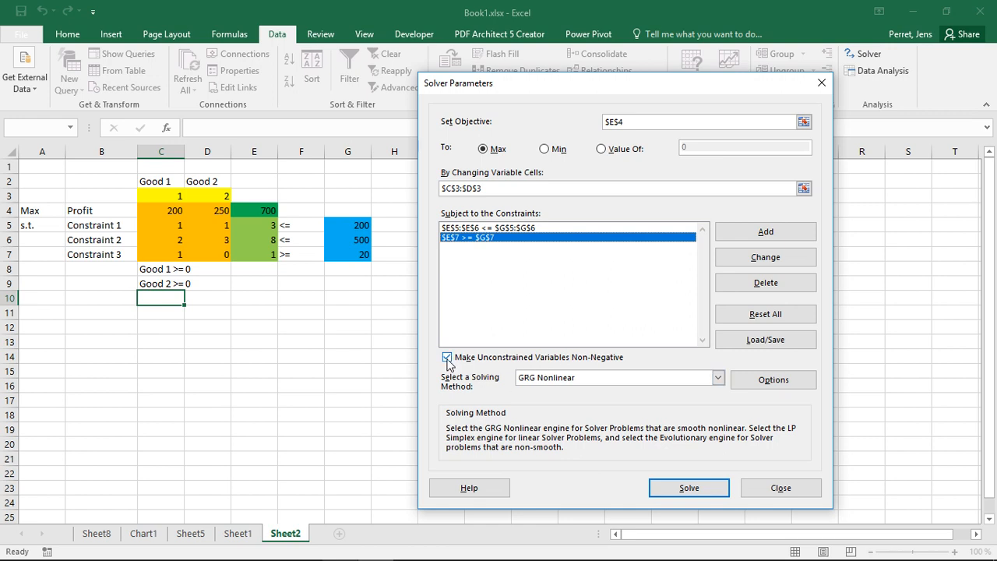
mouse_move(471, 366)
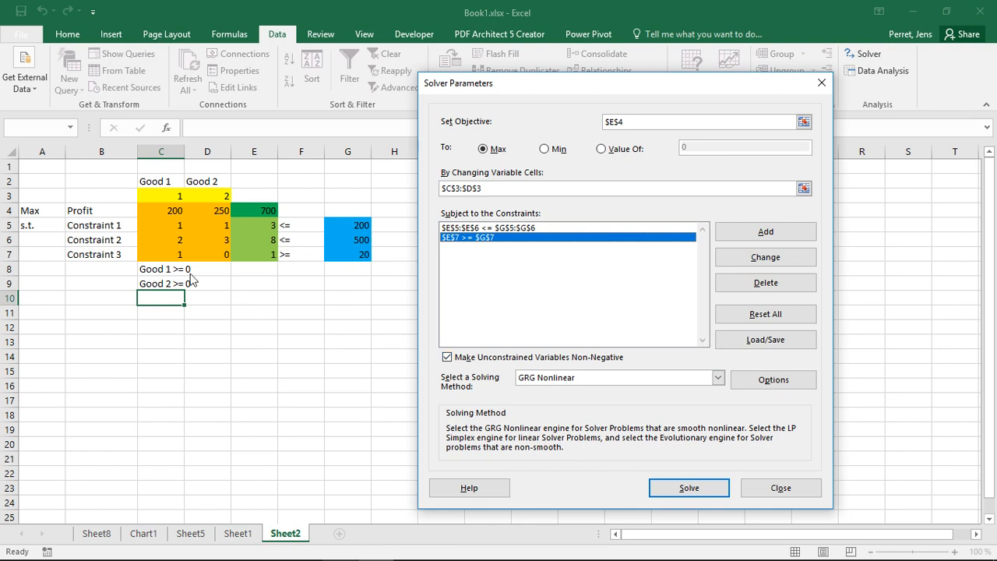
mouse_move(221, 340)
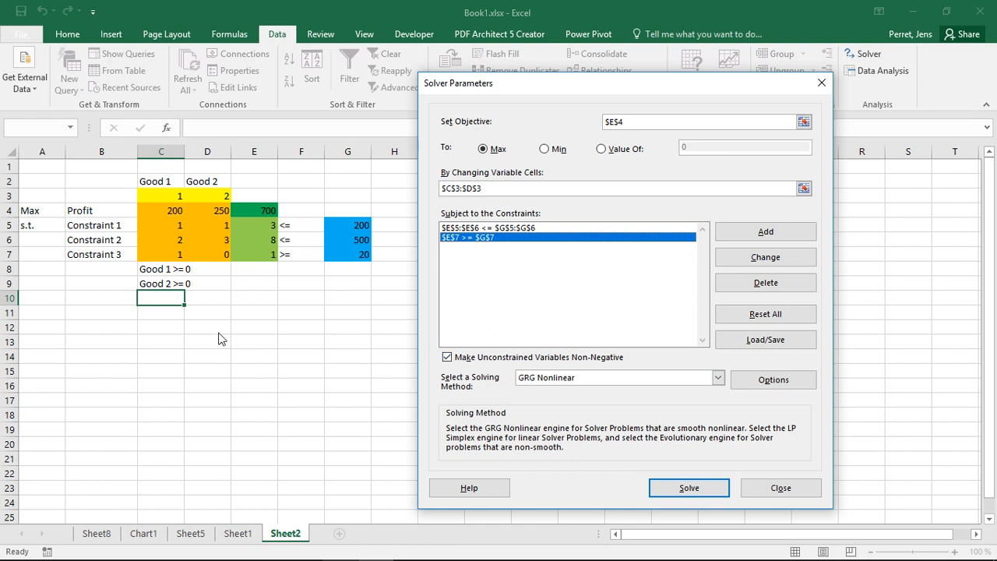
mouse_move(506, 393)
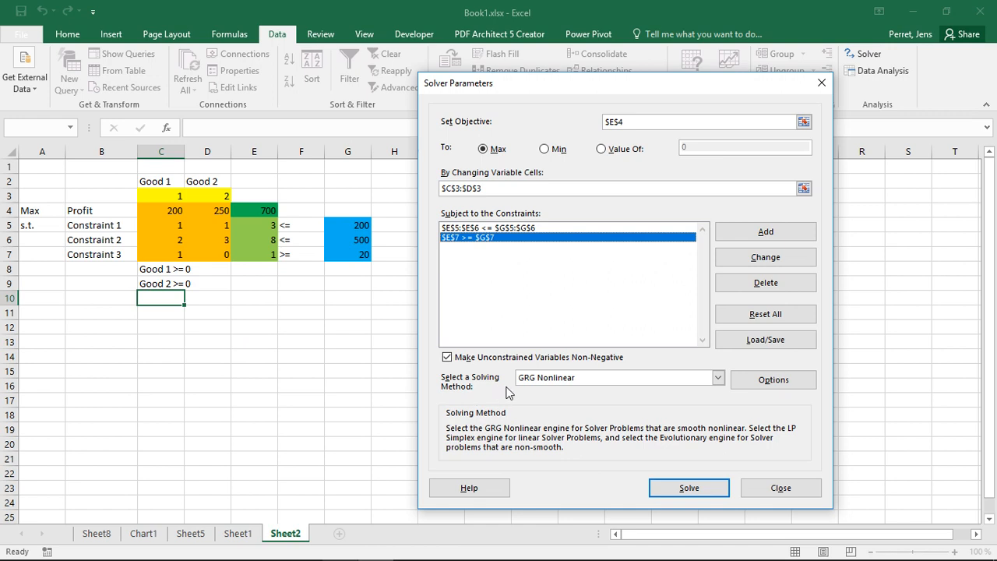
mouse_move(522, 393)
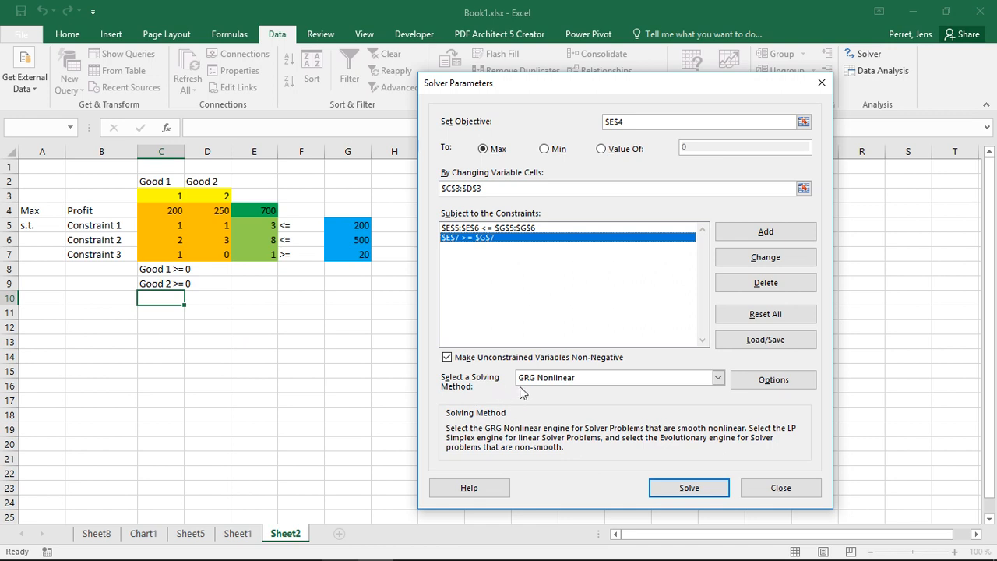
- Choose Simplex LP as the solving method and run Solver, giving Good 1 and Good 2 at 100 and profit 45000
left_click(717, 376)
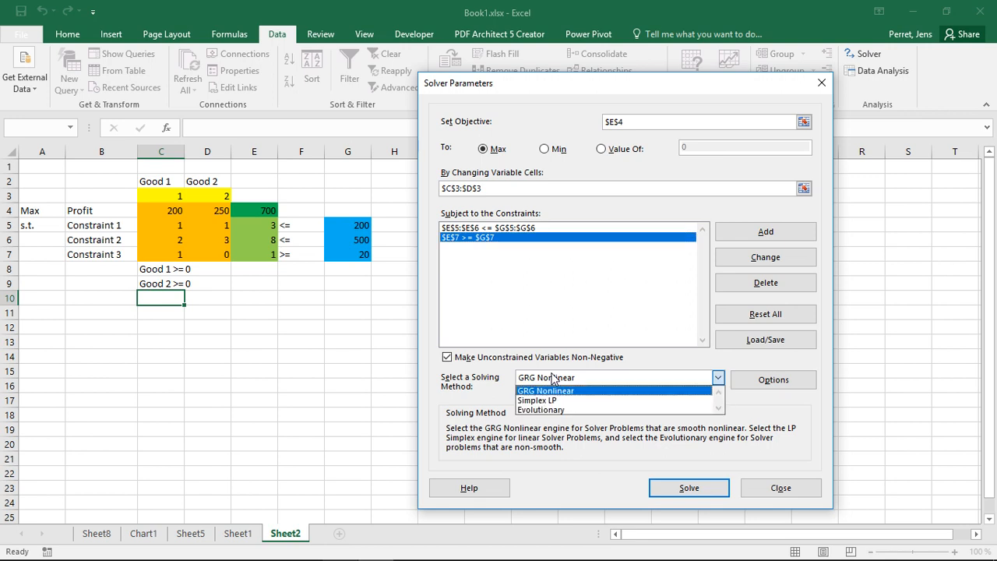
left_click(538, 398)
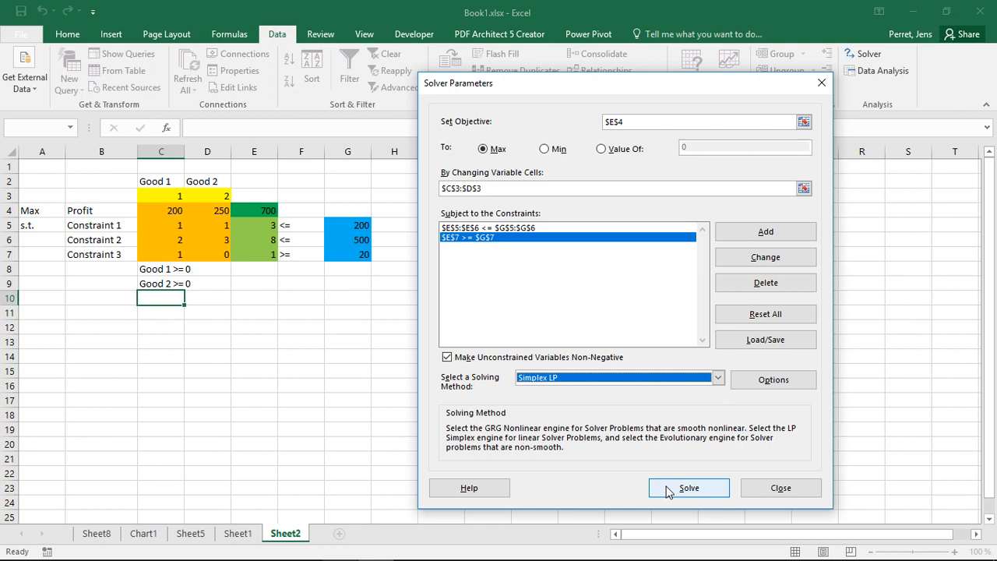
left_click(688, 487)
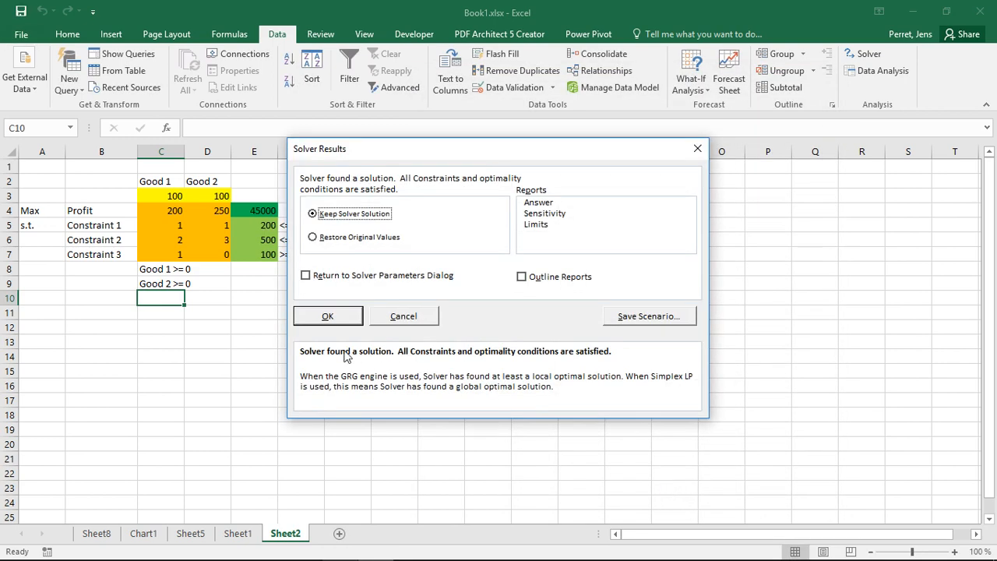
mouse_move(327, 361)
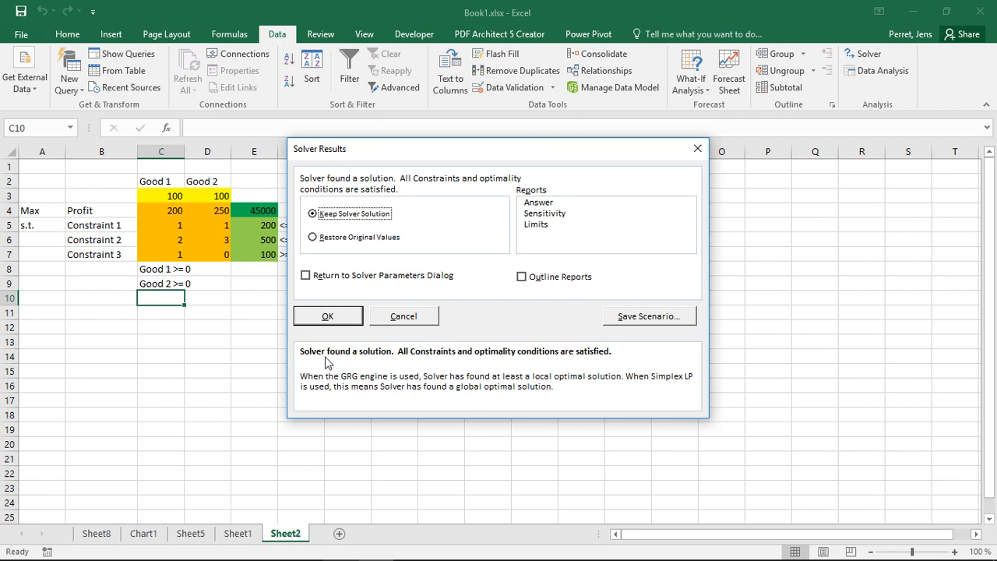
mouse_move(367, 362)
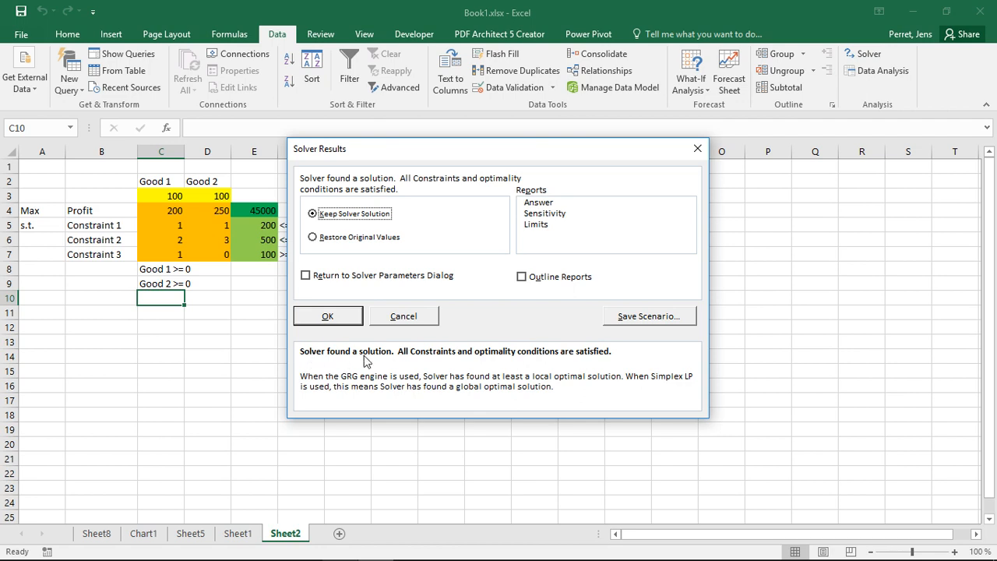
mouse_move(490, 364)
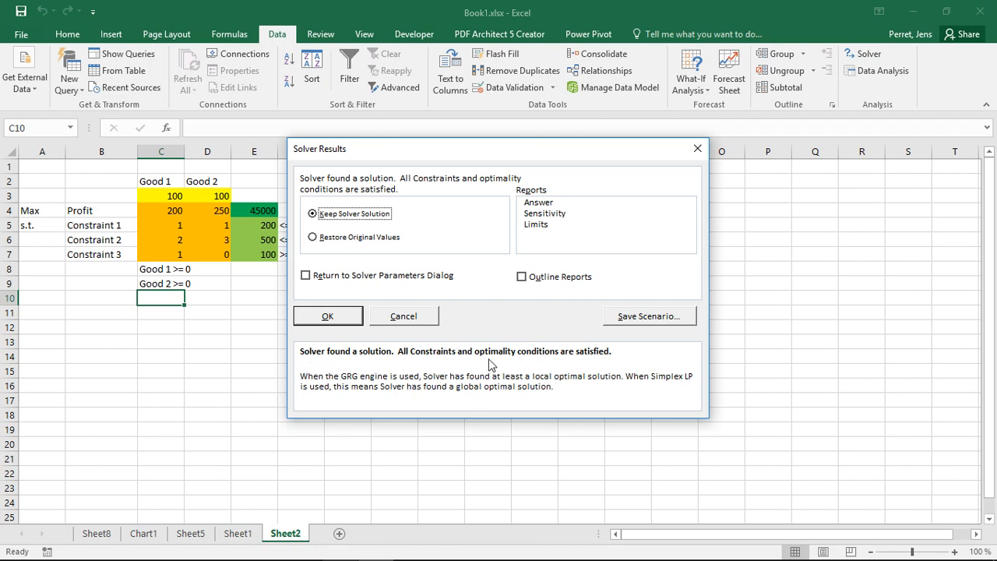
mouse_move(403, 327)
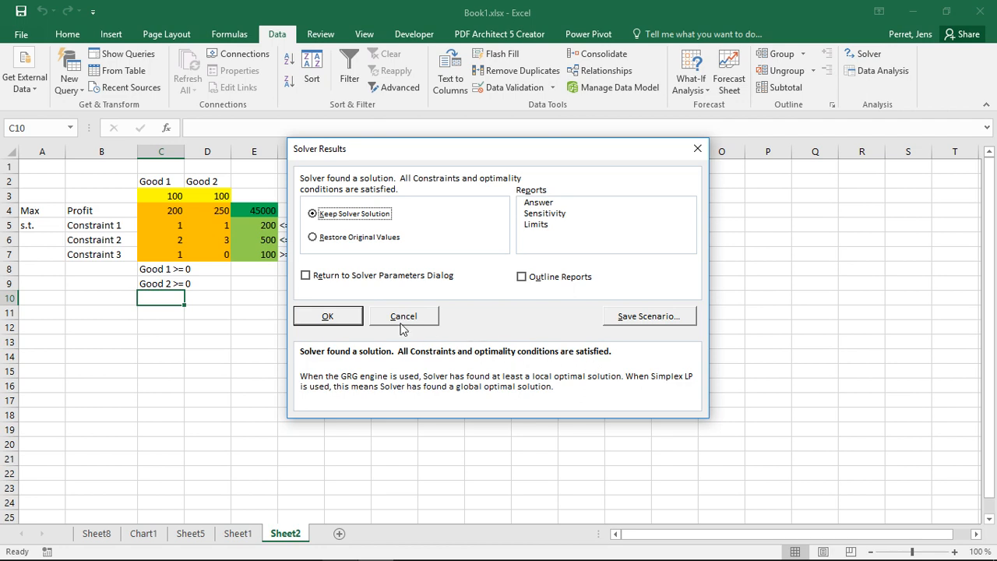
- Keep the Solver solution: both goods at 100 with profit 45000
left_click(327, 315)
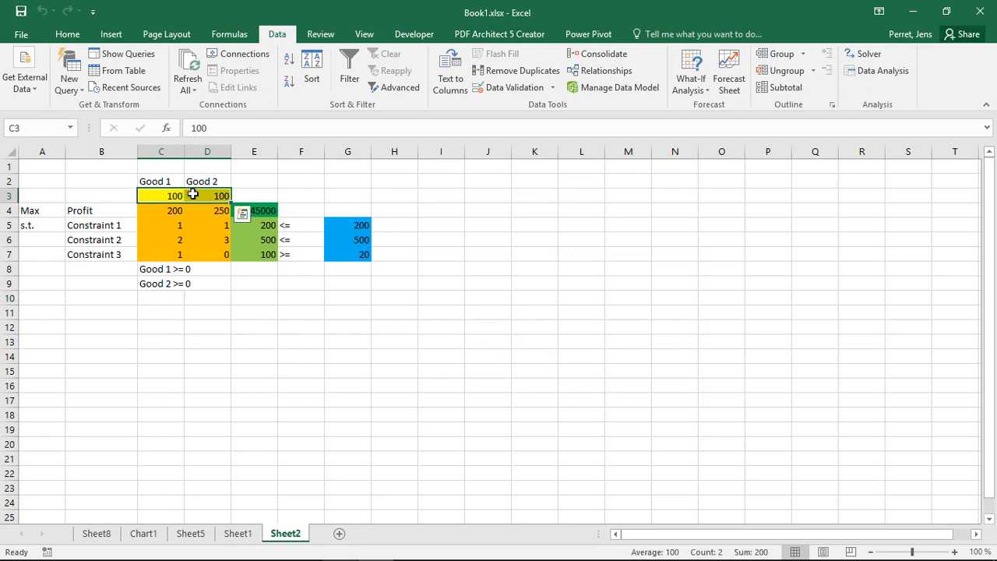
- Inspect the SUMPRODUCT formulas for profit in E4 and the constraint totals in E5:E7
left_click(253, 211)
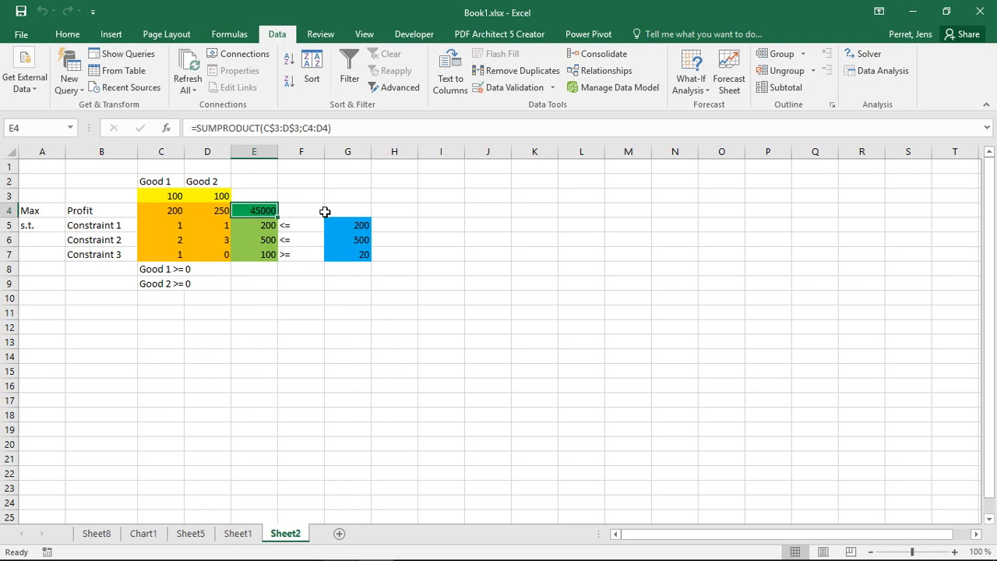
mouse_move(268, 227)
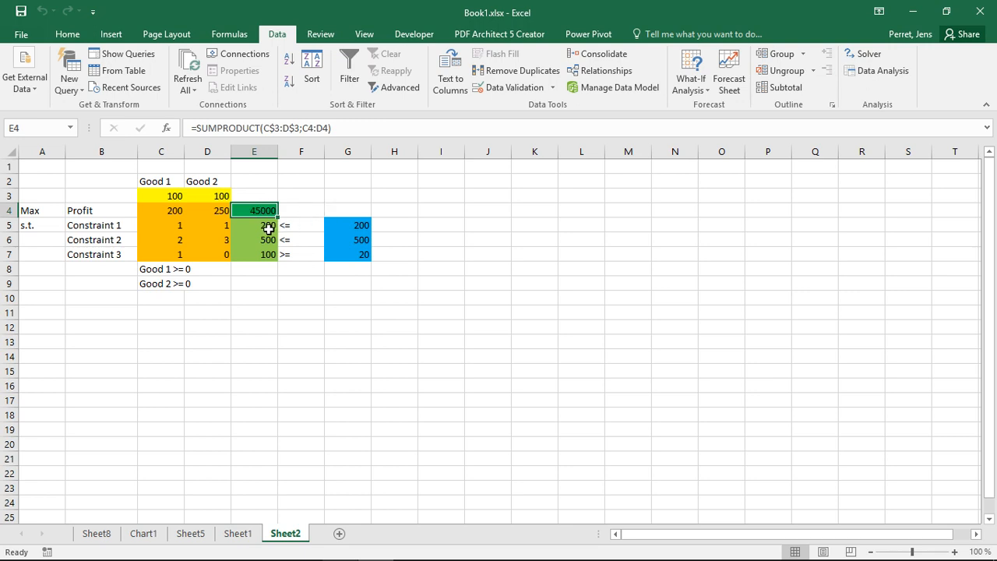
left_click_drag(254, 224, 254, 254)
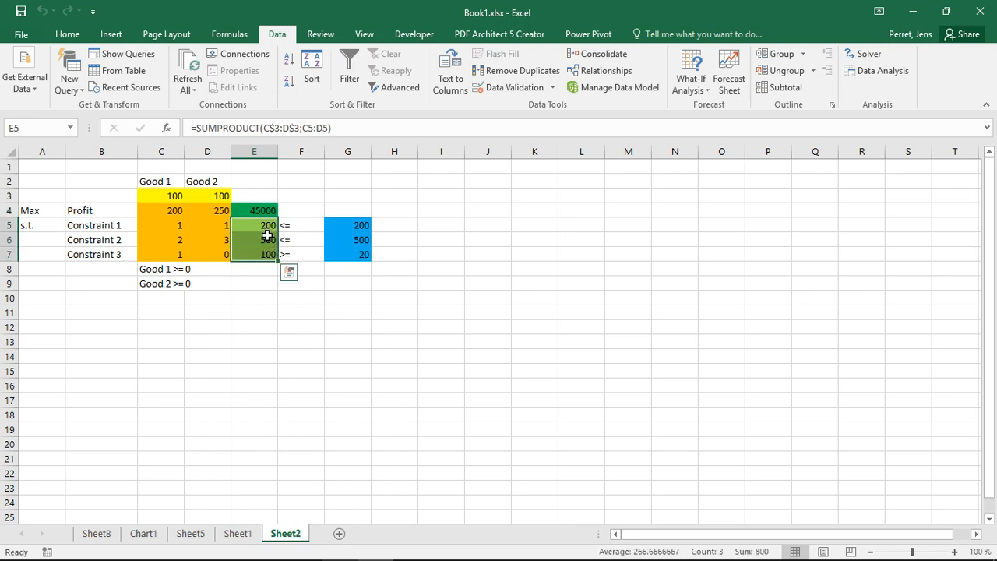
left_click(253, 240)
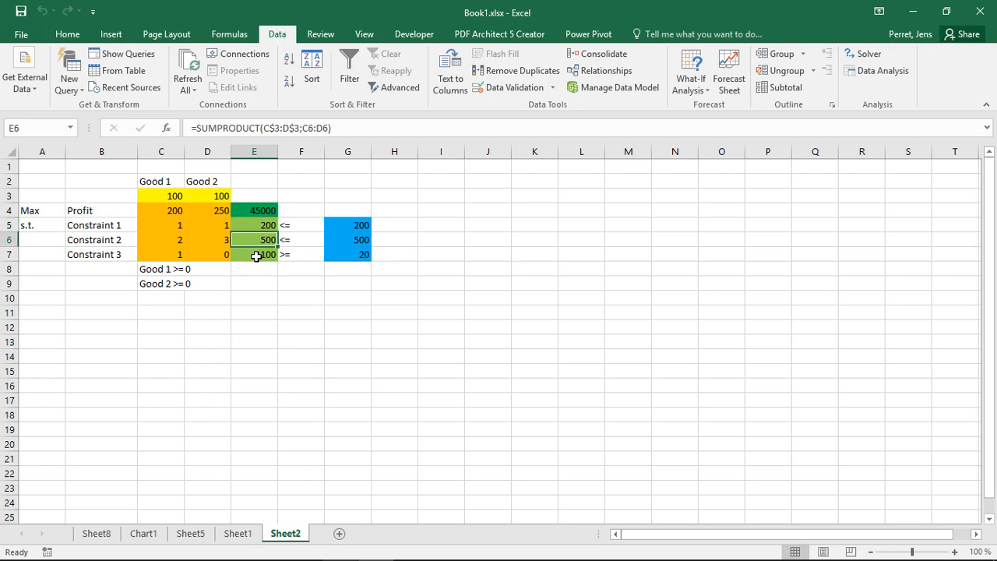
left_click(254, 254)
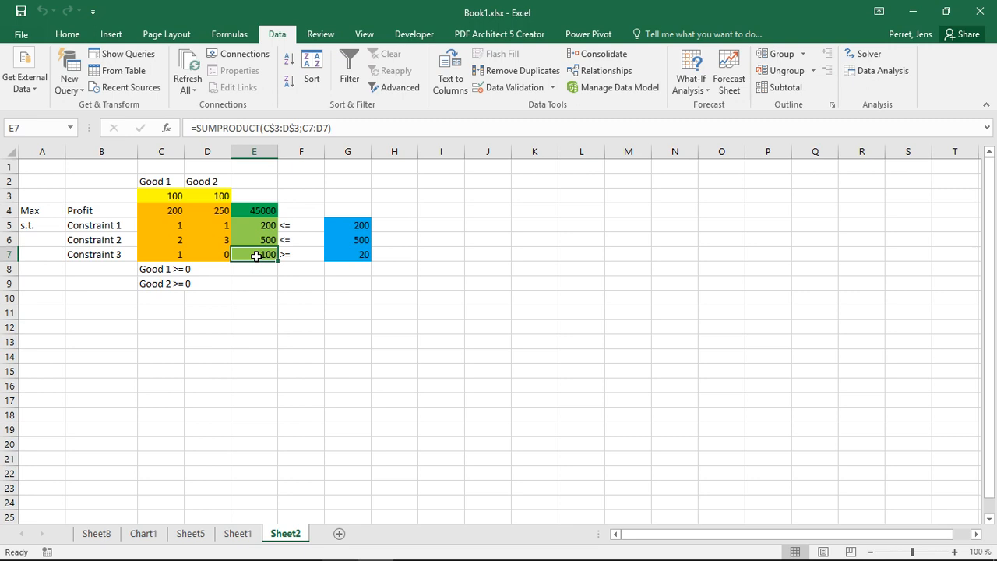
mouse_move(340, 256)
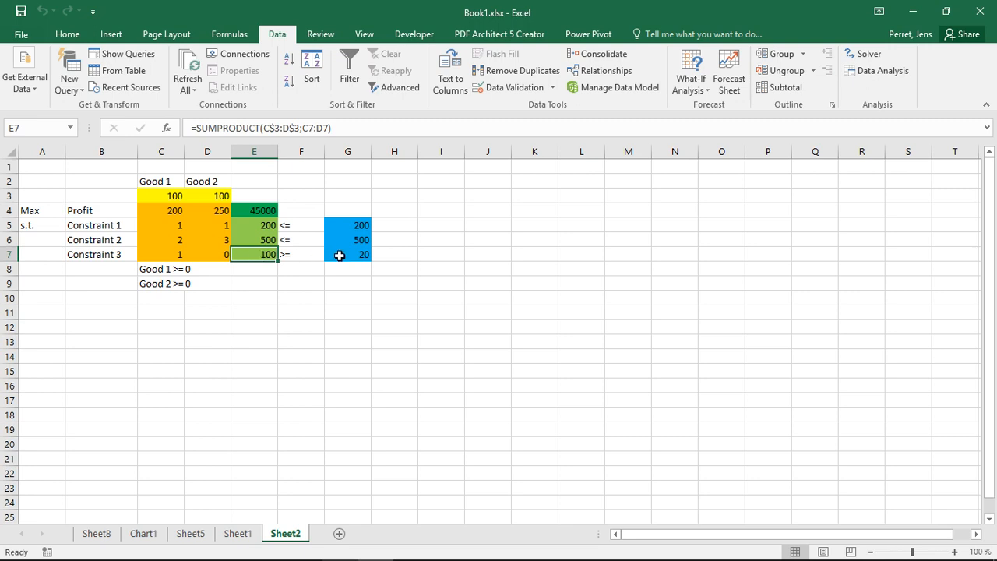
mouse_move(349, 246)
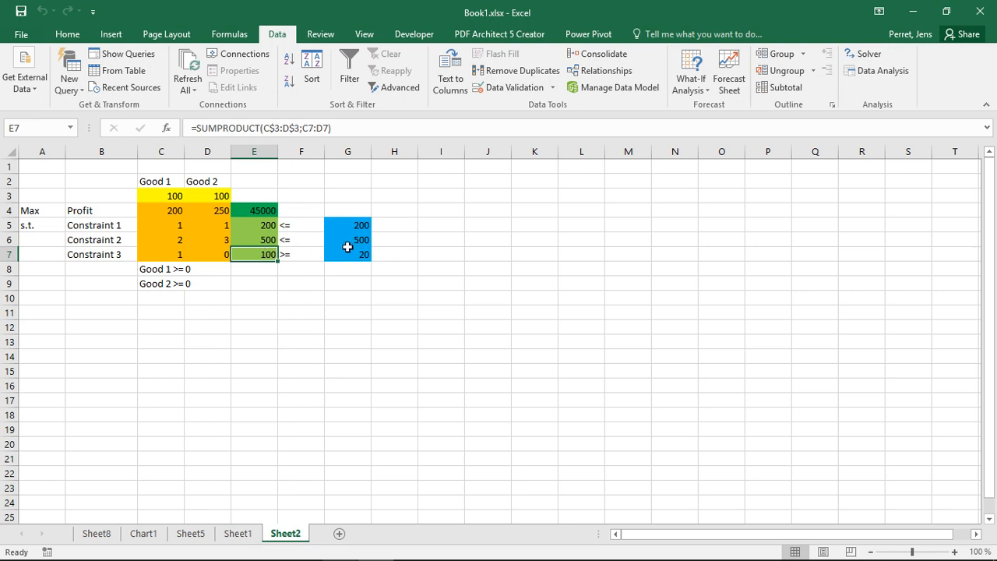
mouse_move(293, 252)
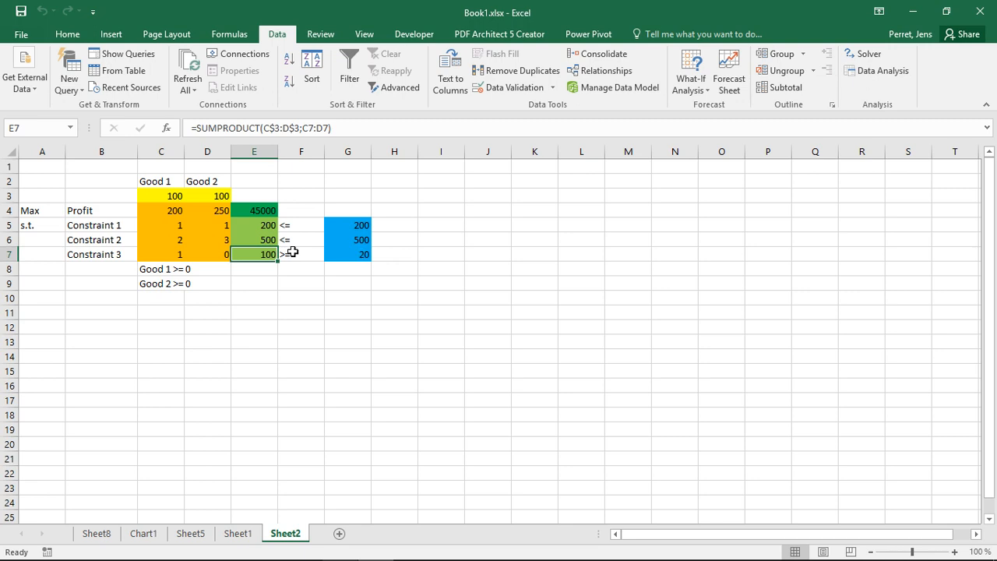
left_click_drag(254, 224, 254, 240)
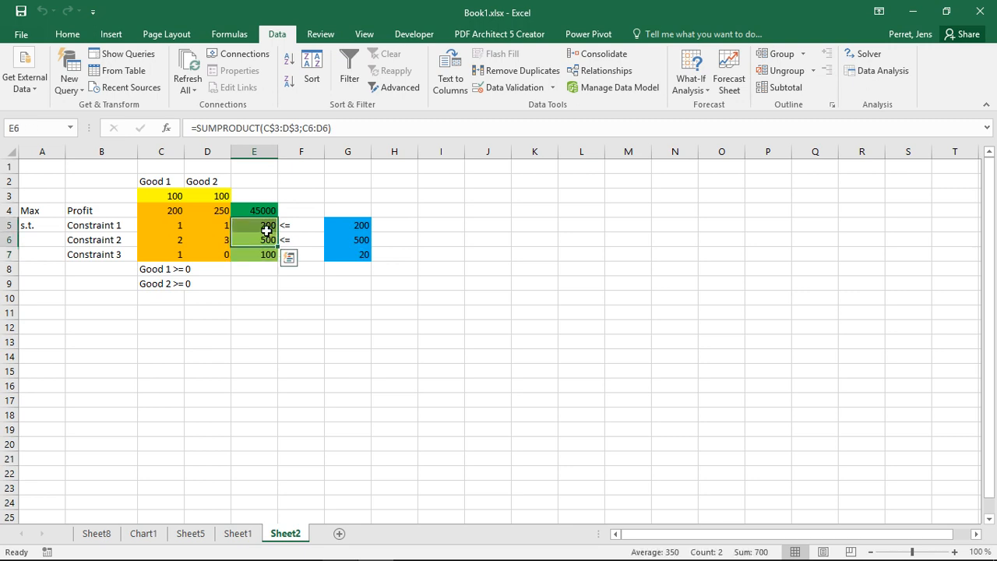
left_click(394, 254)
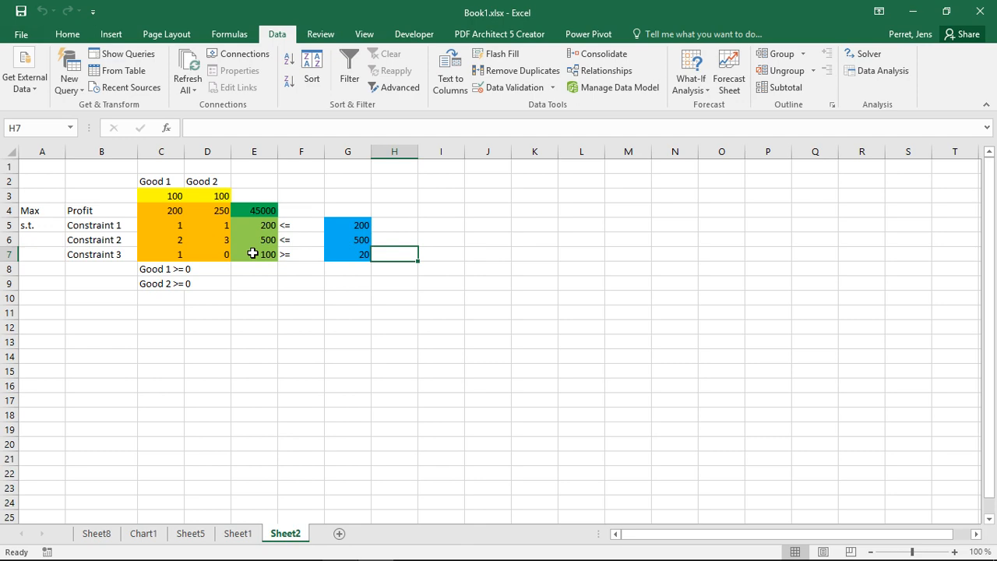
mouse_move(785, 87)
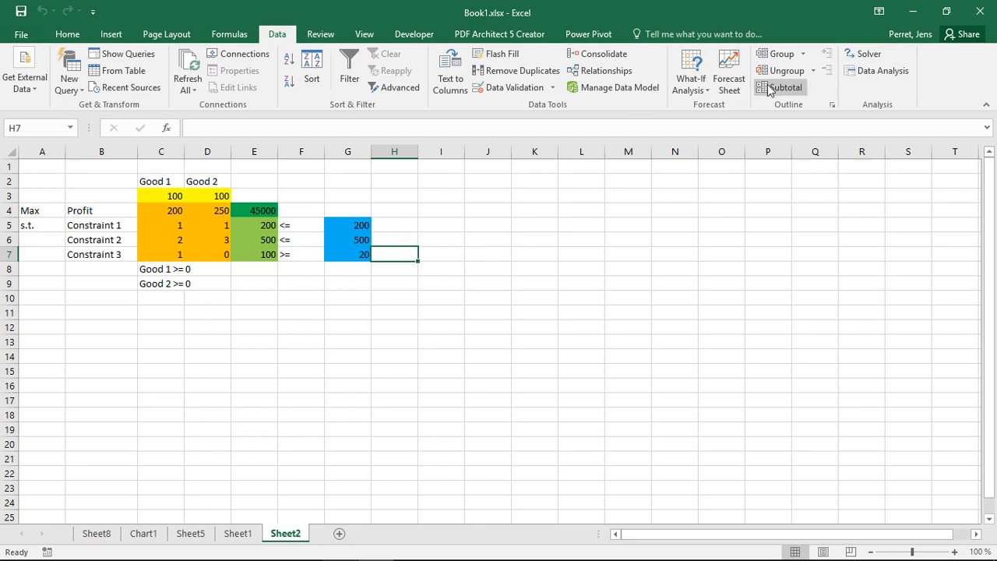
- Bring up the Solver Parameters dialog from the Data ribbon again
left_click(863, 53)
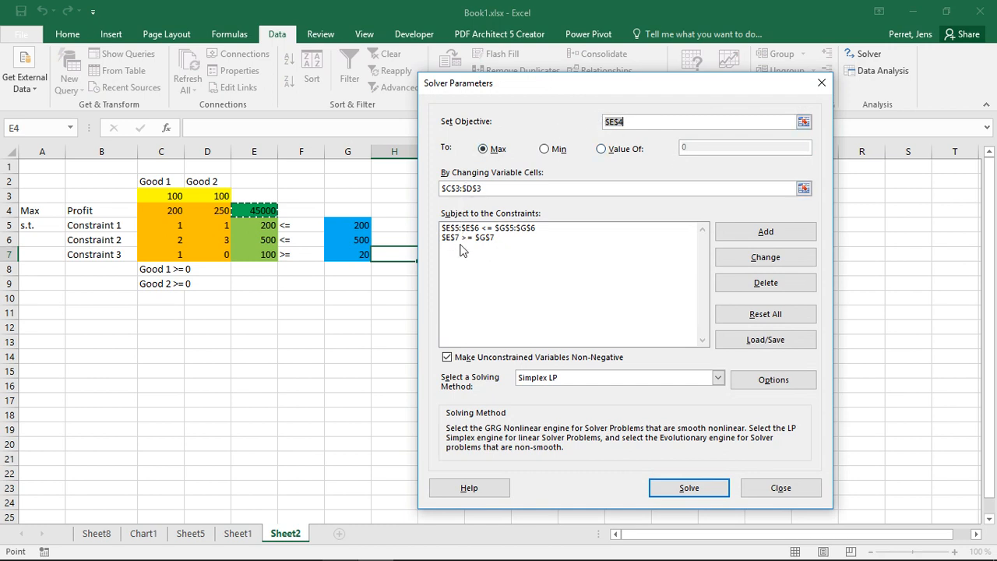
mouse_move(600, 237)
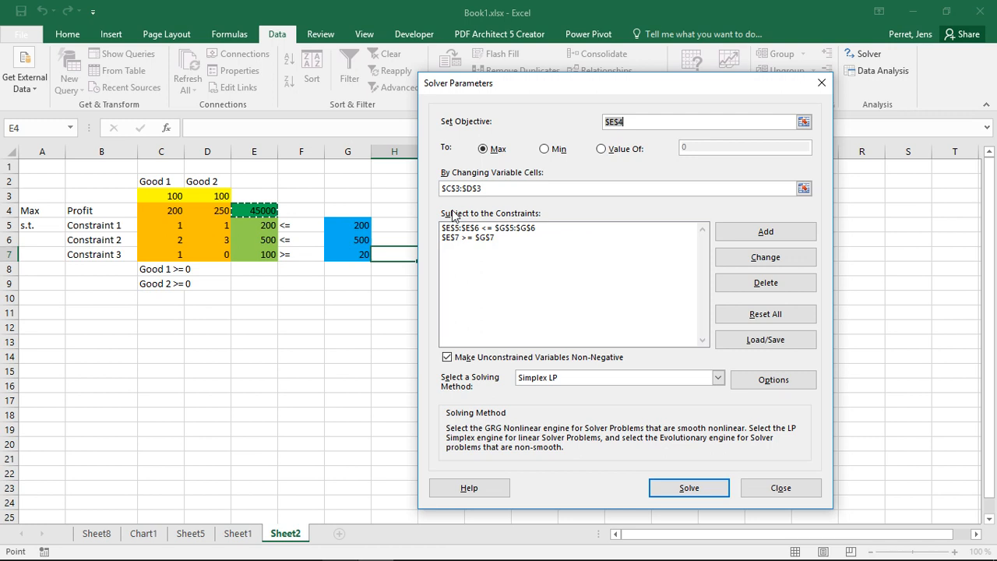
mouse_move(585, 240)
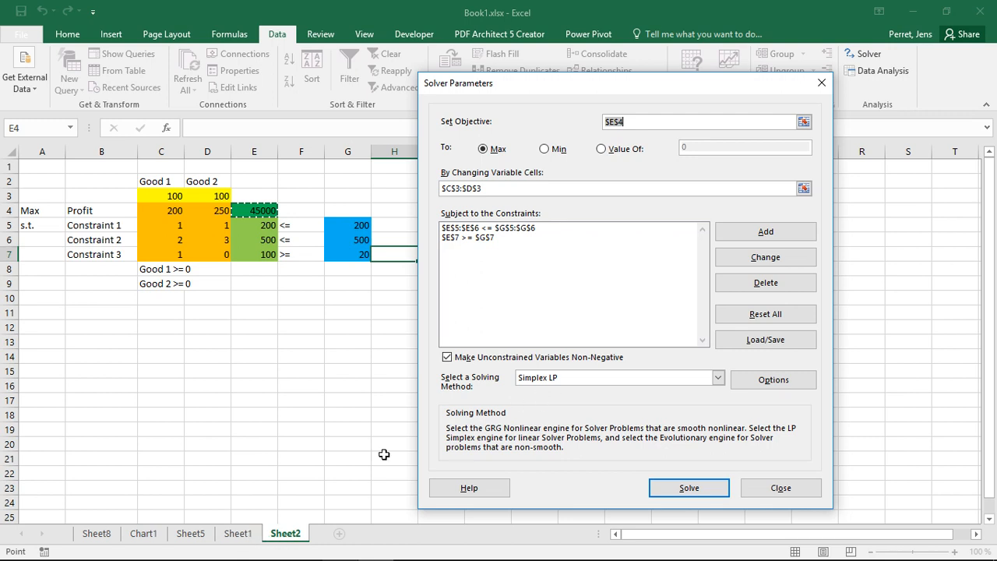
mouse_move(557, 374)
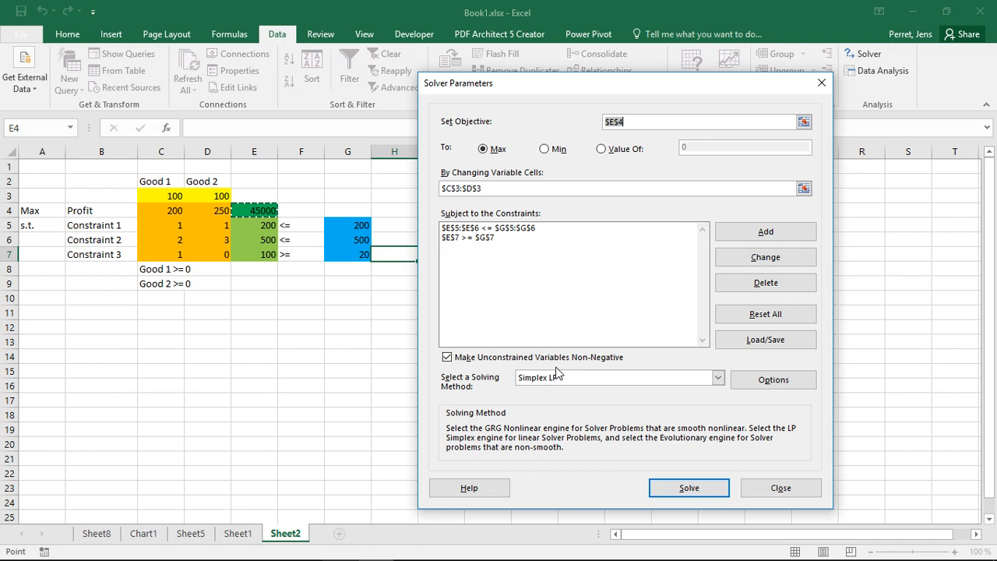
mouse_move(610, 423)
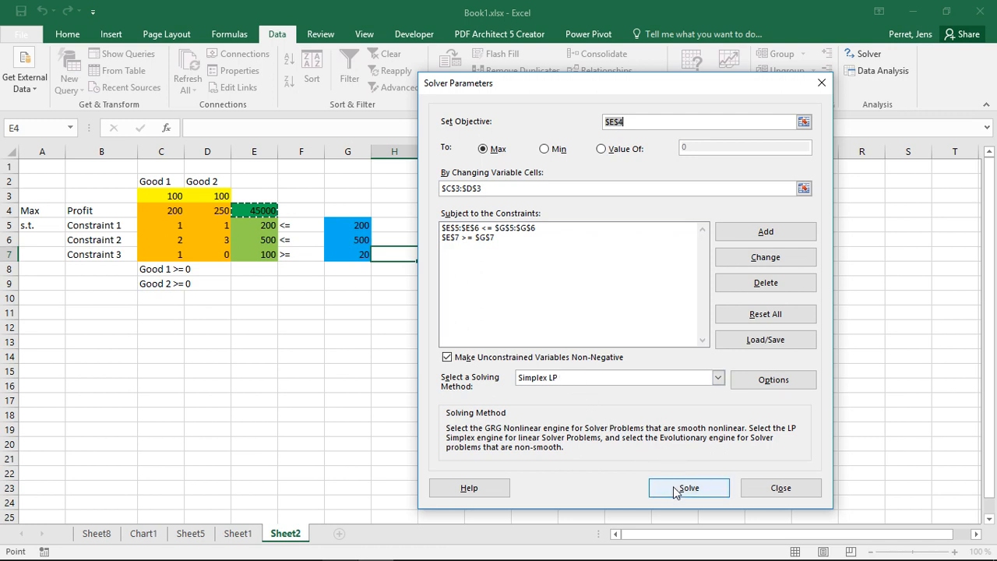
- Run Solver again and keep its solution with the Answer report requested
left_click(688, 487)
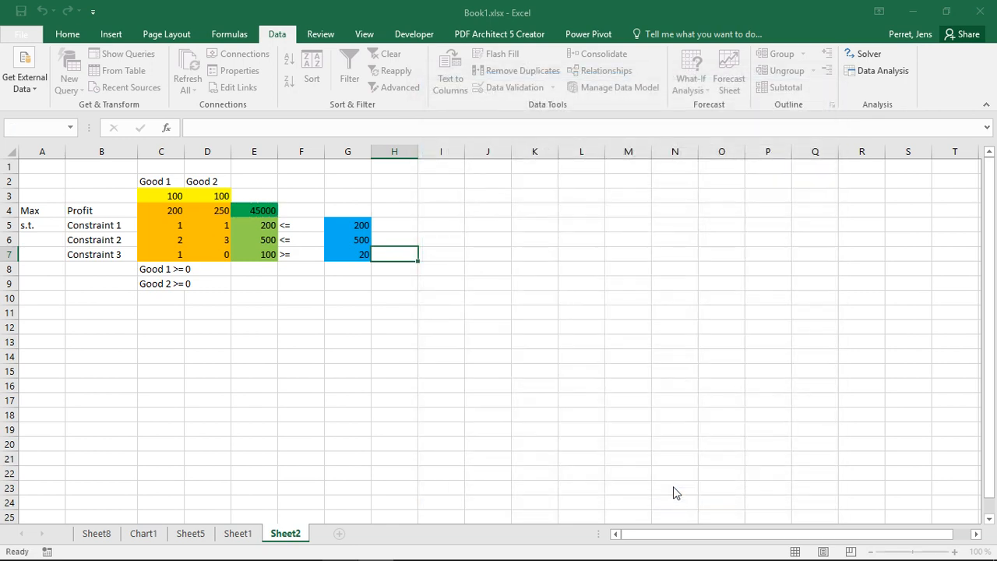
left_click(869, 53)
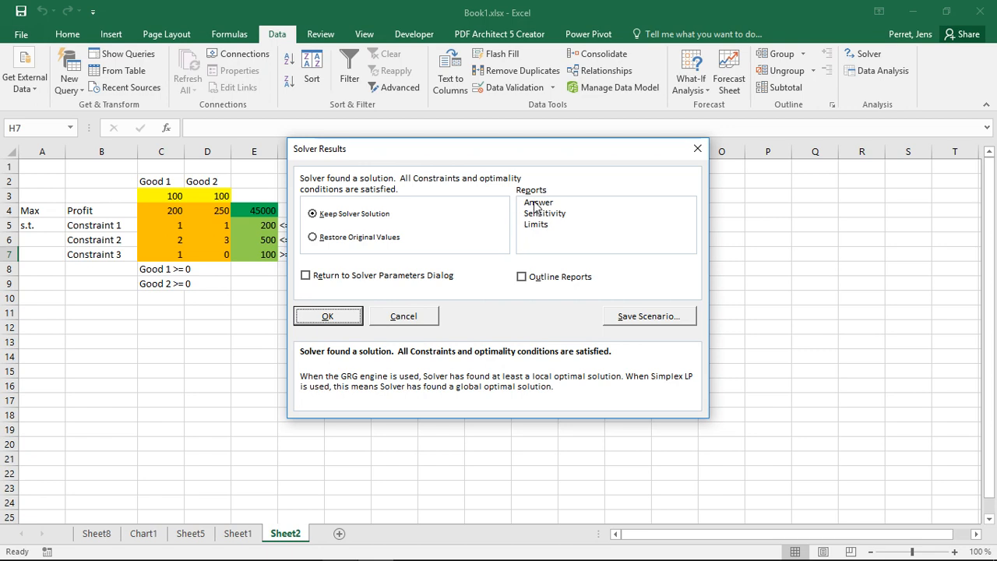
left_click(539, 203)
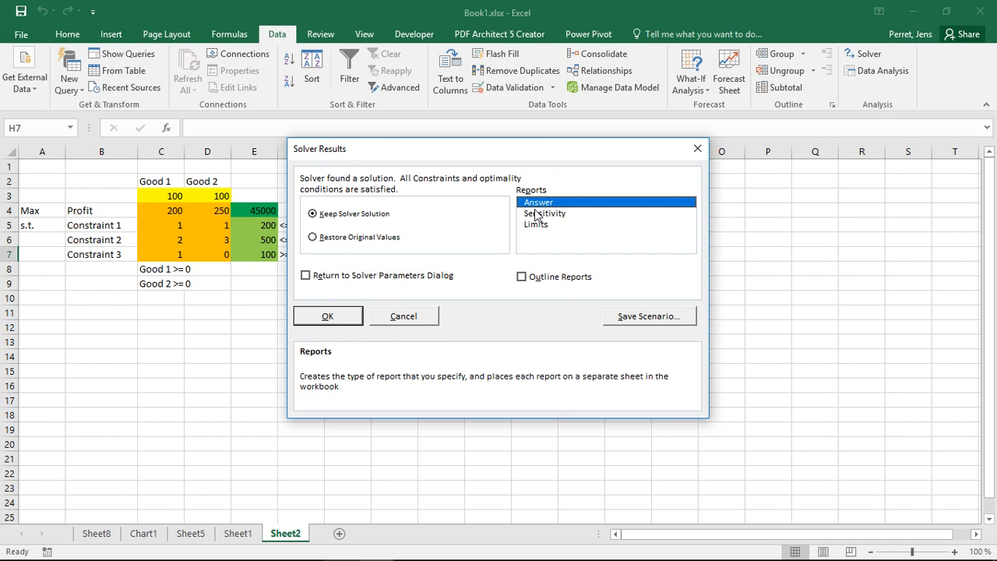
mouse_move(366, 290)
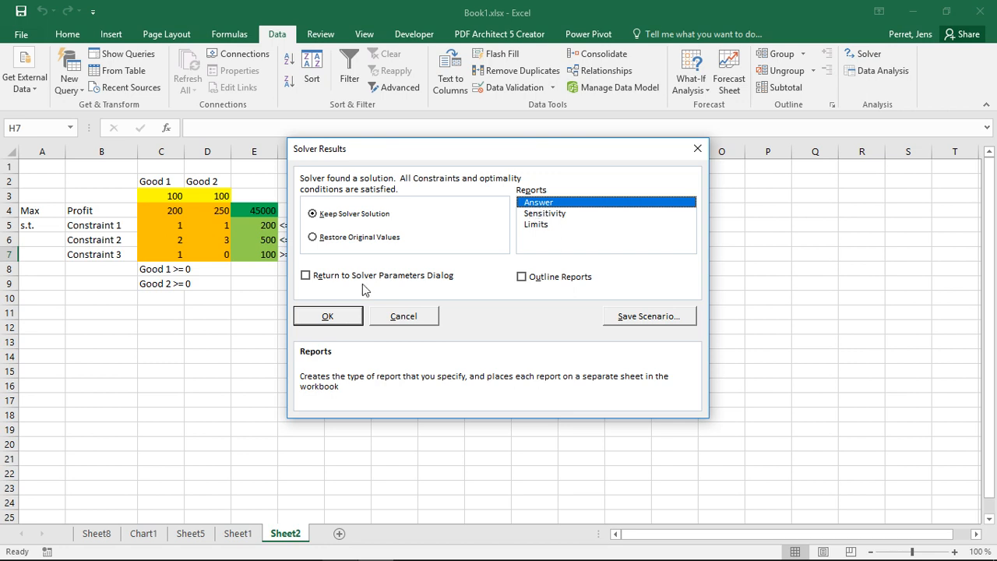
left_click(327, 314)
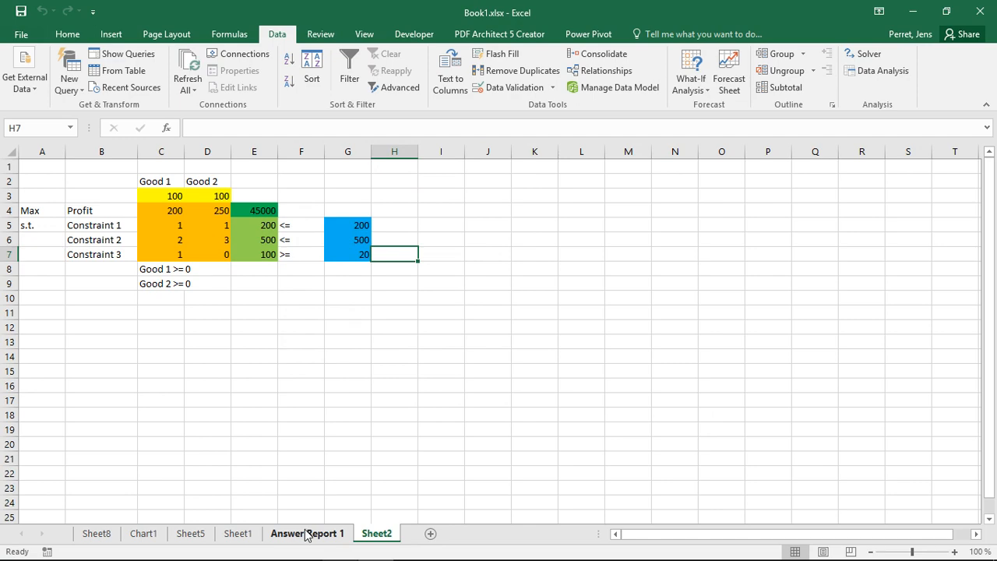
- Review the Answer Report 1 objective cell showing profit 45000 as original and final value
left_click(307, 533)
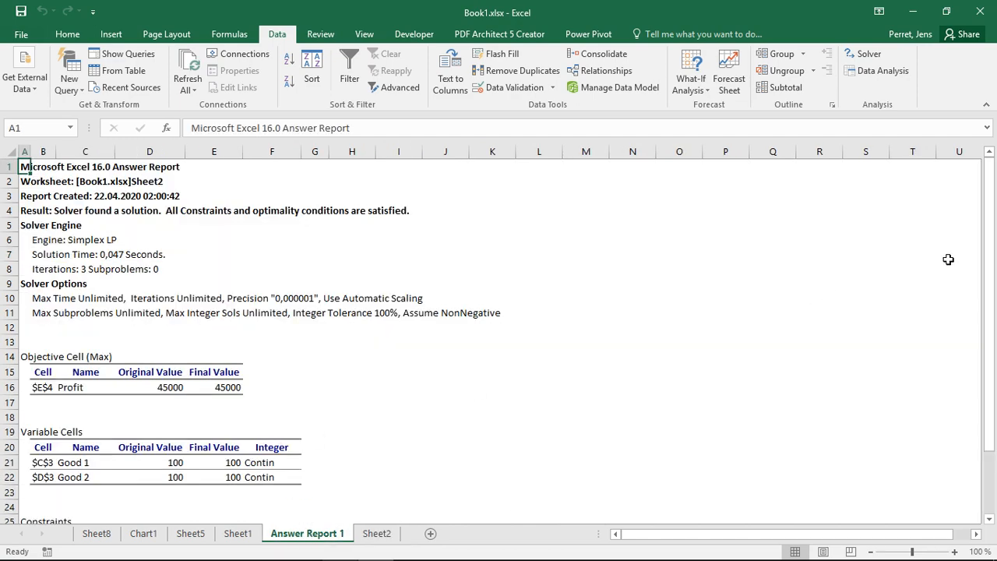
scroll("down", 3)
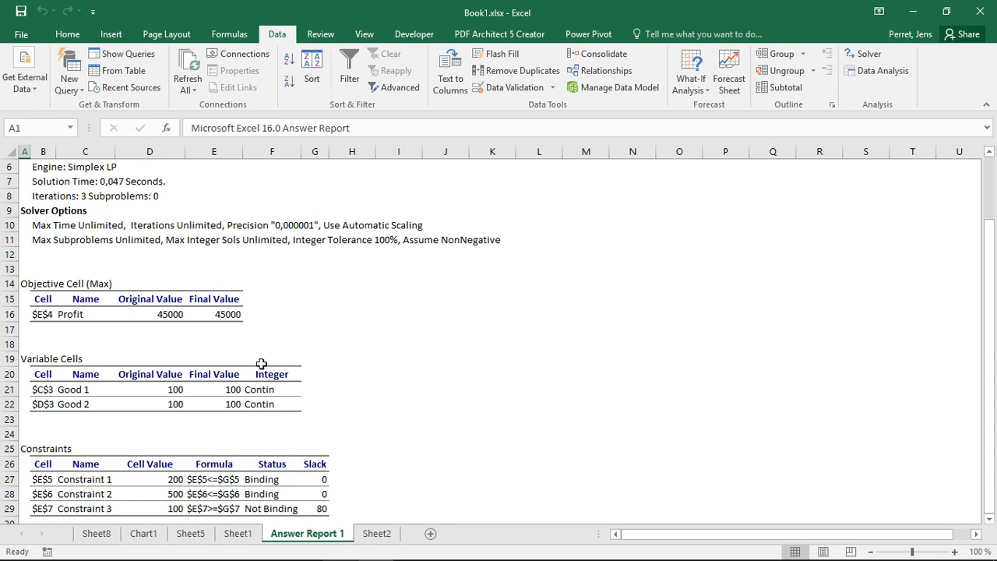
mouse_move(96, 198)
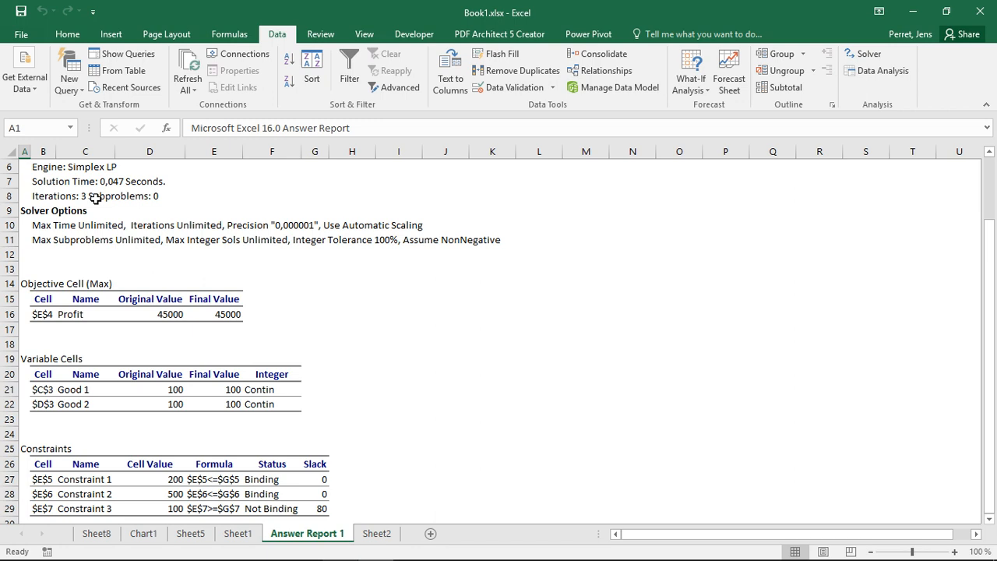
mouse_move(63, 315)
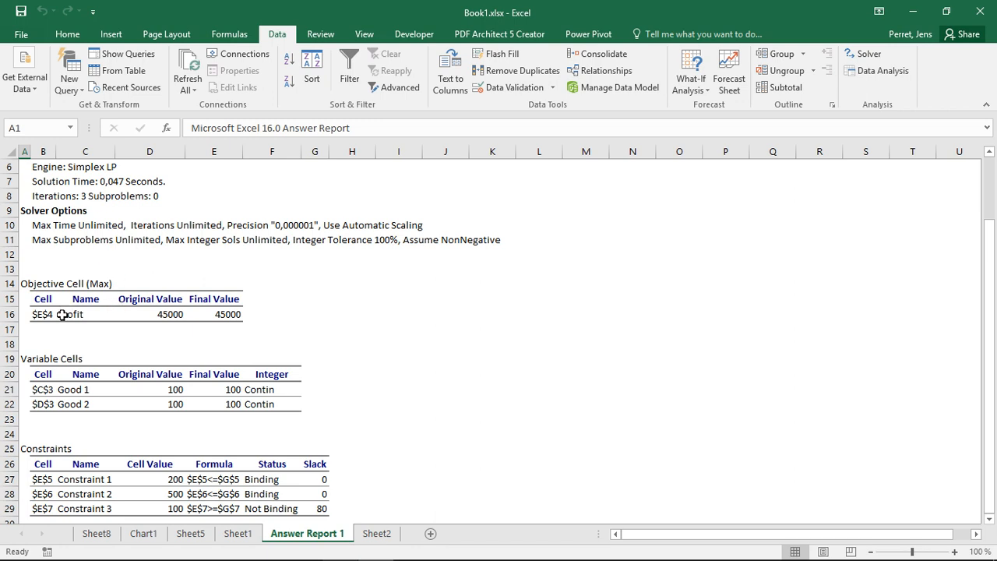
left_click(172, 315)
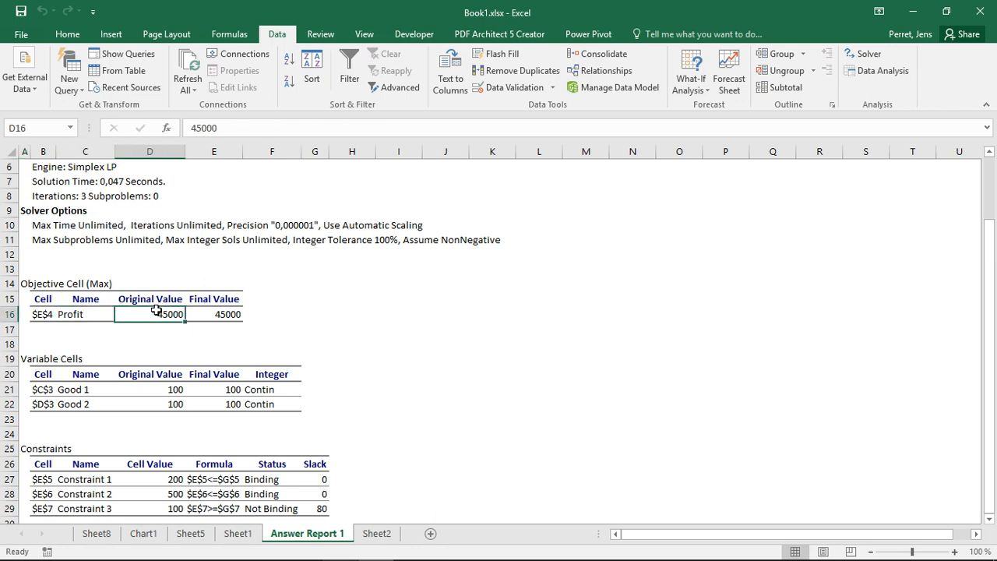
left_click(213, 314)
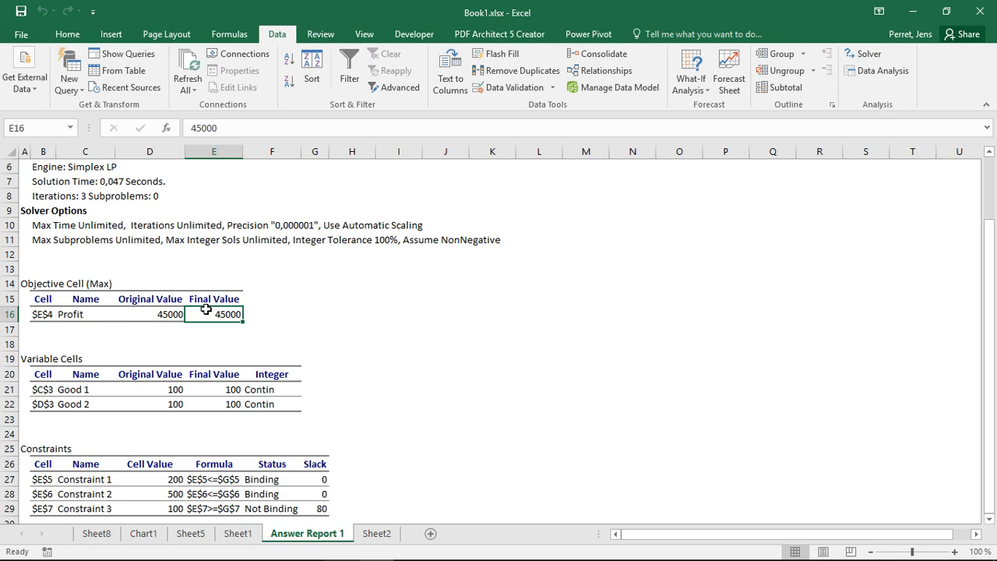
- Review Good 1 and Good 2 final values of 100 and the non-binding Constraint 3
left_click(84, 389)
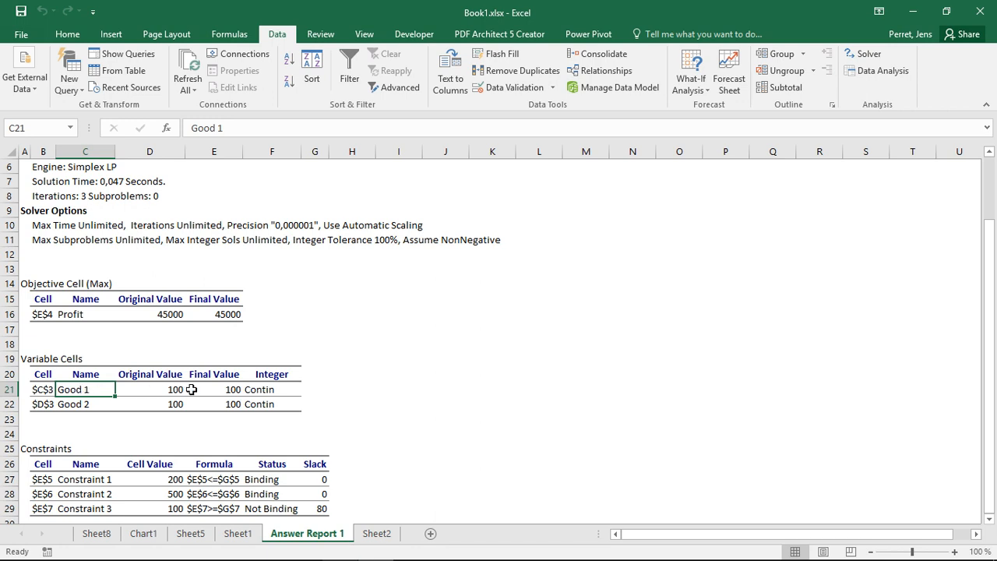
left_click(214, 389)
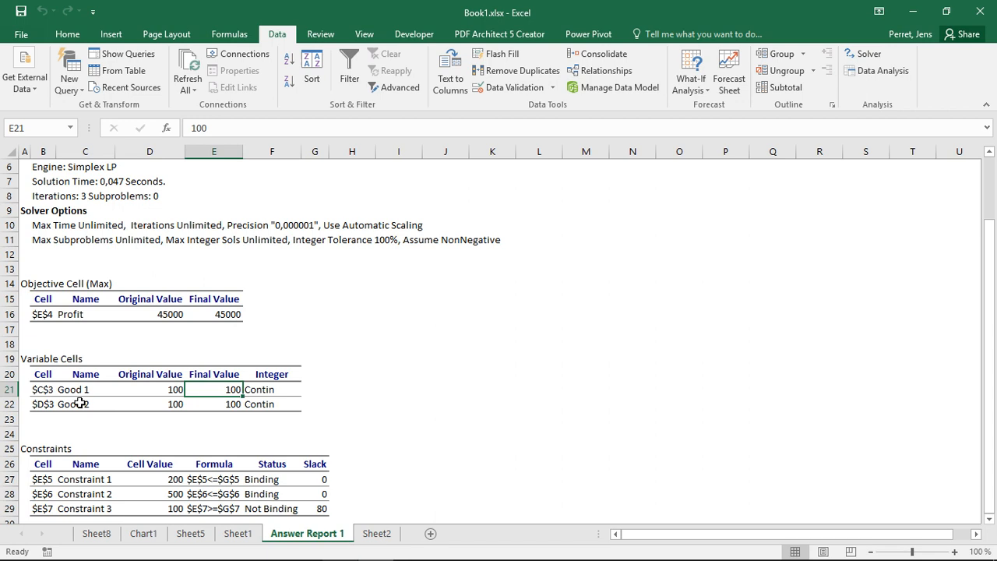
left_click(214, 403)
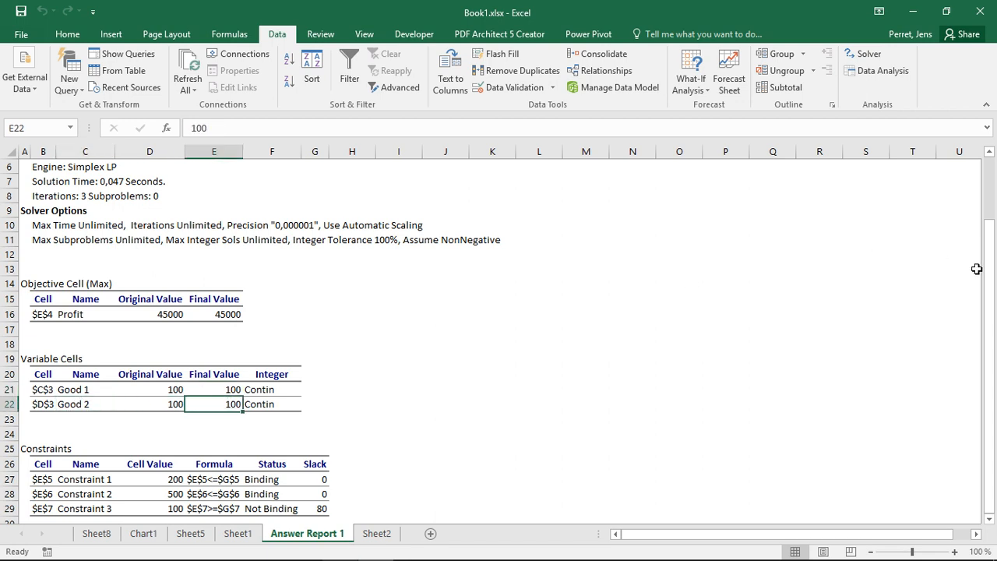
mouse_move(134, 498)
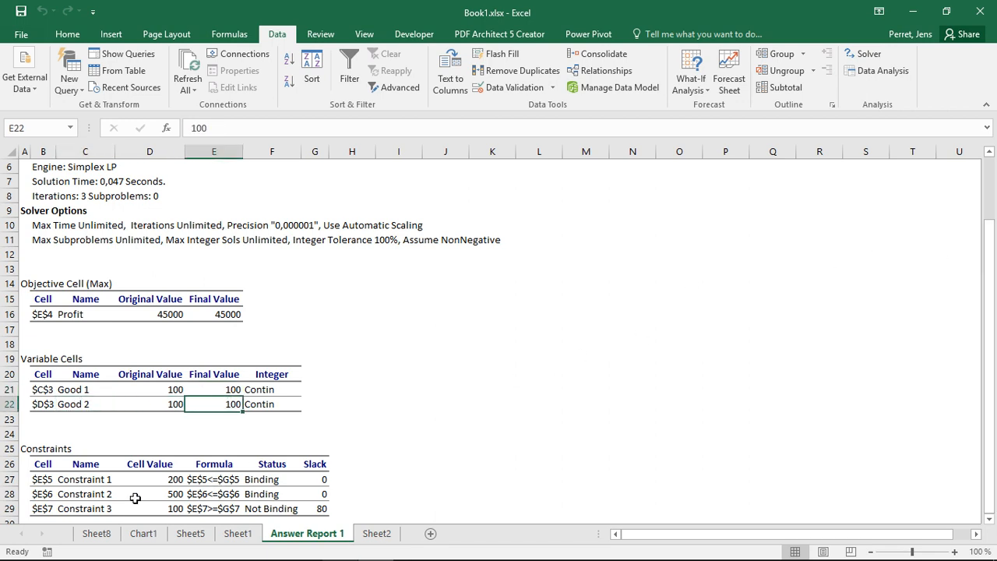
mouse_move(105, 481)
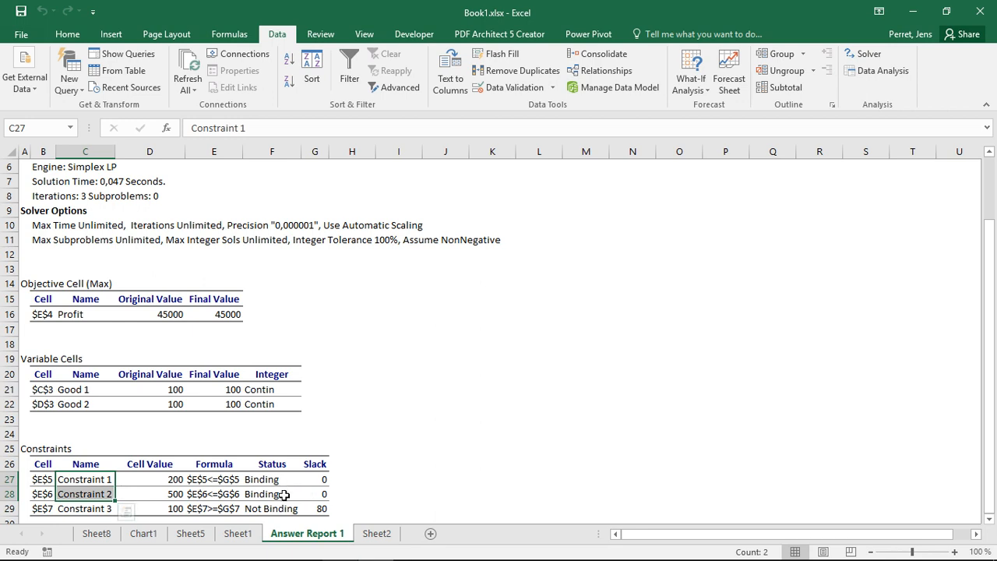
mouse_move(328, 489)
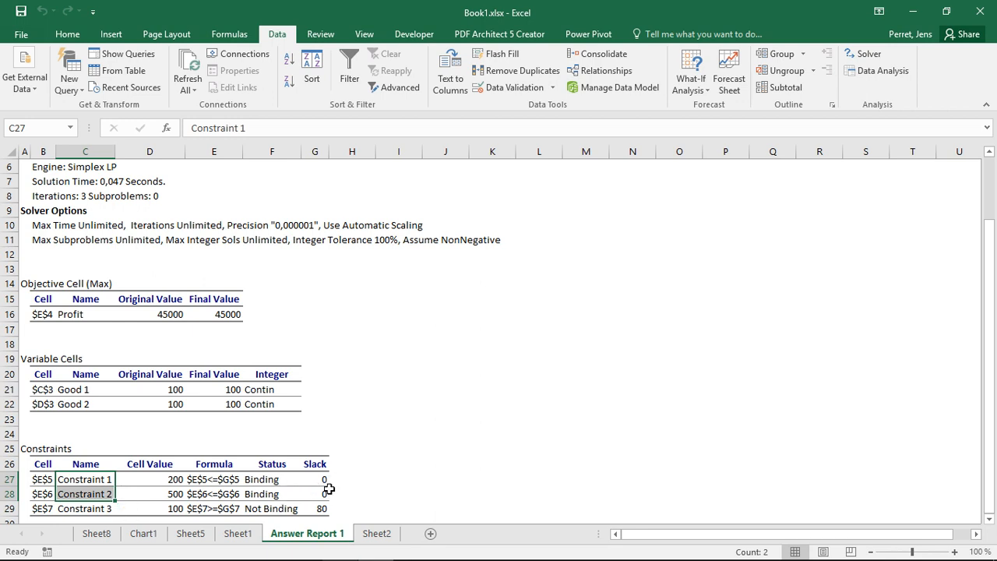
left_click(84, 508)
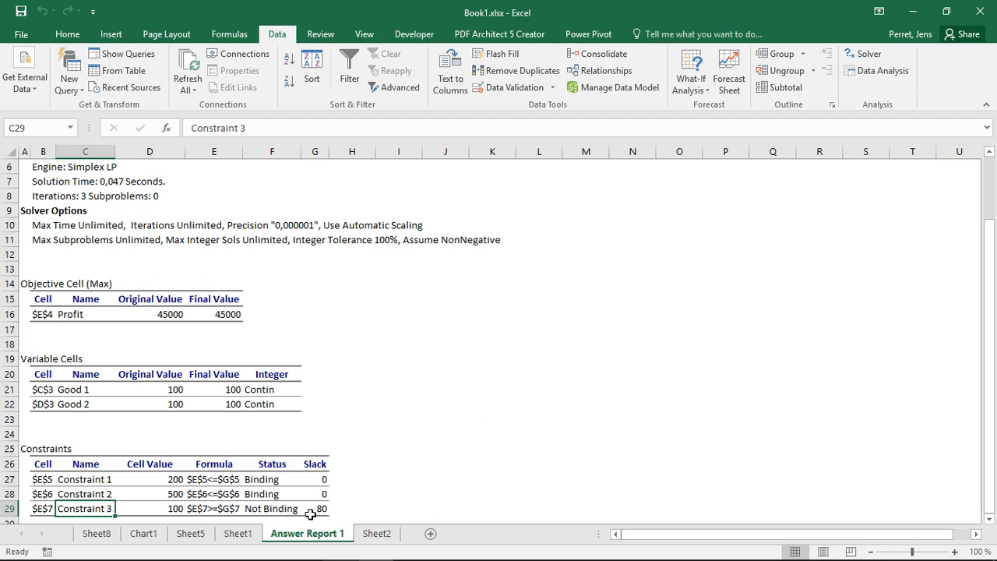
mouse_move(330, 514)
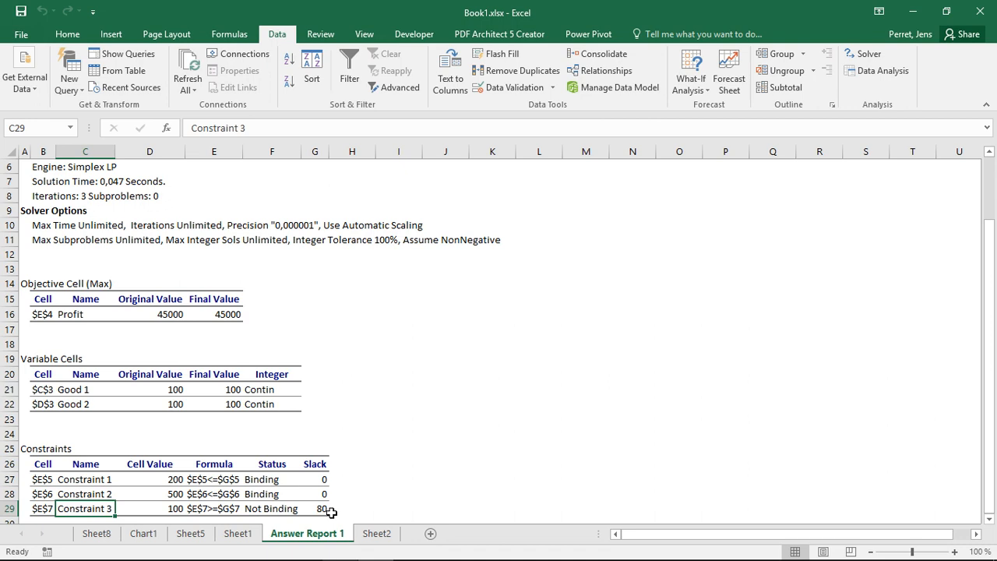
mouse_move(390, 347)
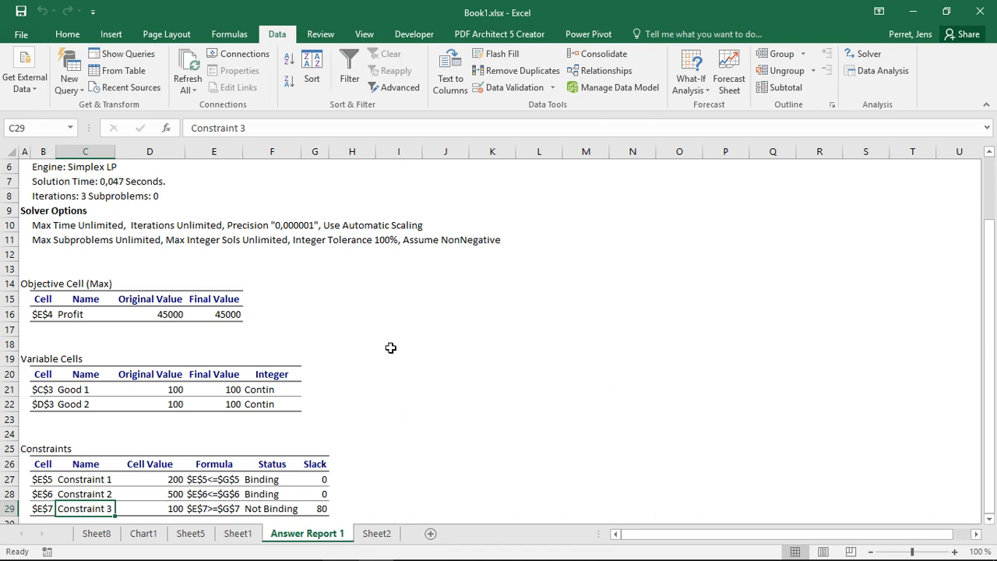
mouse_move(355, 539)
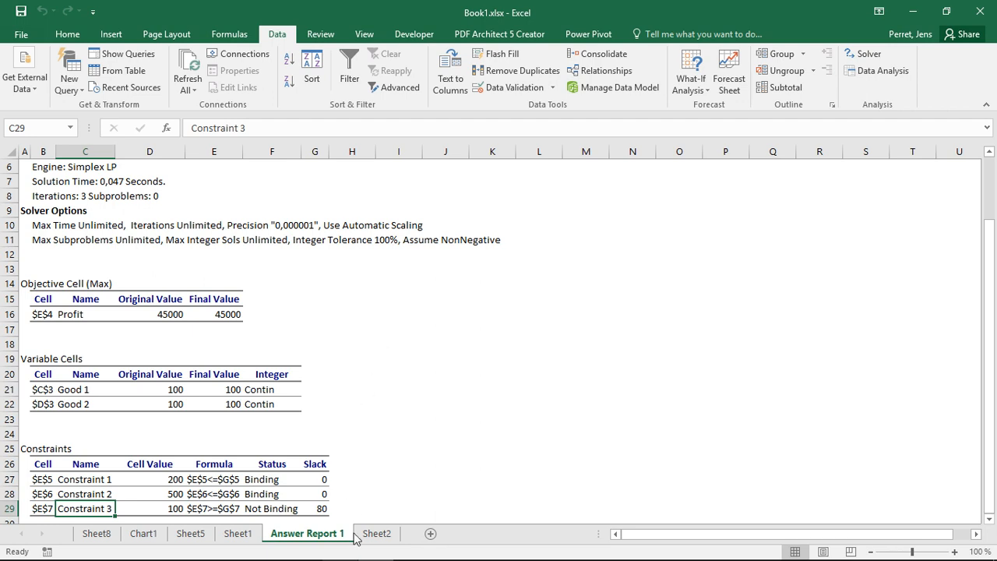
- Compare the report's Profit objective name against the model on Sheet2
left_click(377, 533)
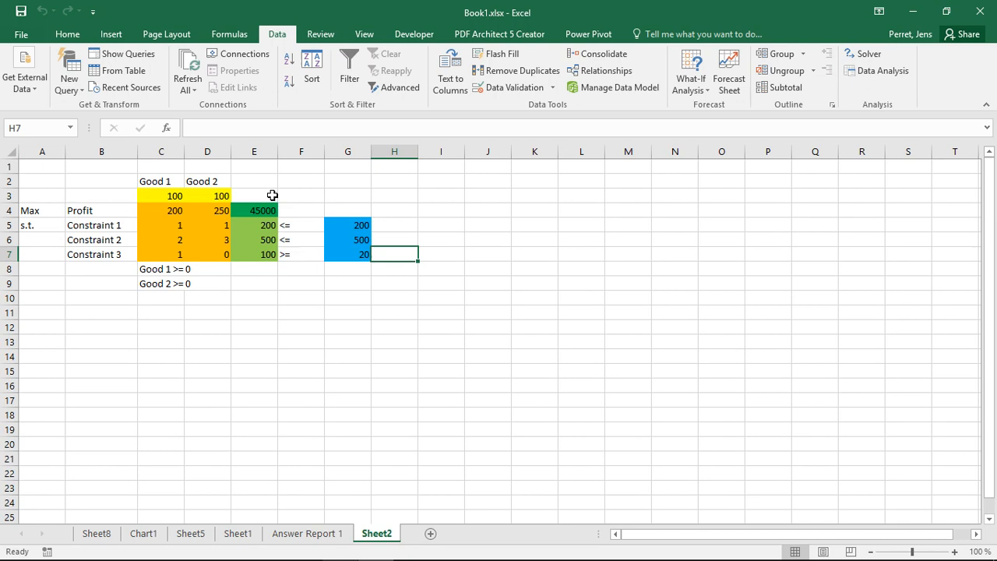
mouse_move(288, 464)
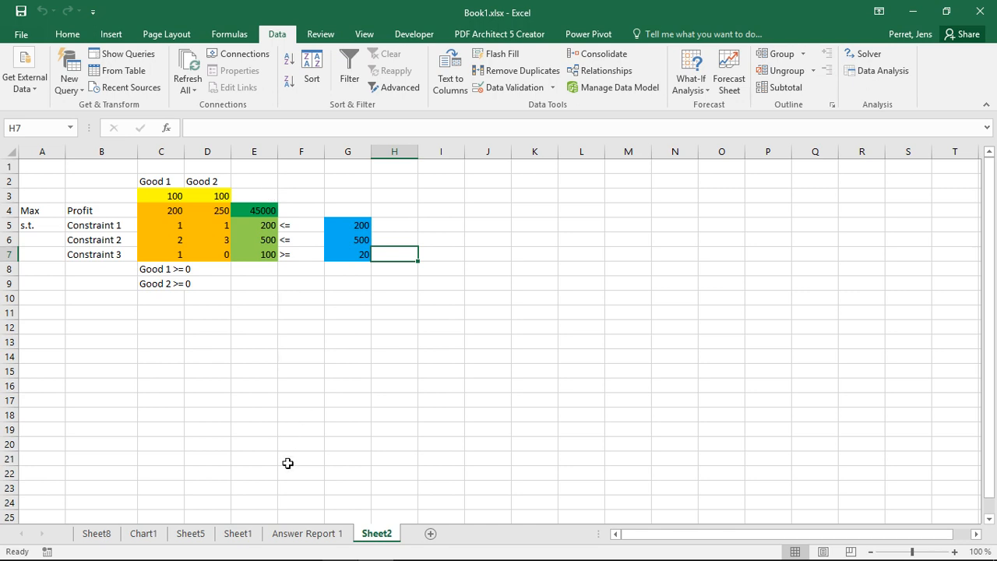
left_click(307, 533)
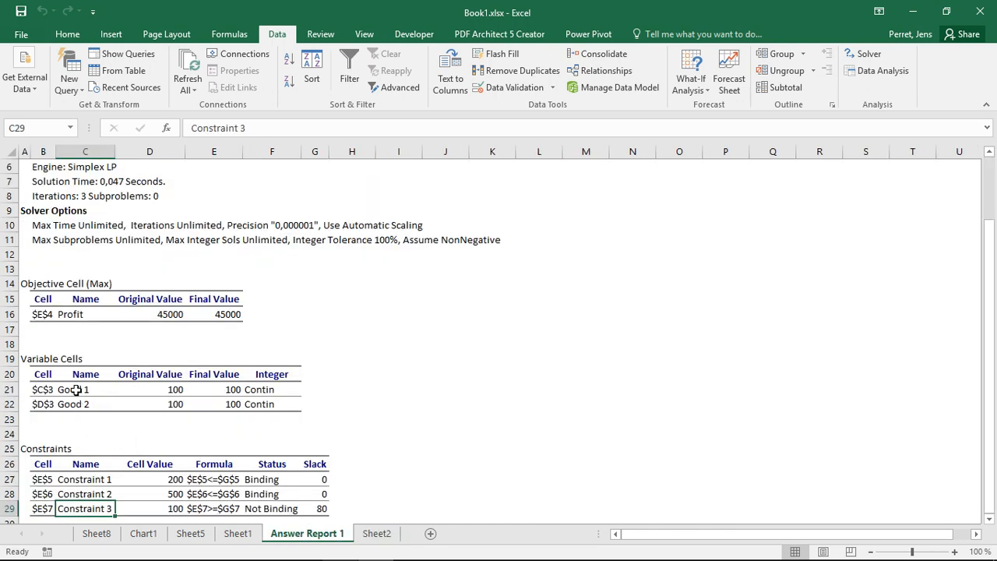
left_click(84, 314)
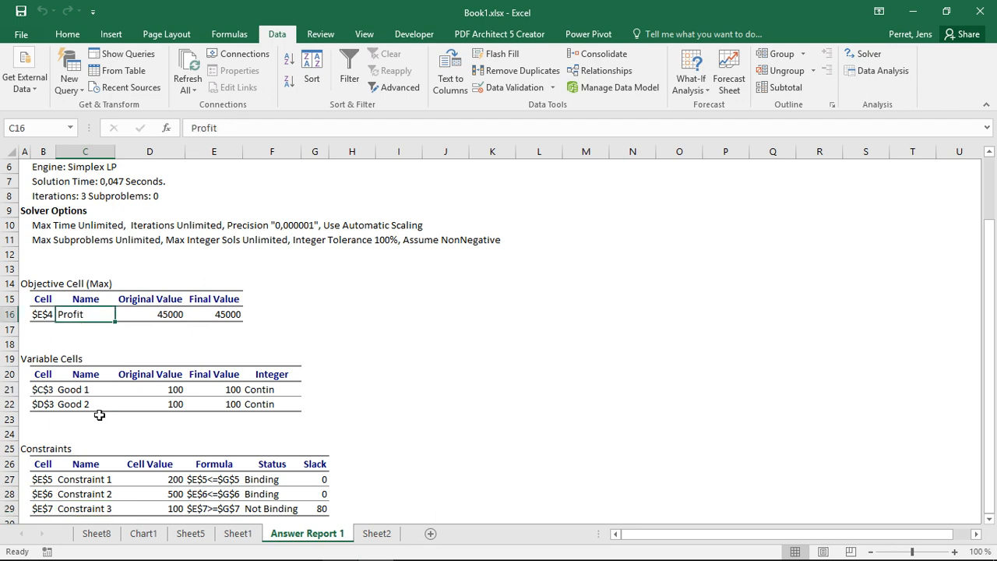
left_click(377, 533)
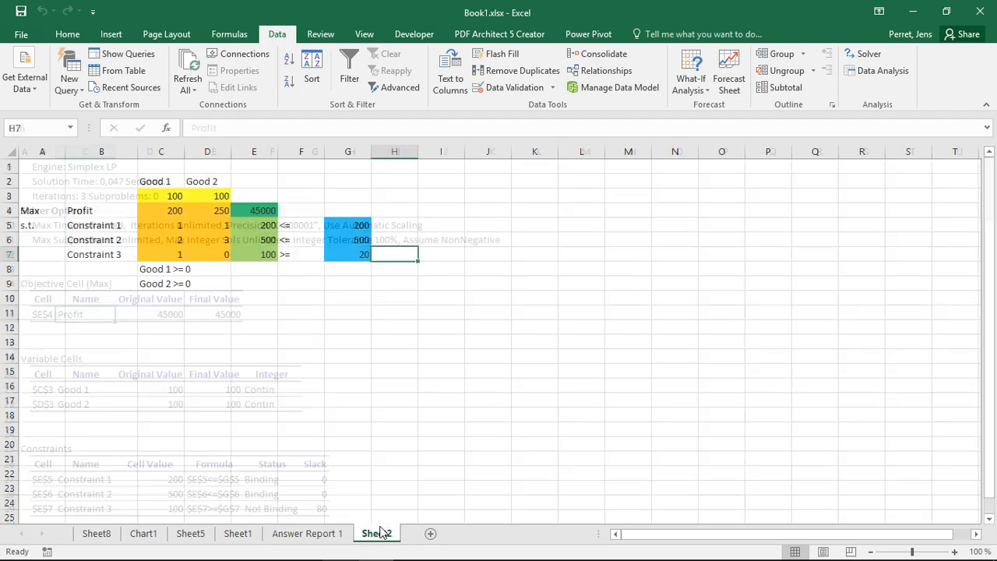
- Match the model's Good 1/Good 2 headers, Profit and Constraint 1–2 labels to the report
left_click(377, 533)
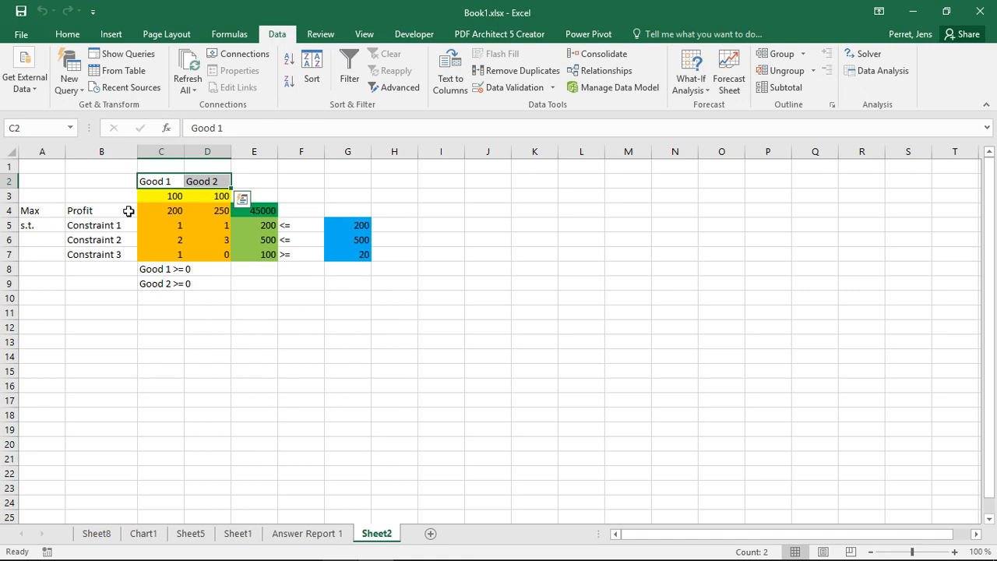
left_click(101, 210)
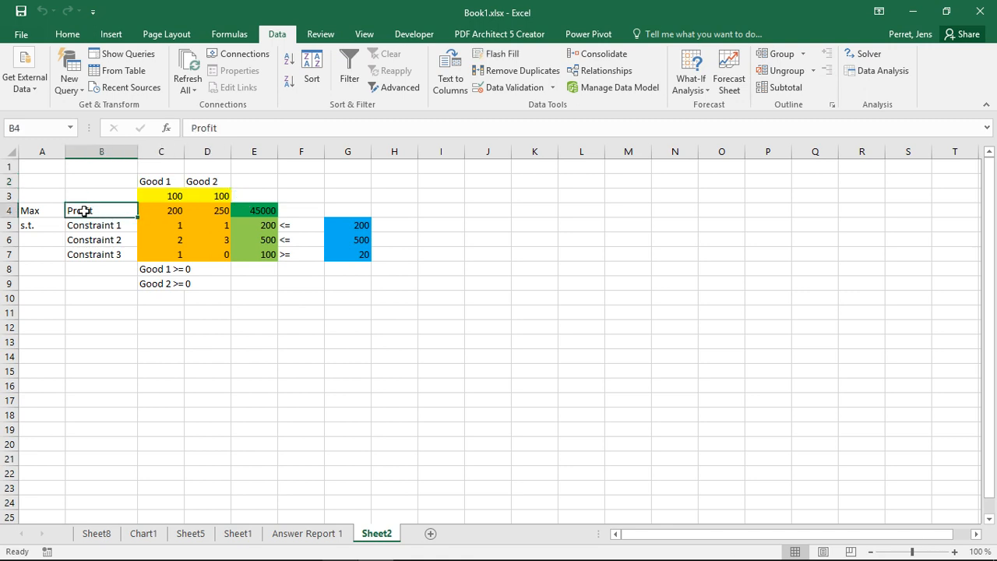
left_click_drag(101, 224, 101, 240)
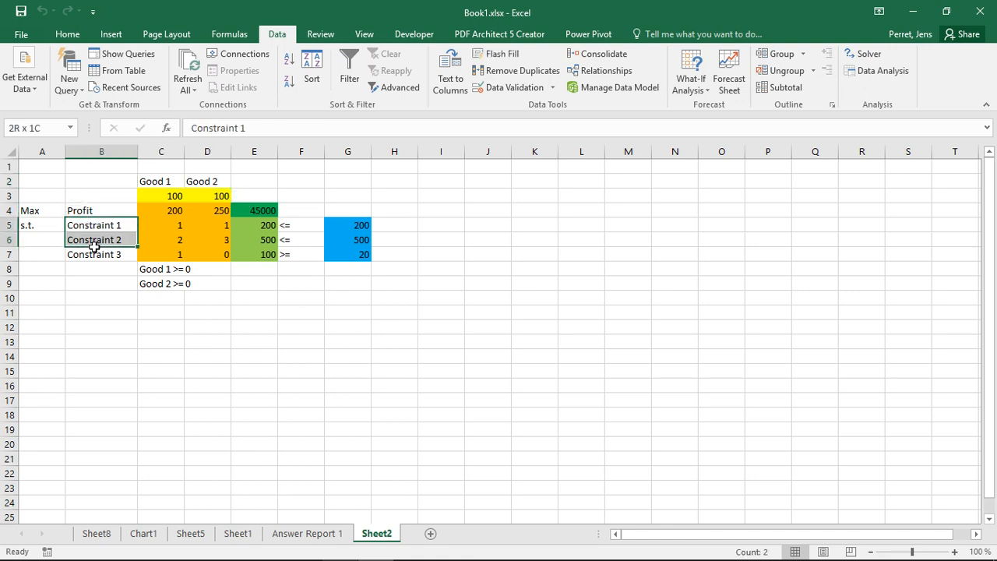
left_click(102, 210)
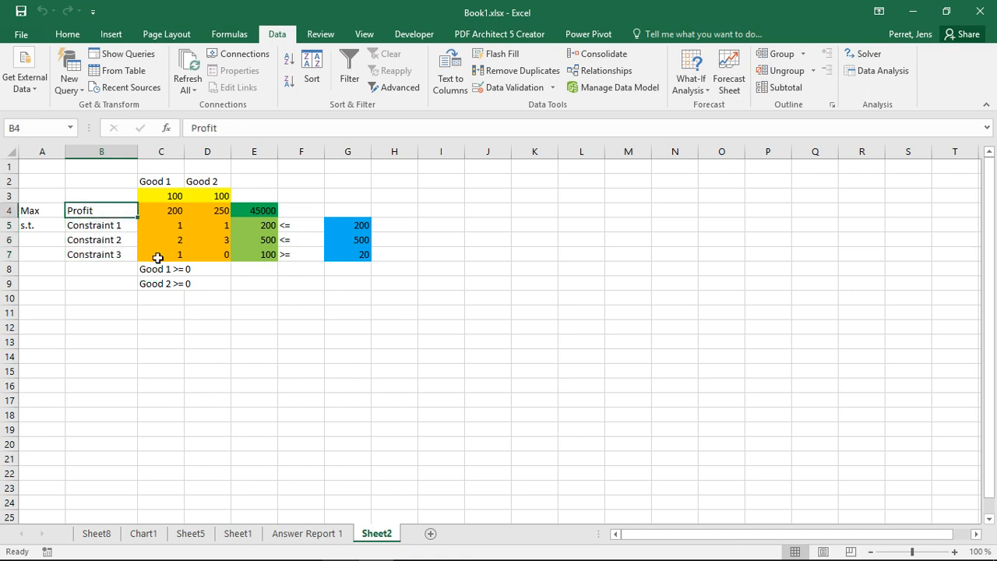
mouse_move(288, 209)
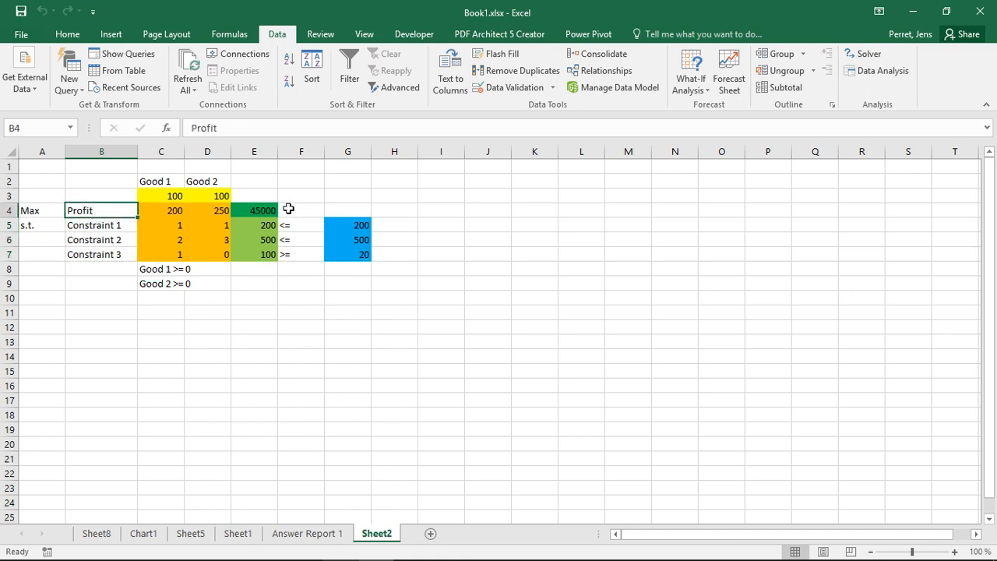